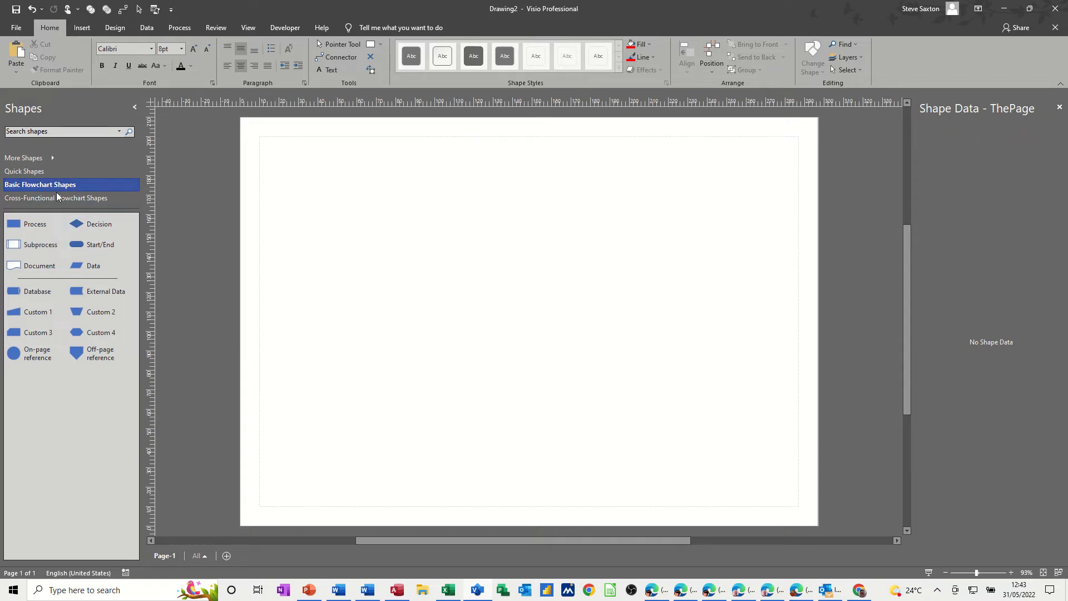
Step: Place a standard Process shape on the page, then delete it again
click(35, 223)
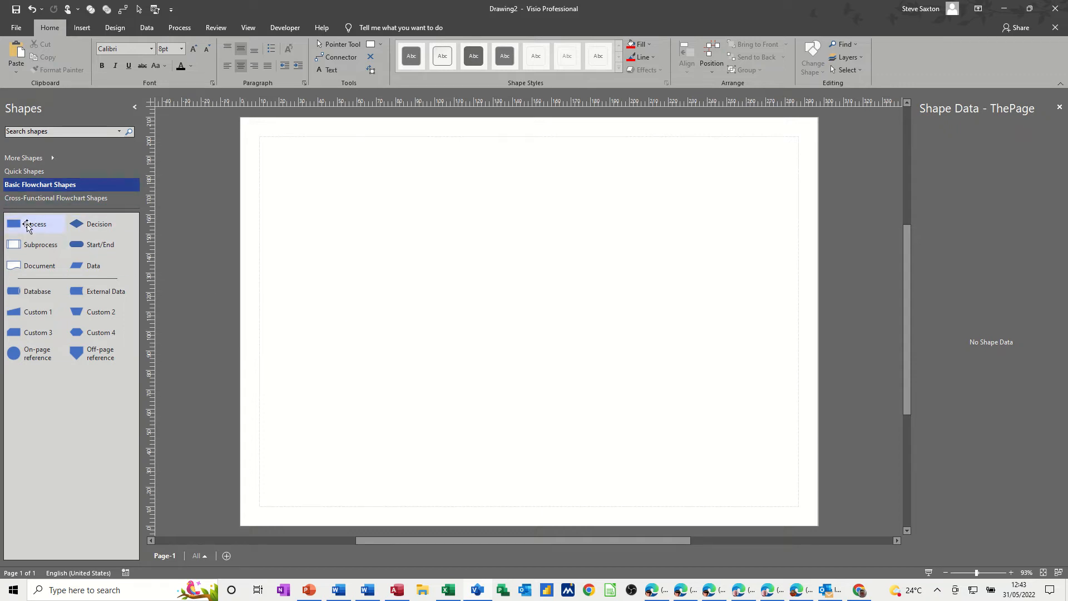
drag(35, 224, 487, 194)
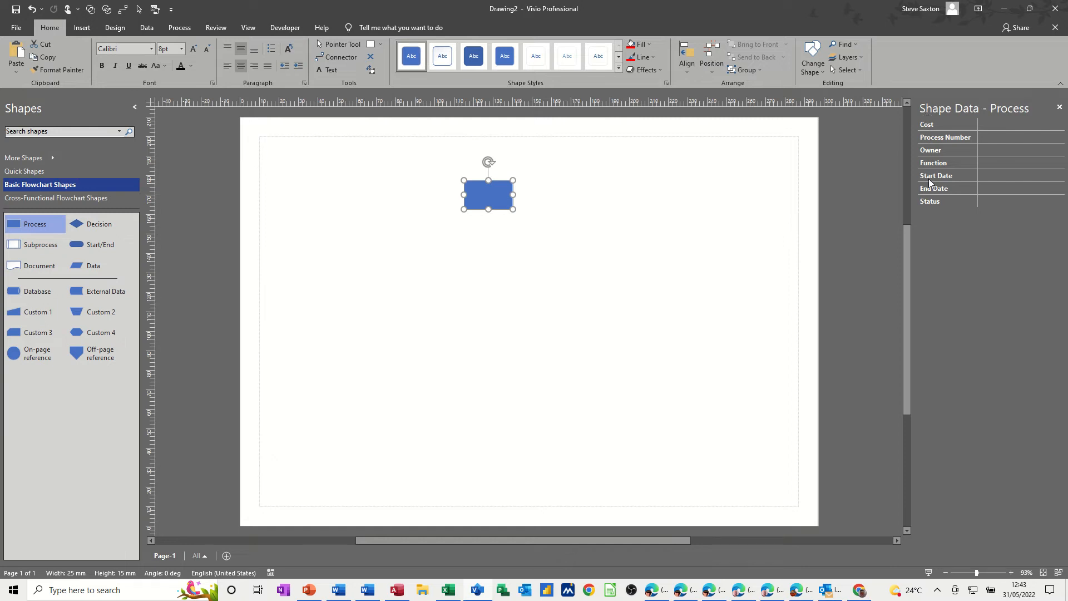
mouse_move(939, 175)
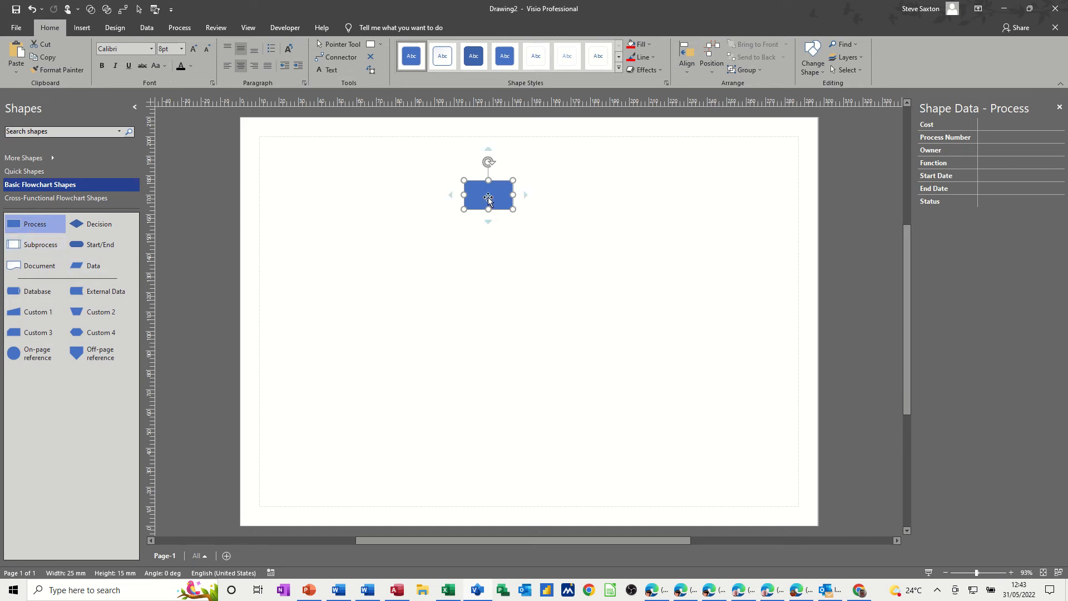
key(delete)
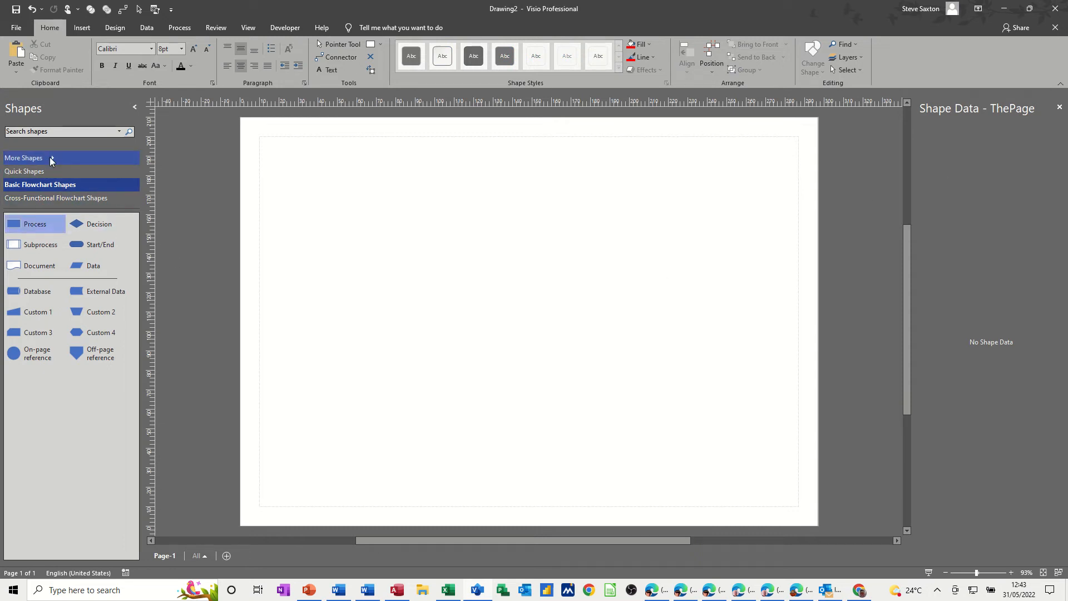
Step: Load the custom testing stencil and place a process 1 shape near the top of the page
click(24, 157)
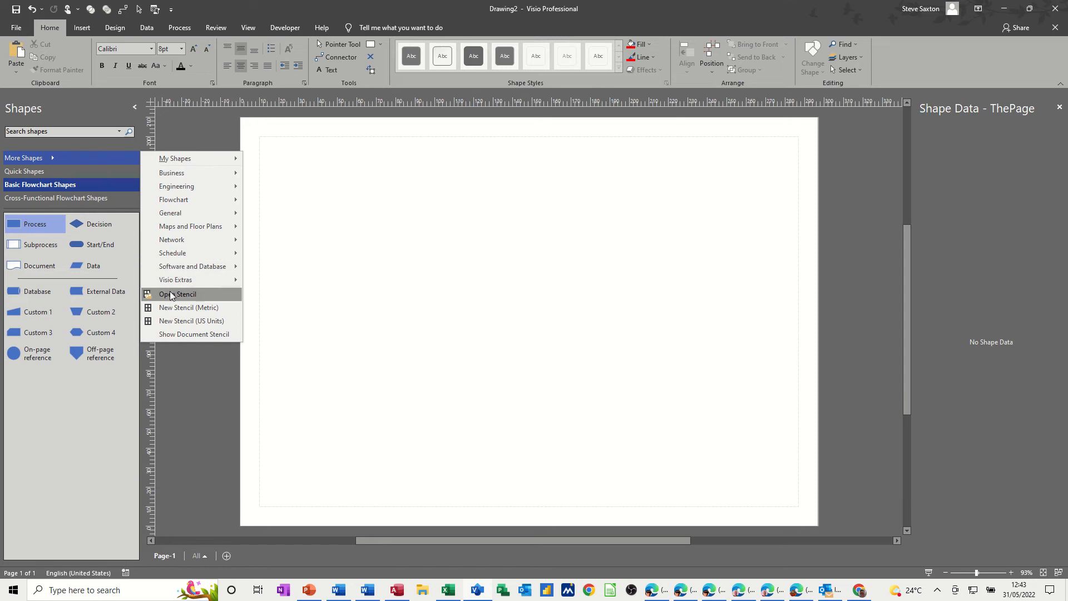
click(177, 294)
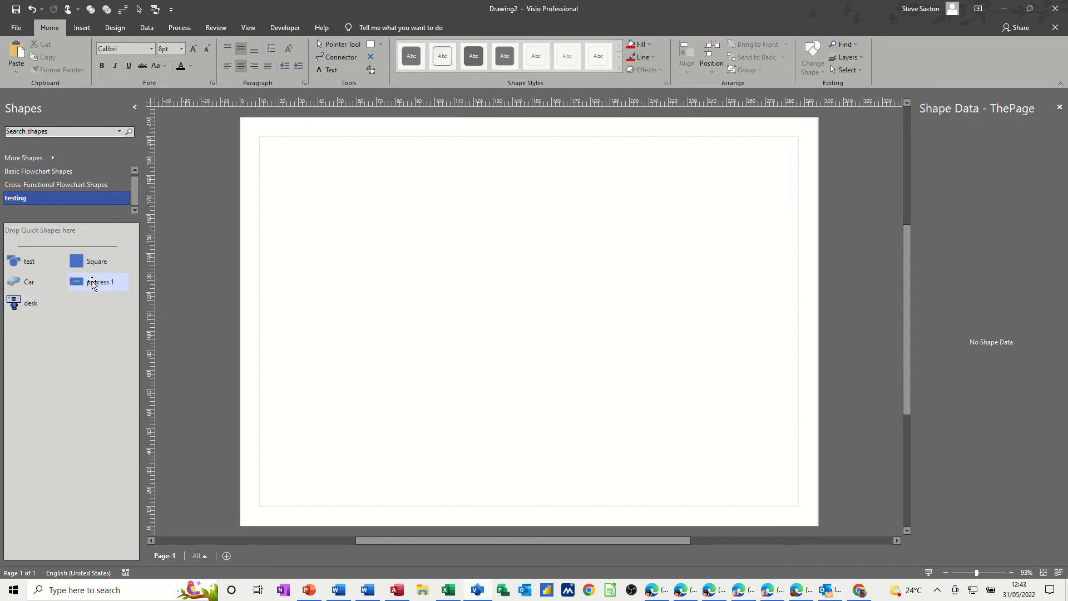
drag(98, 281, 487, 203)
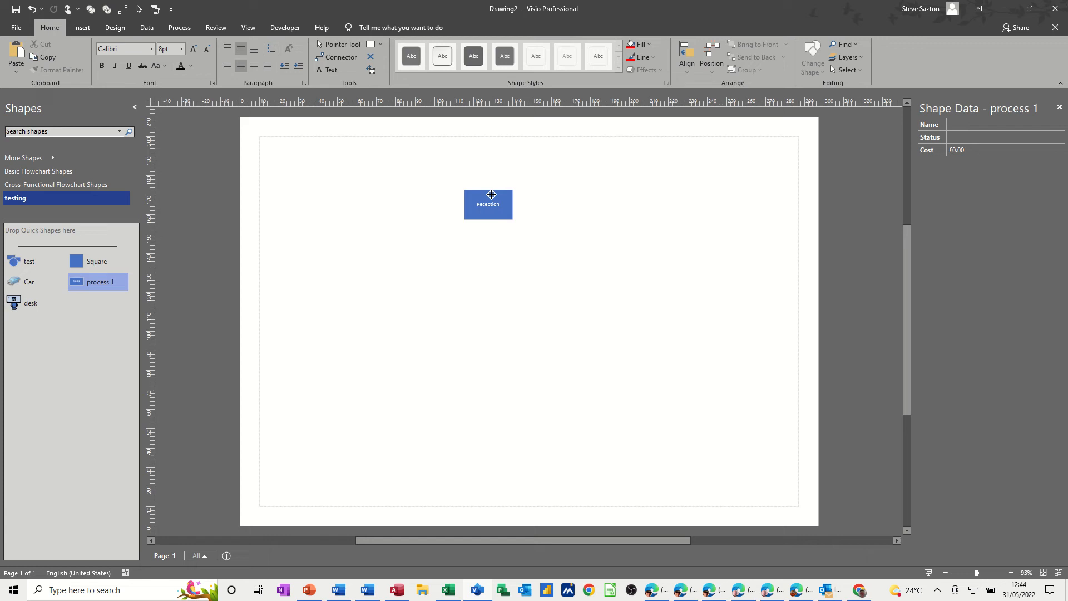
drag(487, 204, 478, 169)
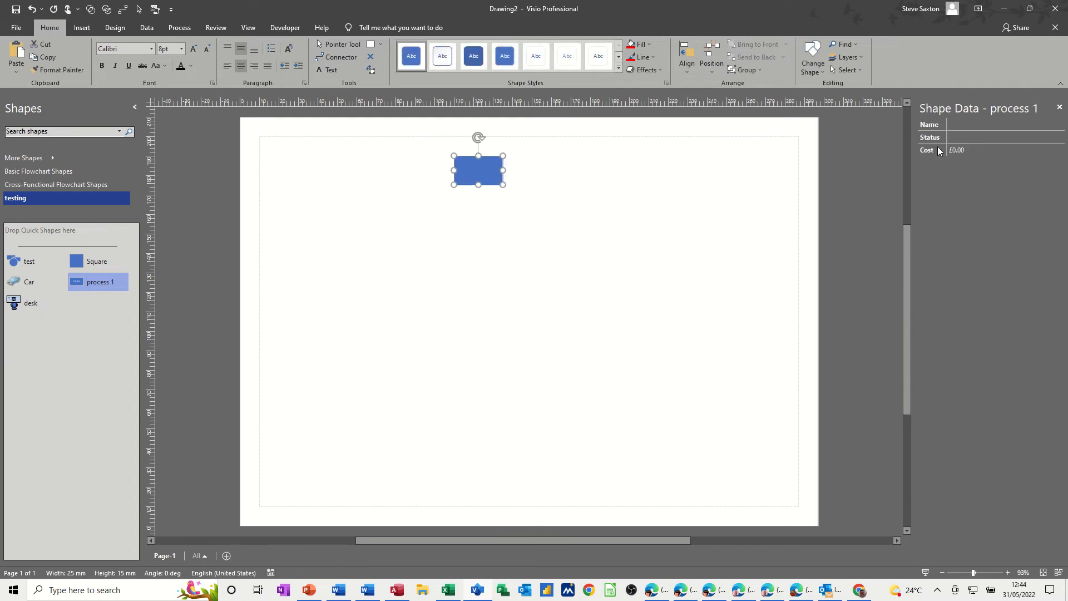
right_click(478, 169)
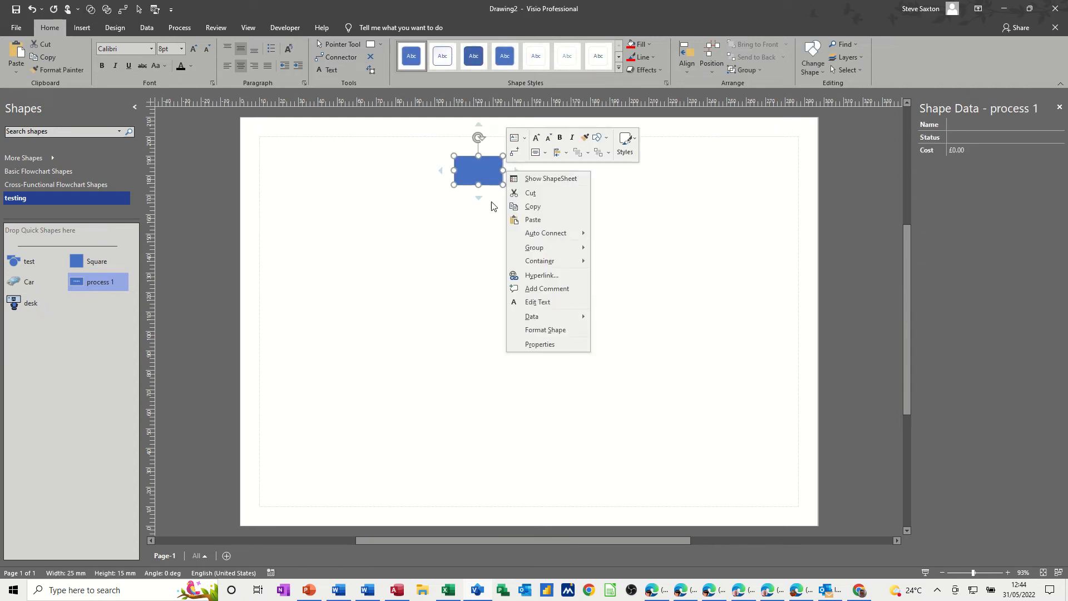
mouse_move(532, 316)
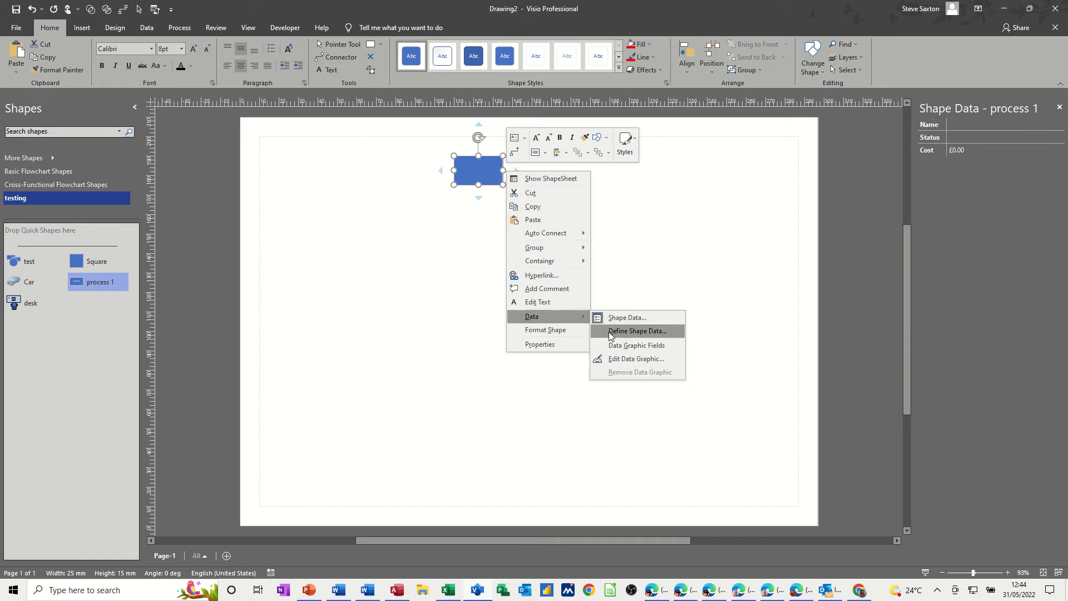
click(637, 331)
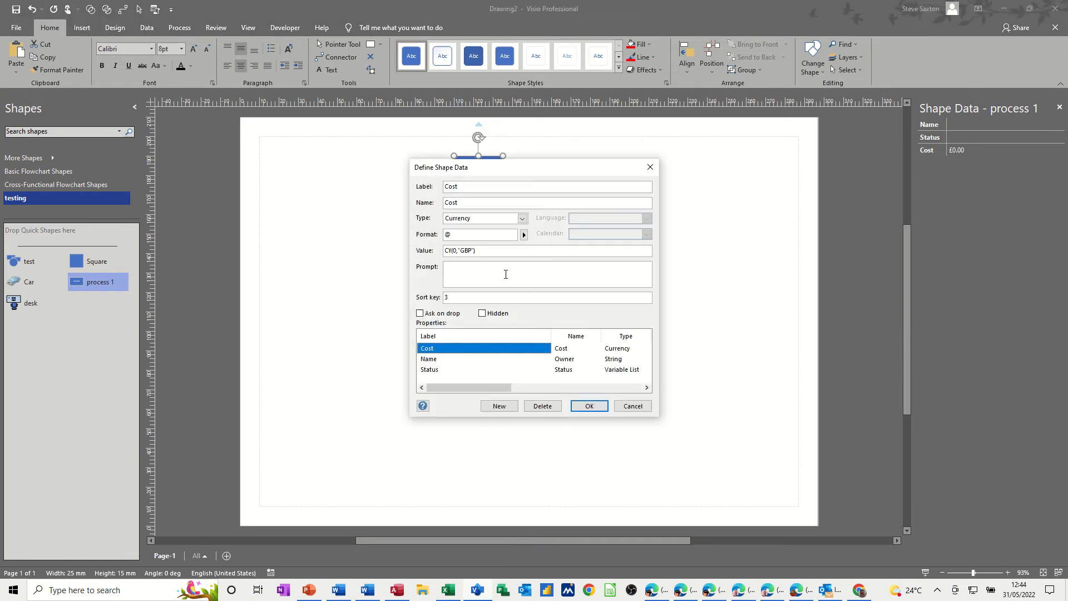
mouse_move(436, 386)
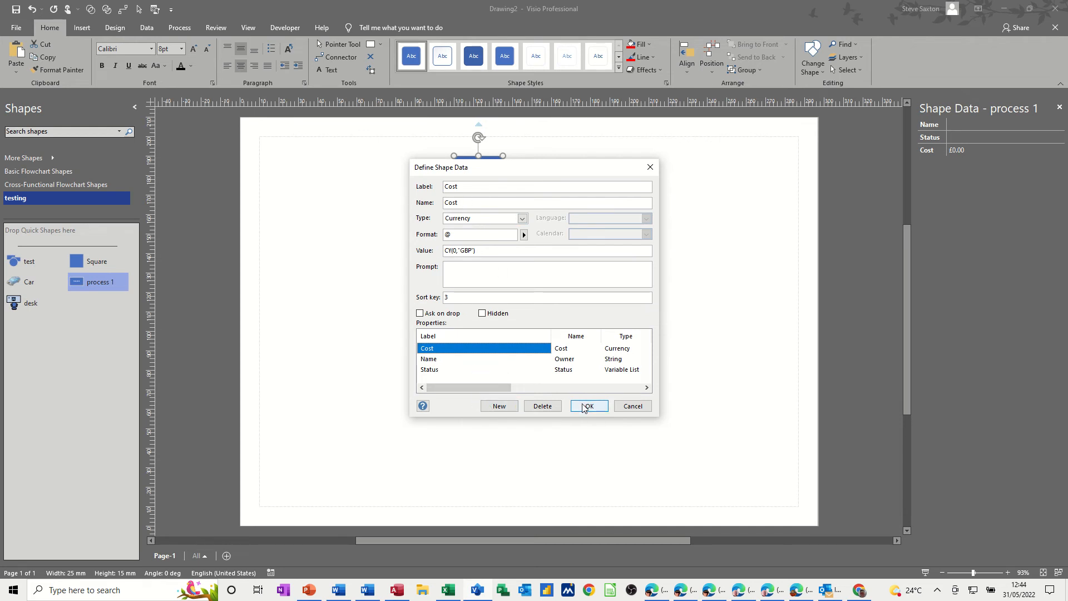
click(588, 405)
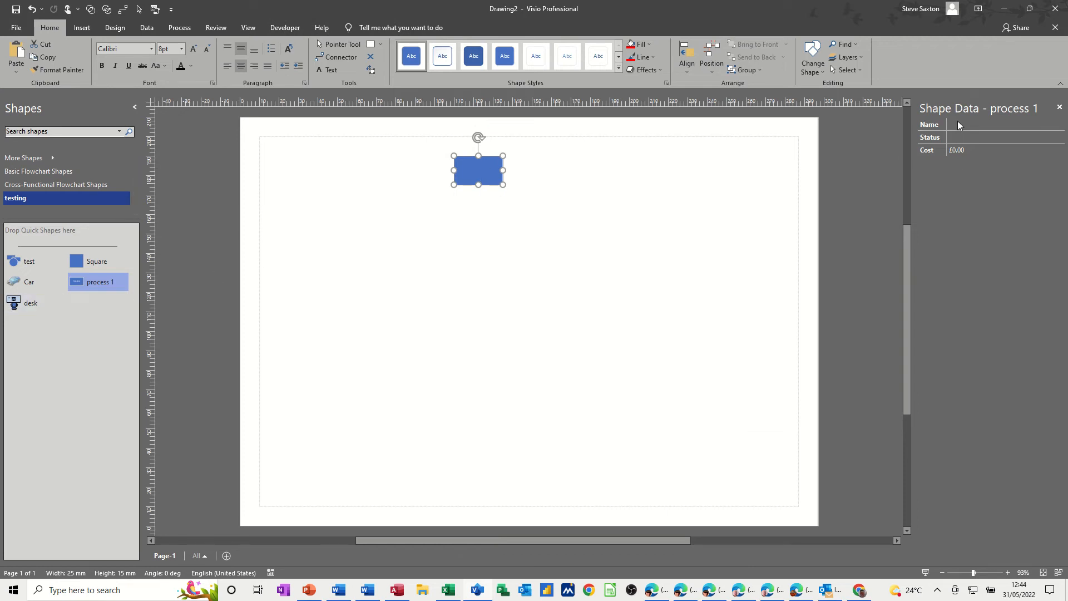
Step: Add the shape to the testing stencil as master 'process 2' and place one on the page
drag(477, 169, 437, 189)
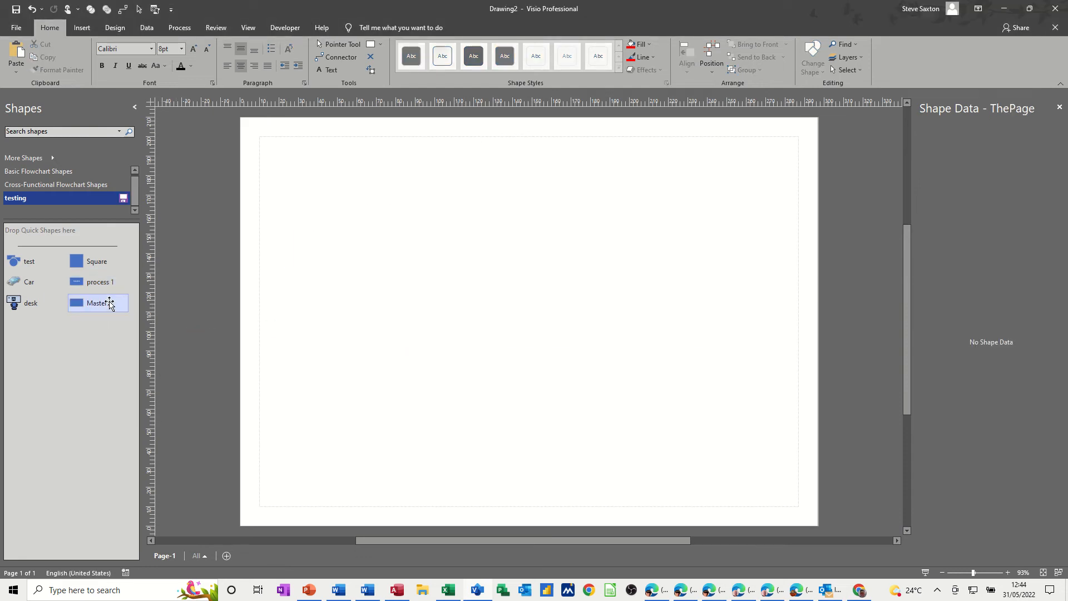
double_click(98, 302)
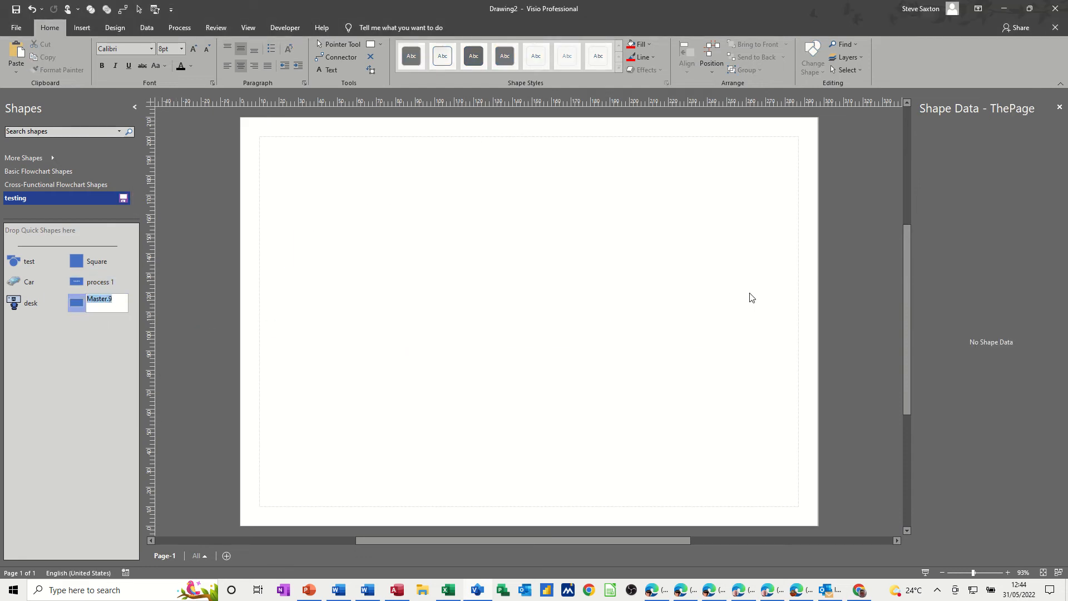
text(proces)
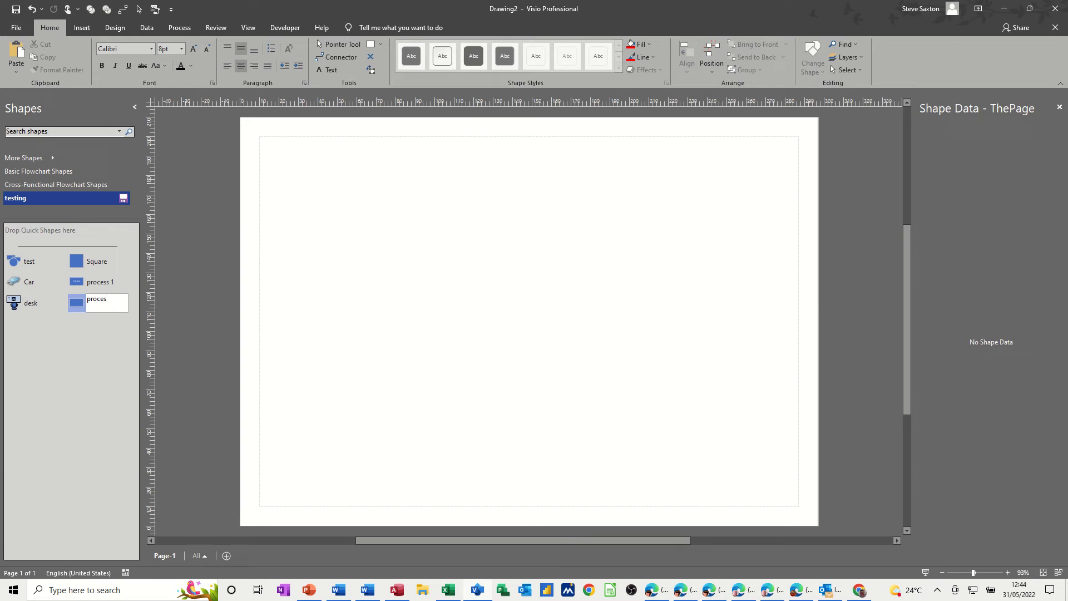
text(process 2)
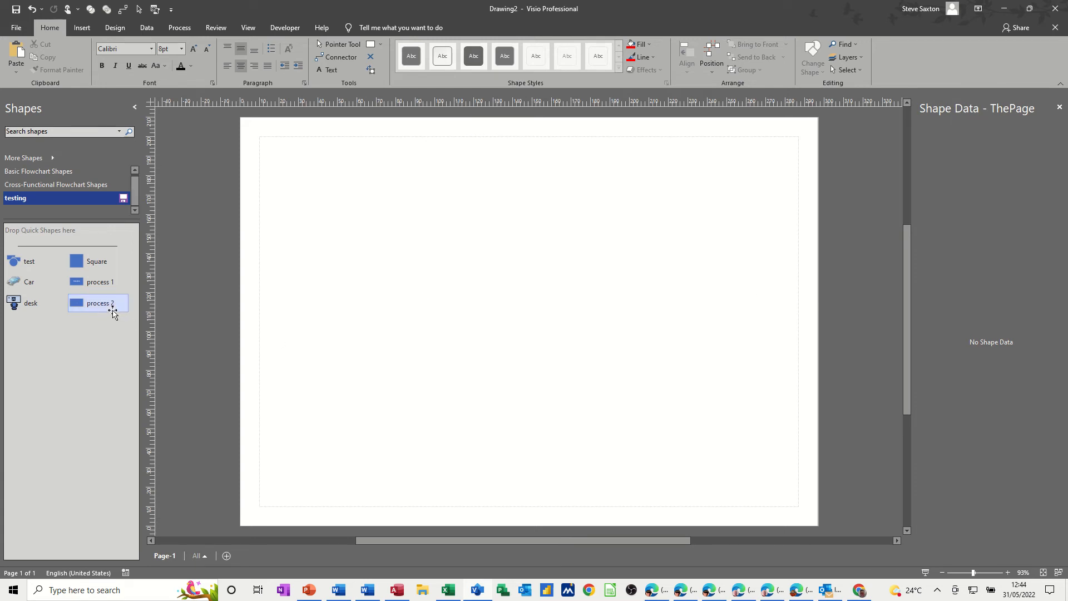
drag(98, 302, 458, 224)
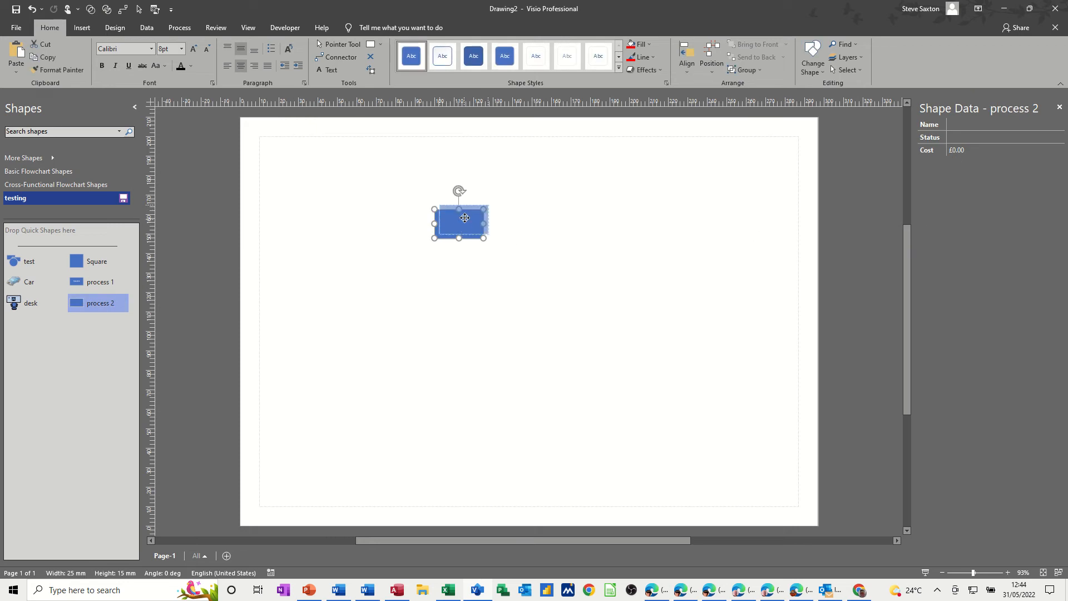
Step: Centre the process 2 shape at the top and chain three more connected process 2 shapes below it
drag(460, 218, 487, 170)
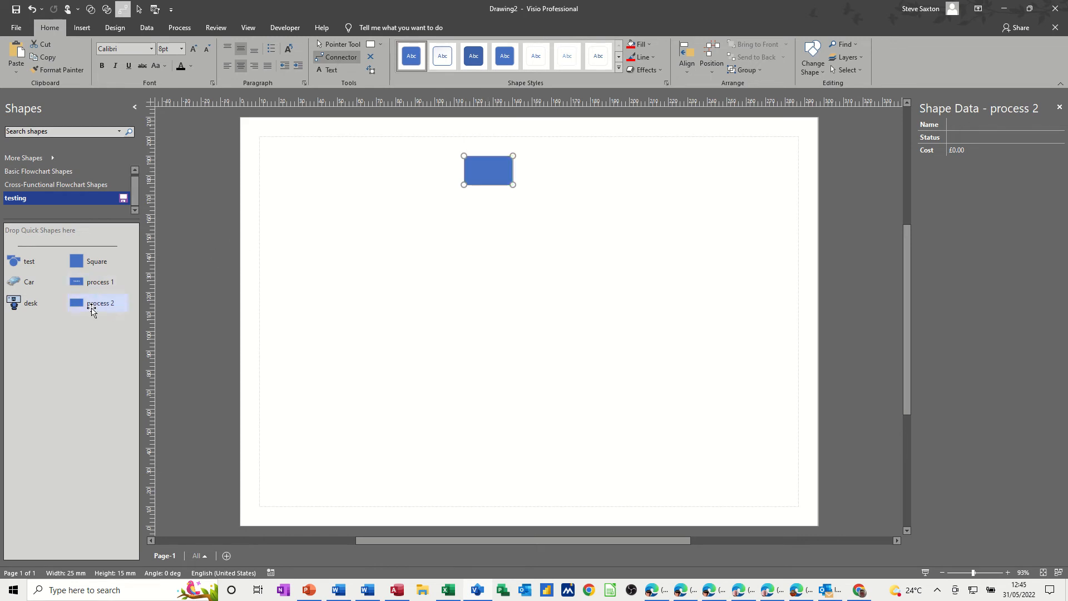
drag(99, 302, 487, 229)
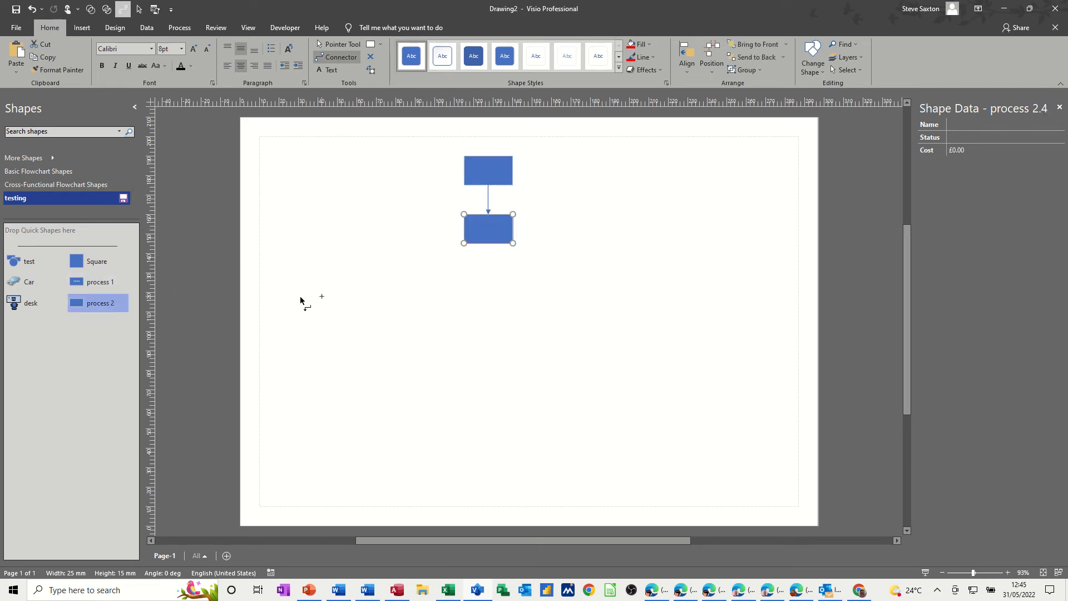
drag(99, 302, 497, 286)
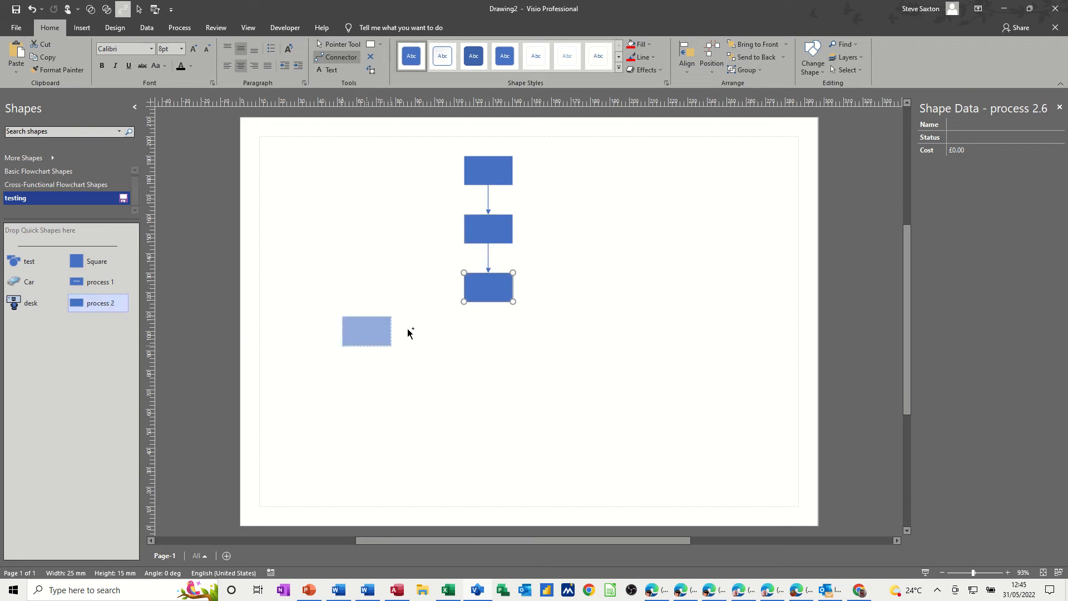
drag(366, 331, 488, 345)
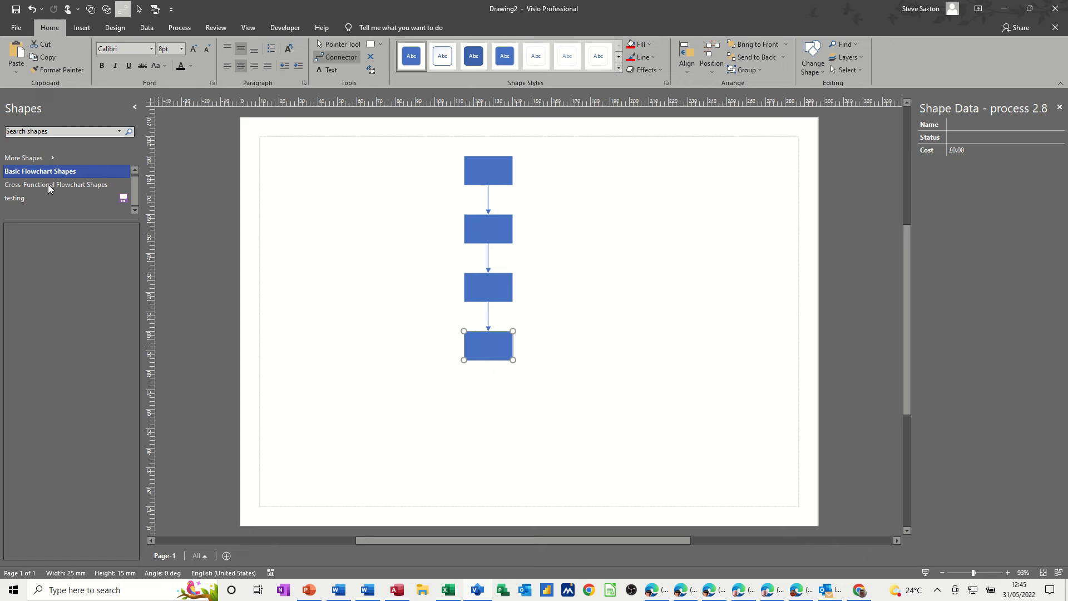
Step: Add Start/End shapes from Basic Flowchart Shapes below the last and above the first process
click(40, 171)
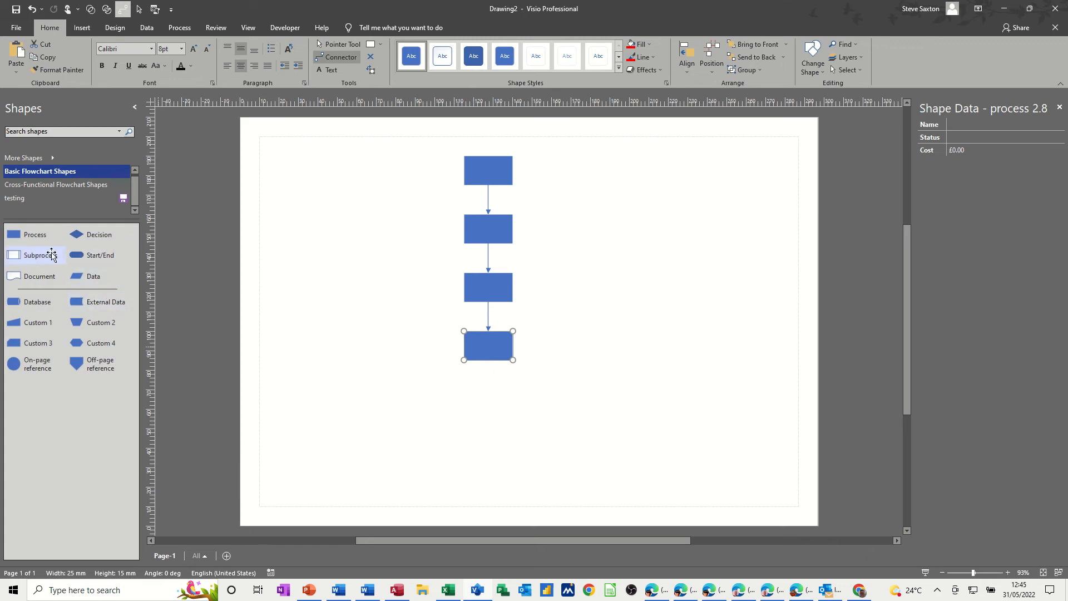
drag(98, 255, 487, 408)
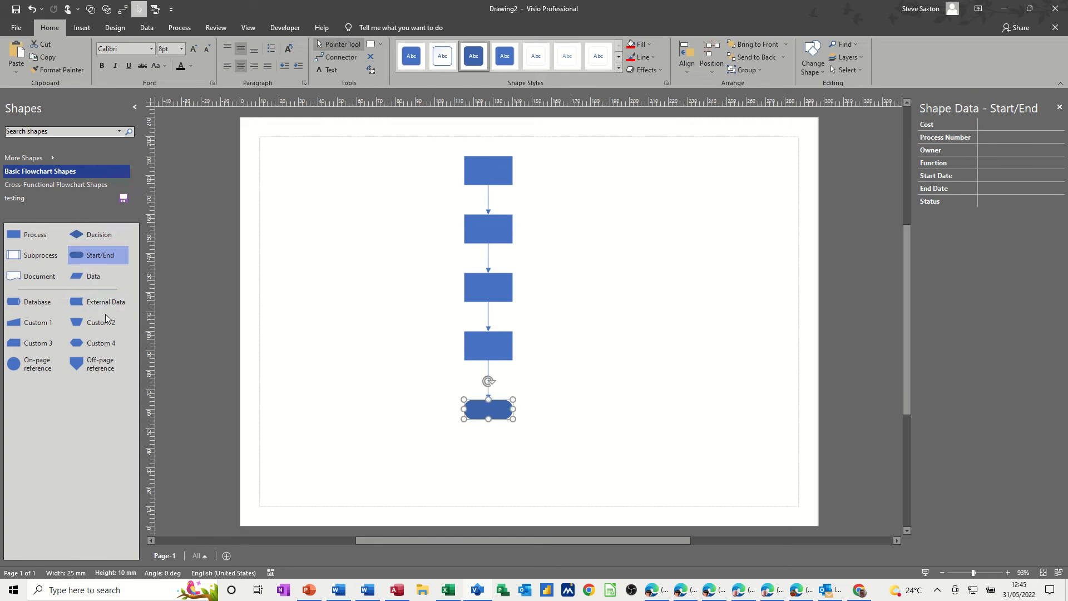
drag(98, 255, 478, 131)
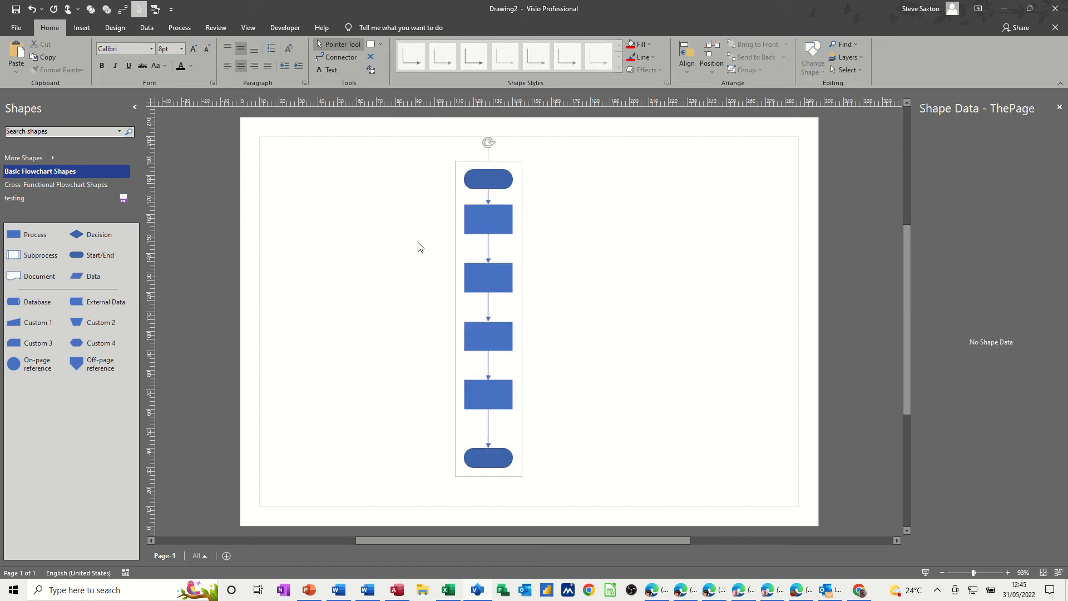
Step: Enter Name, Status and Cost for each process: Induction, Admin, Finance and Sales
click(487, 220)
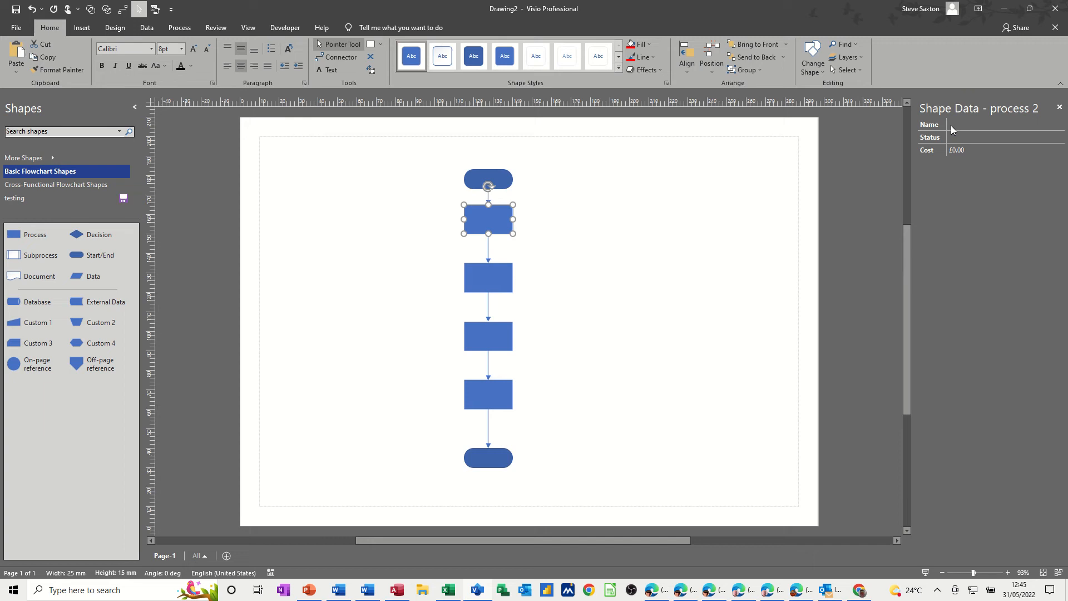
mouse_move(545, 279)
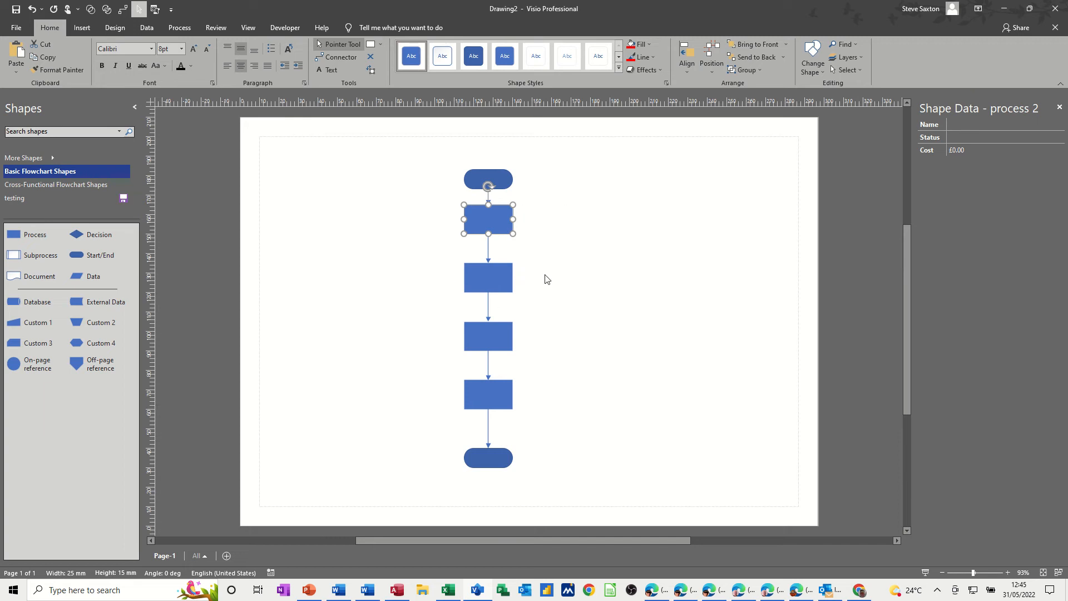
mouse_move(697, 217)
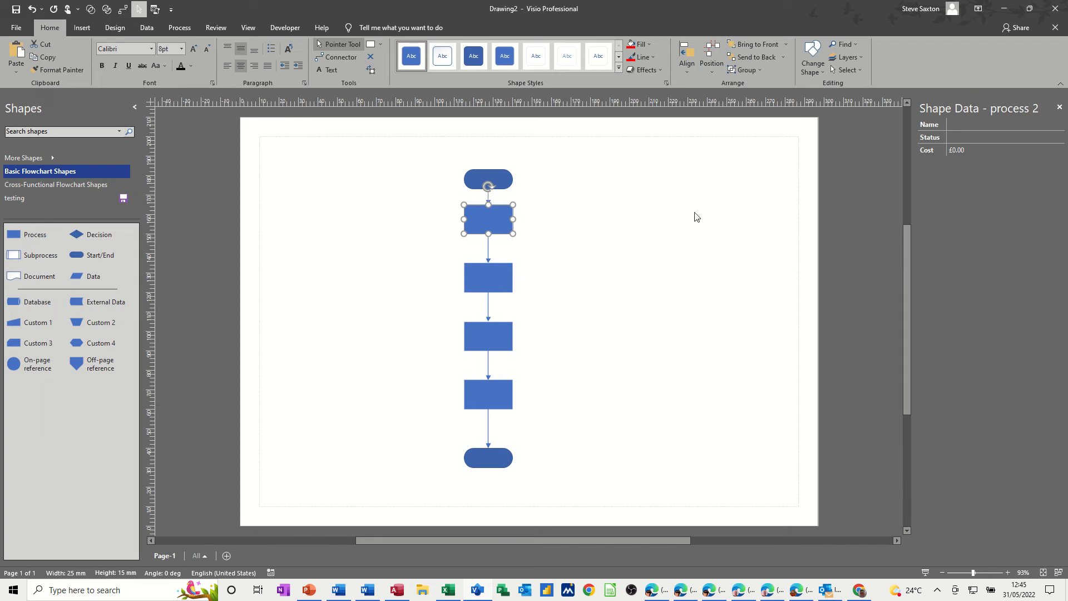
mouse_move(500, 224)
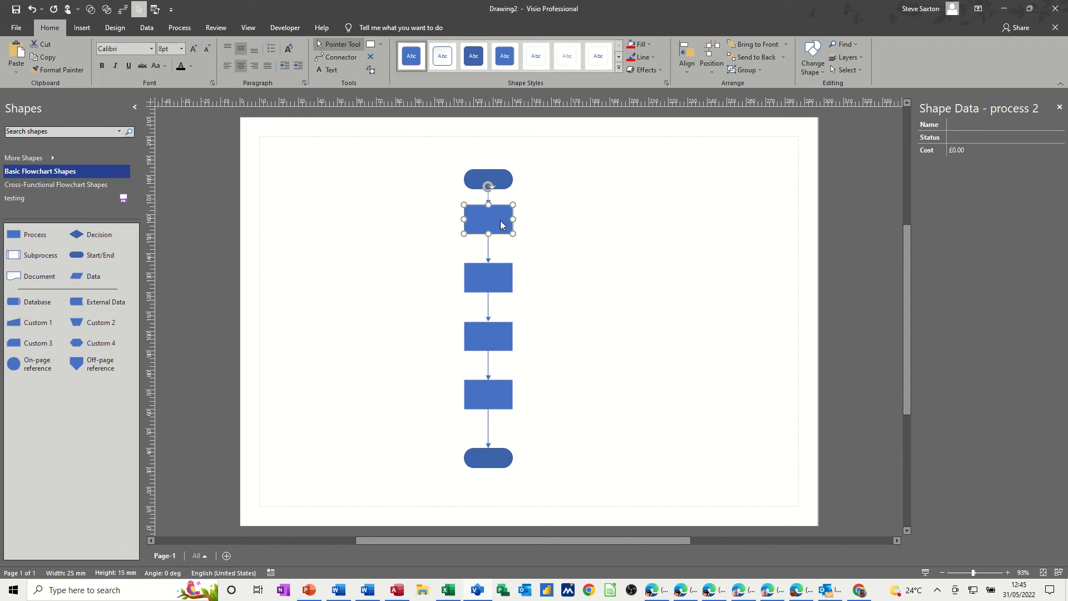
mouse_move(937, 152)
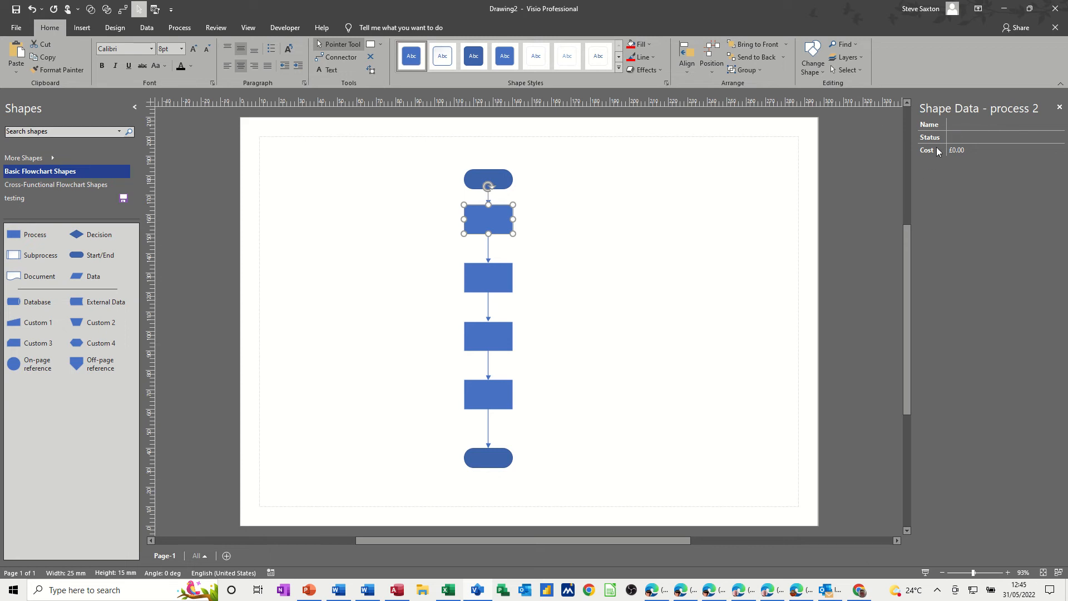
click(487, 179)
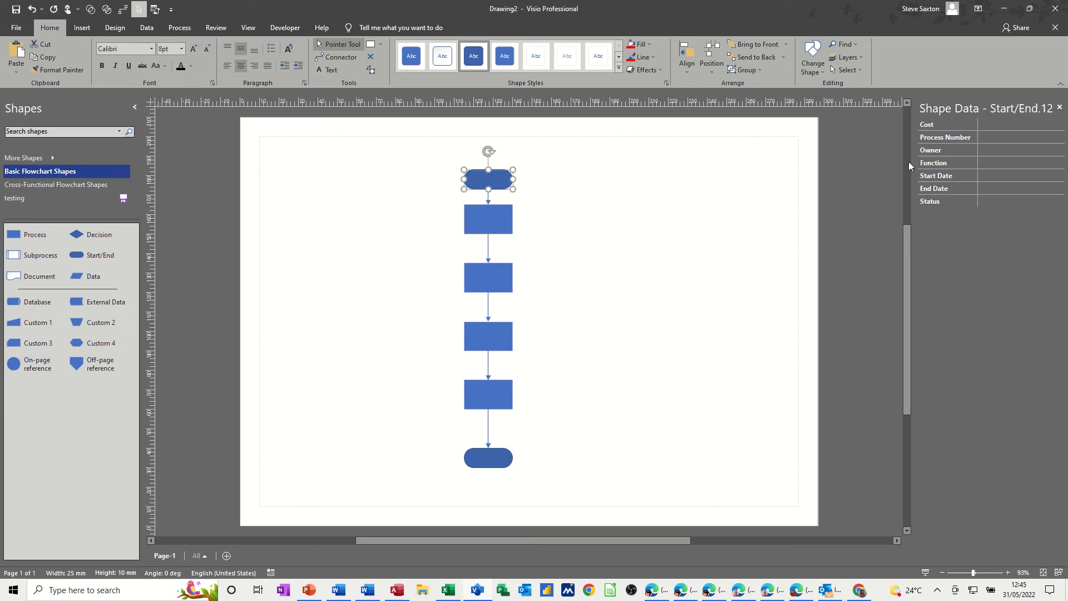
click(488, 219)
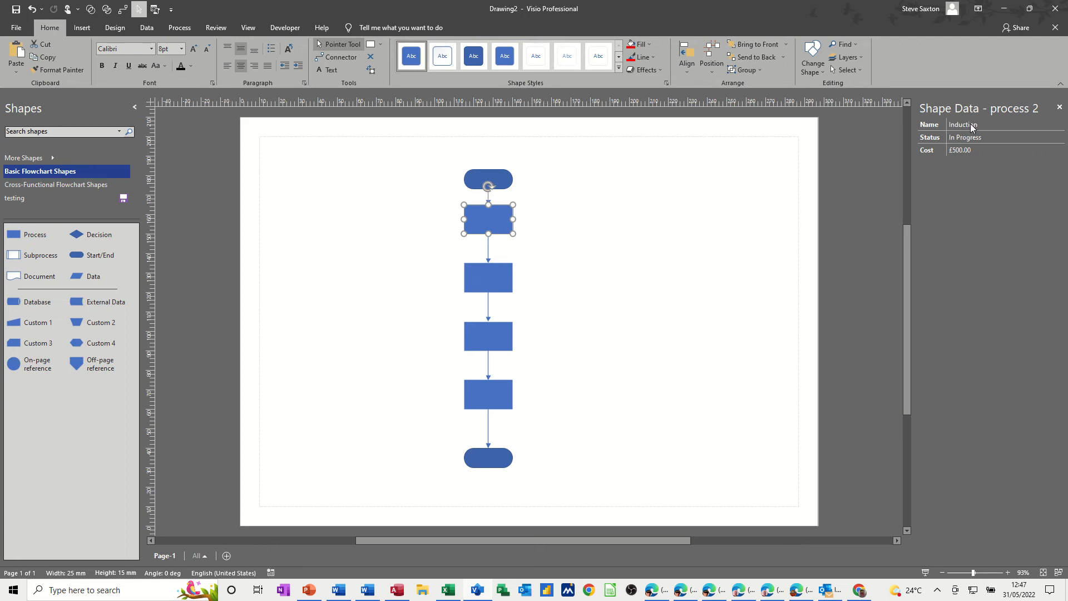
click(487, 276)
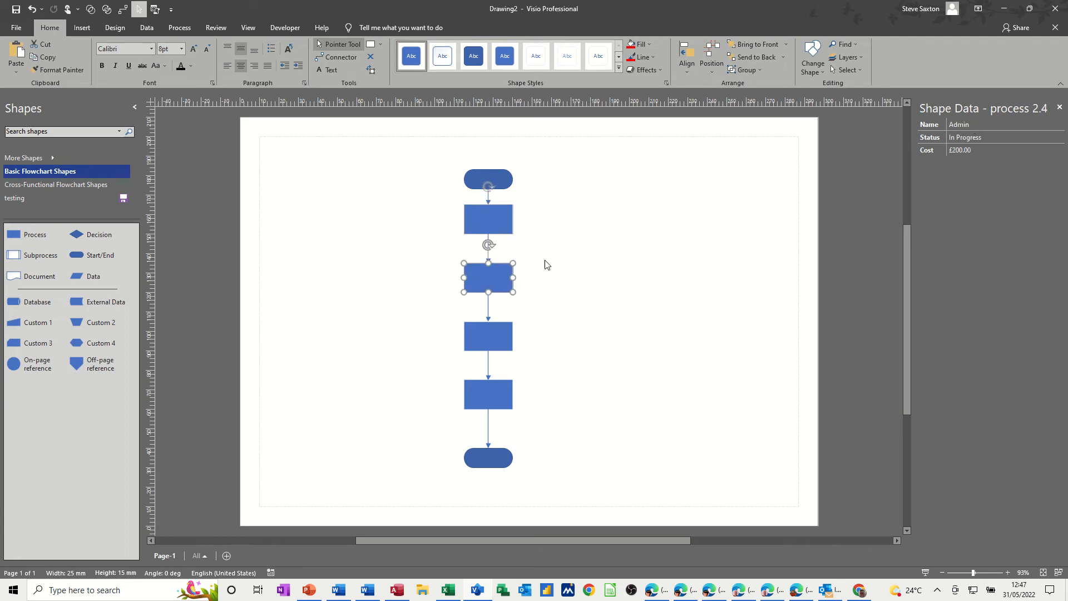
click(487, 336)
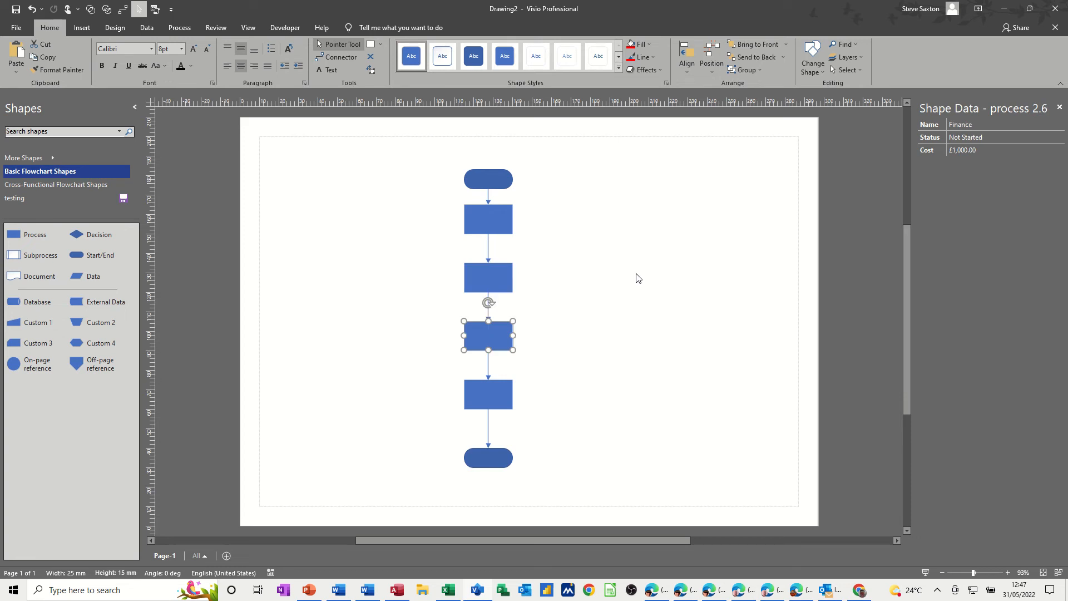
click(487, 394)
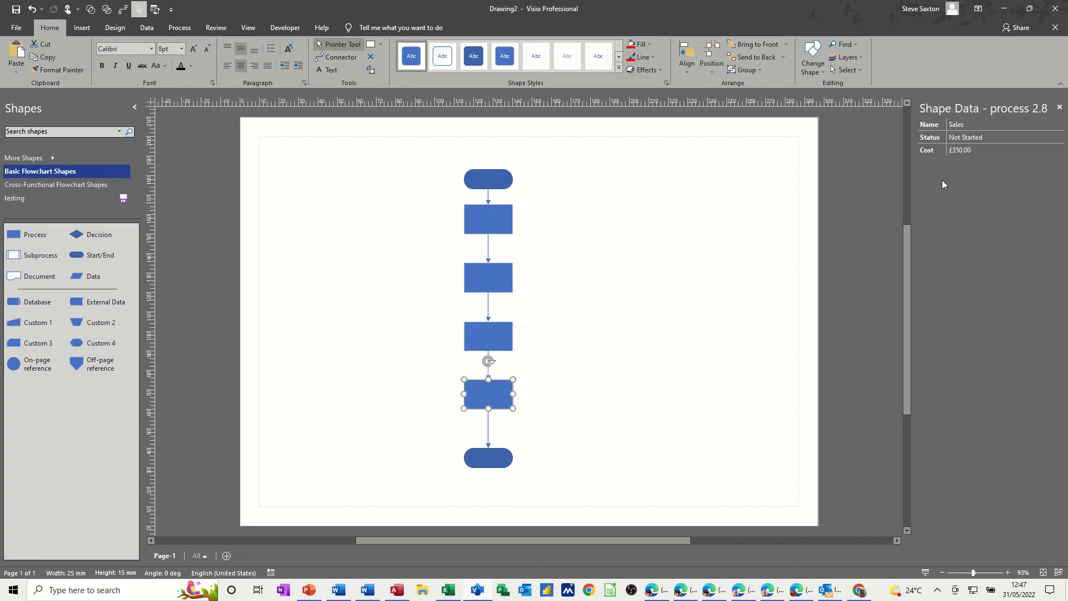
mouse_move(417, 168)
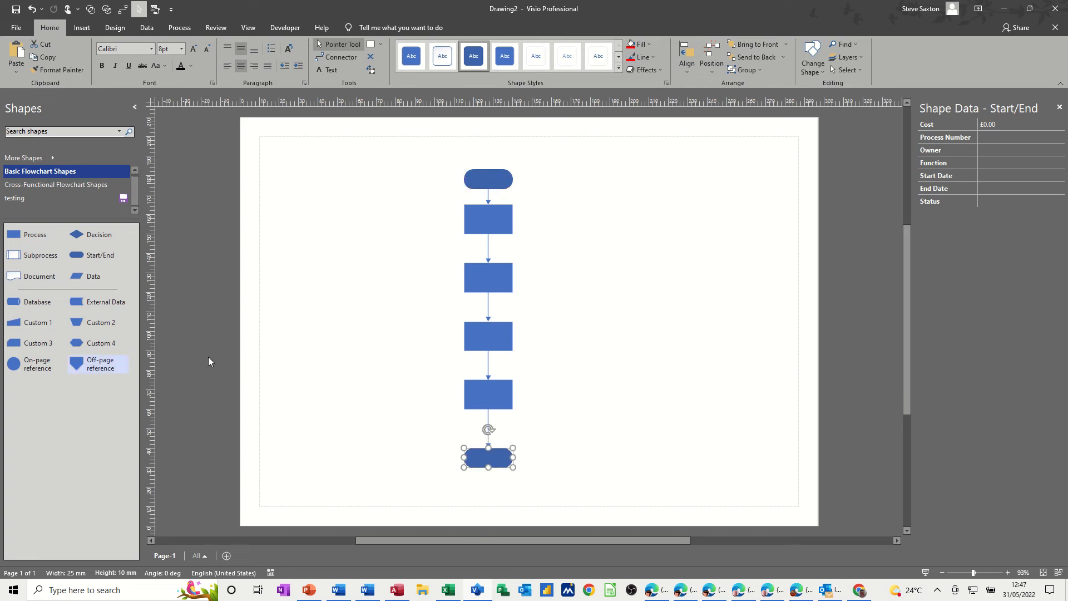
mouse_move(412, 201)
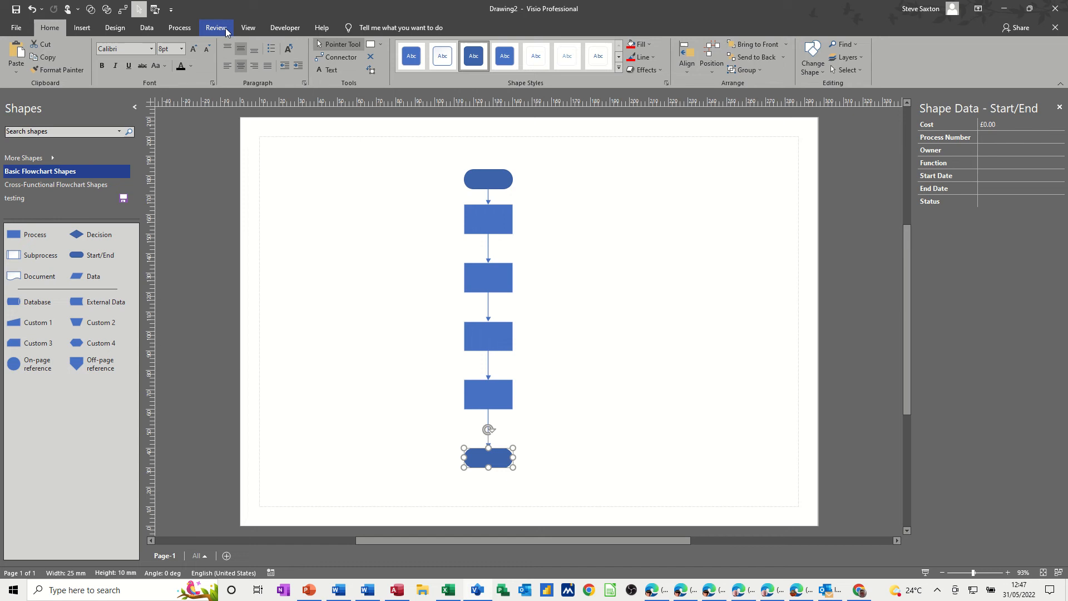
Step: Run the built-in Flowchart shape report from the Review ribbon with Excel output
click(216, 27)
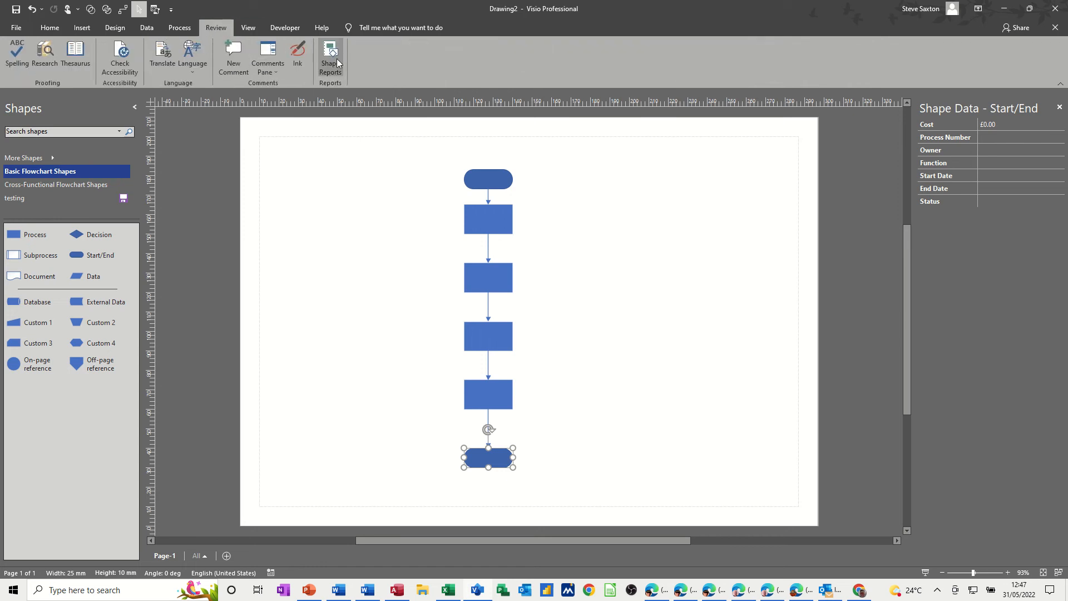
click(329, 58)
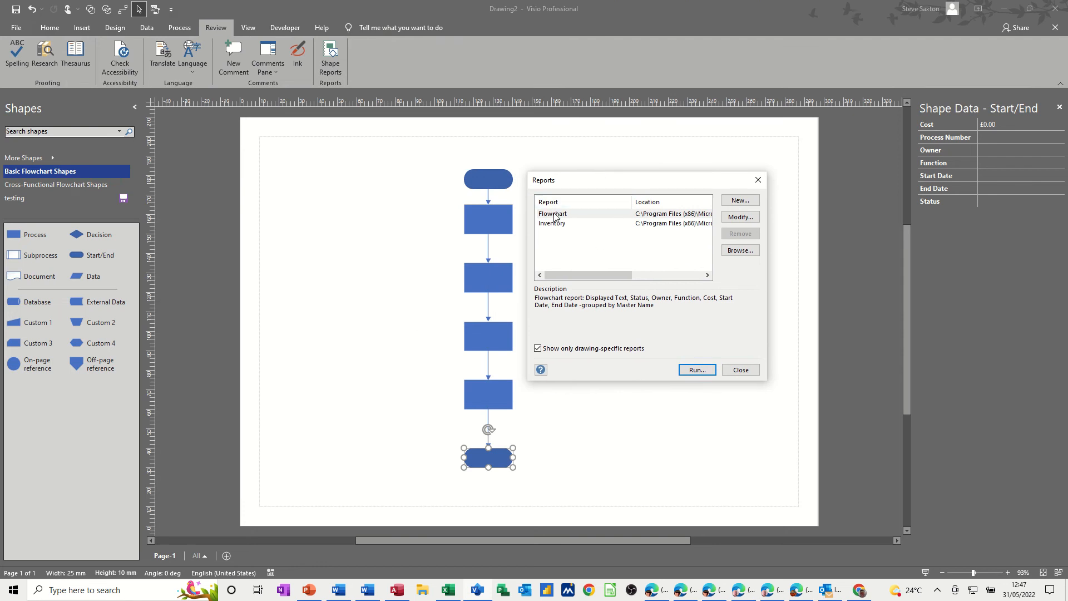
click(553, 213)
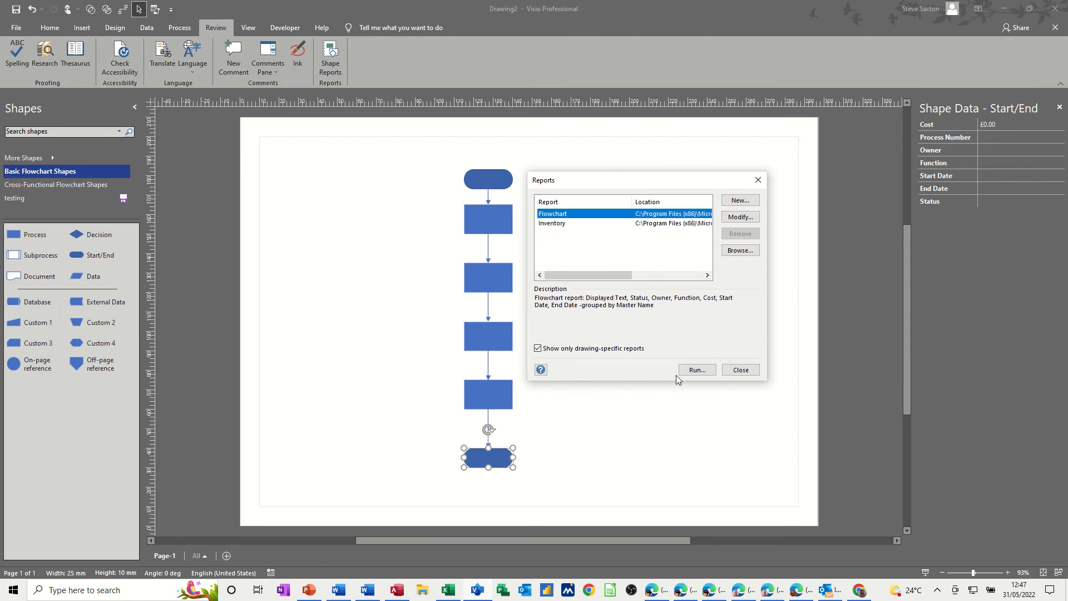
click(696, 370)
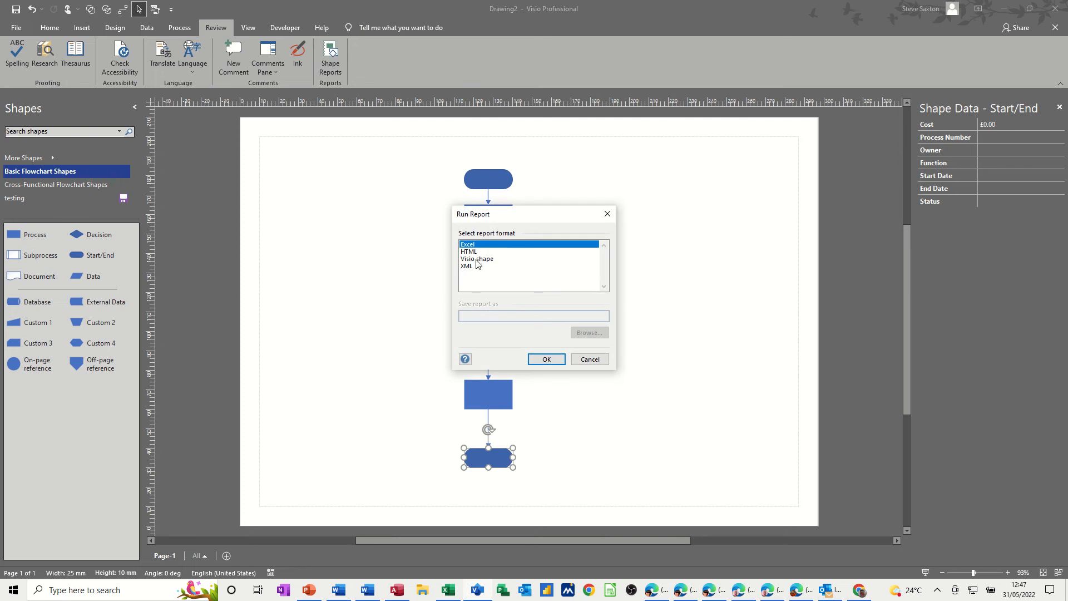
click(545, 360)
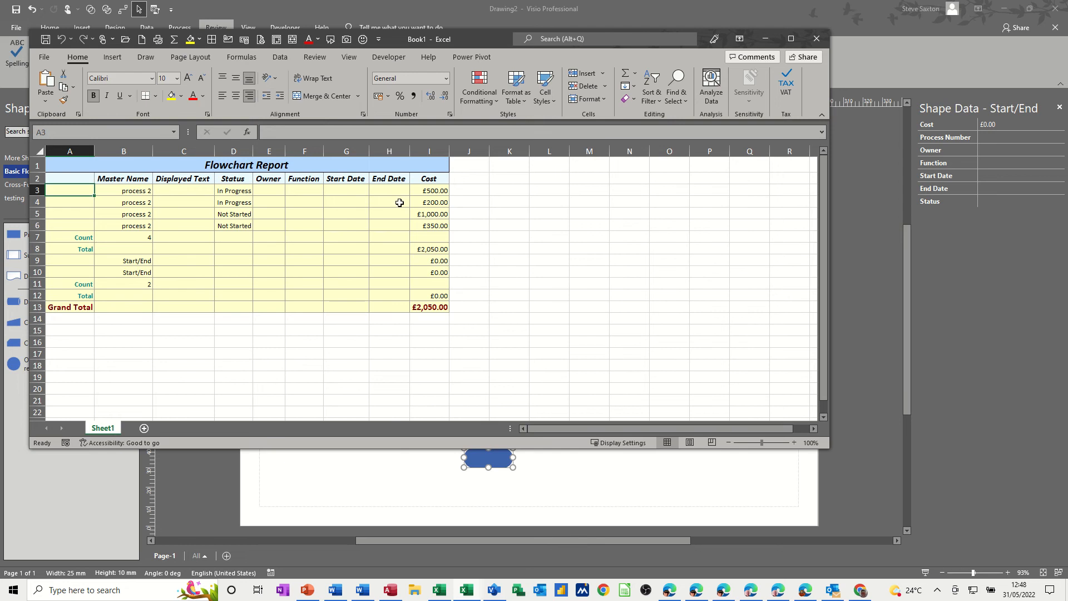
Step: Close the Flowchart Report workbook in Excel without saving it
click(268, 150)
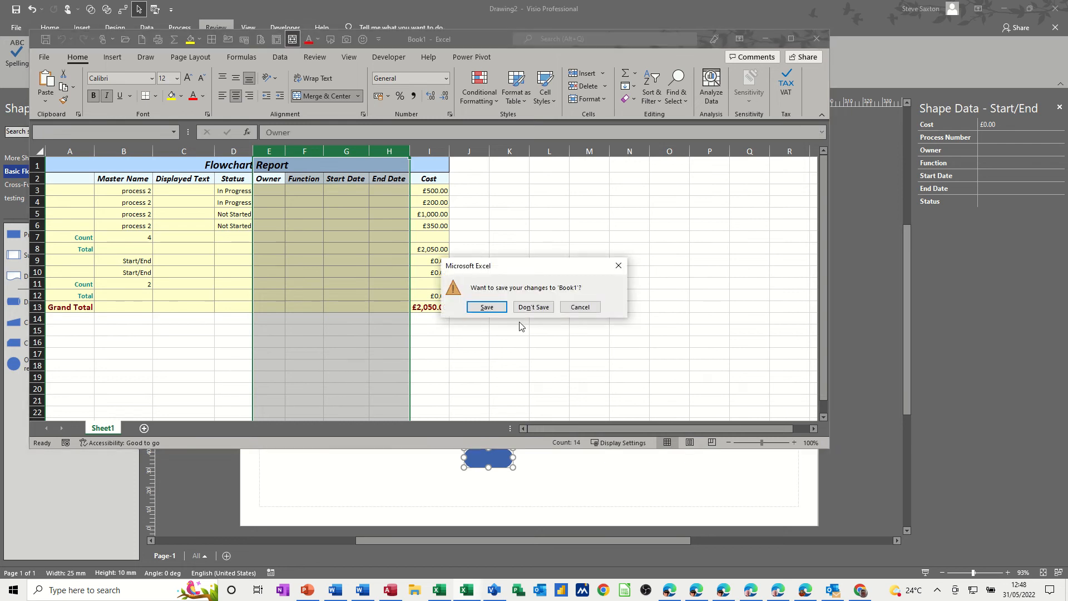
click(486, 307)
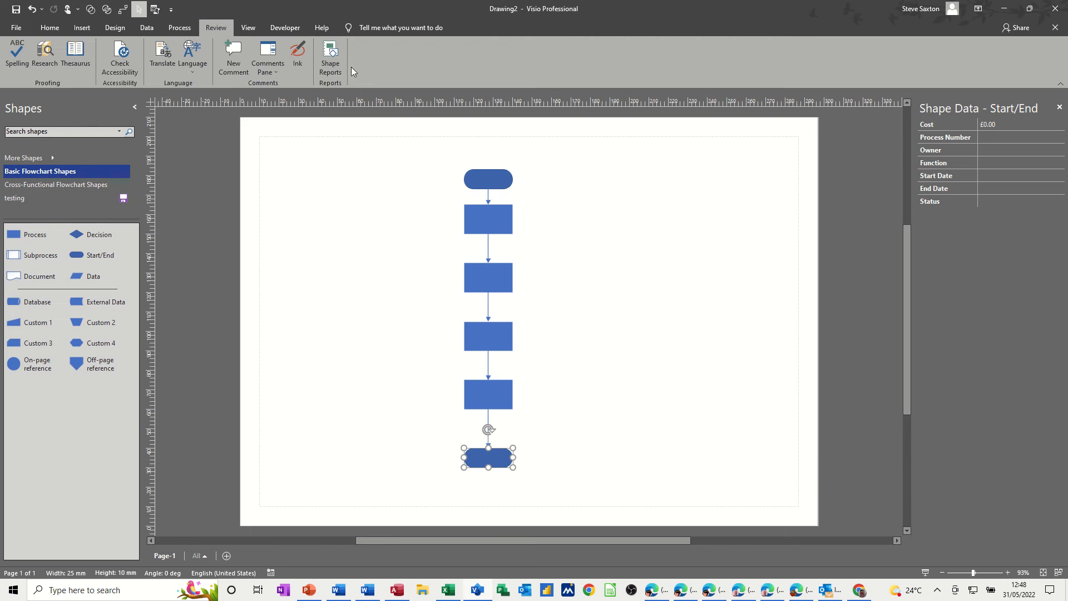
Step: Start a new report definition and tick Cost, Name and Status as its columns
click(330, 57)
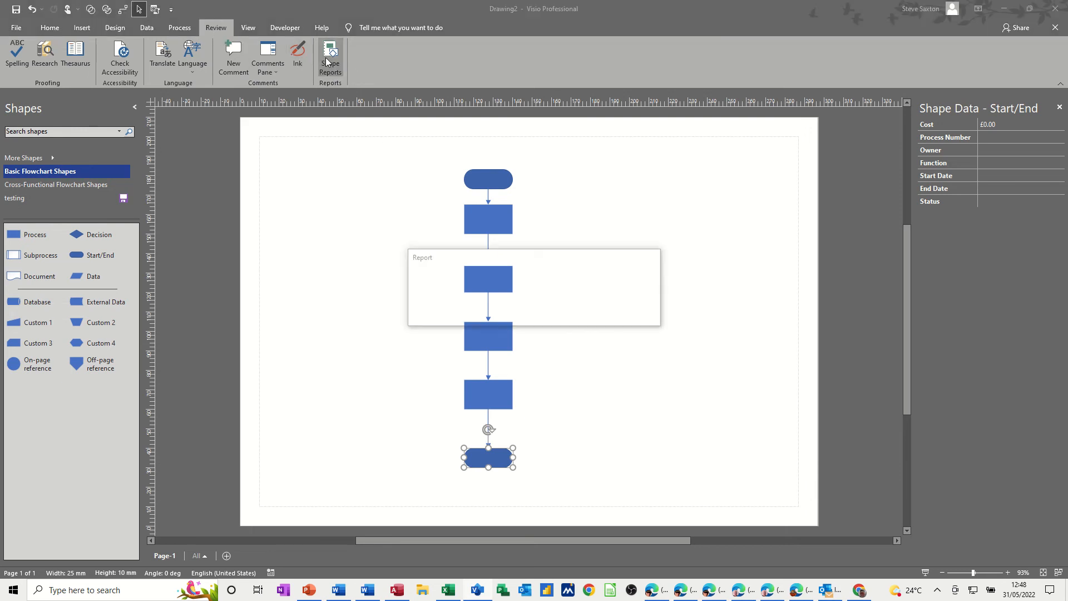
click(330, 55)
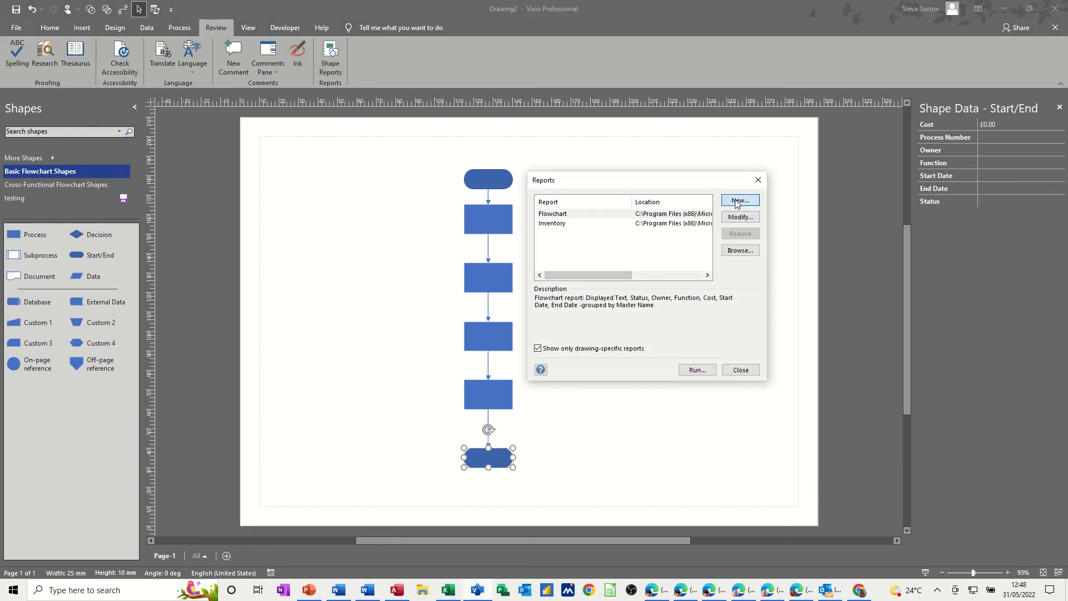
click(739, 199)
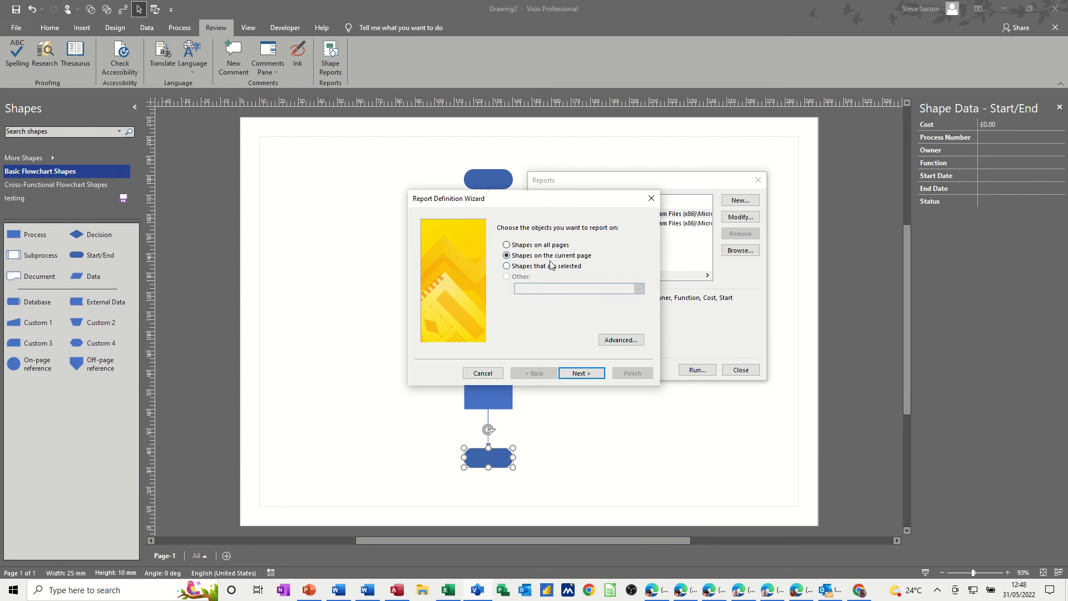
click(581, 373)
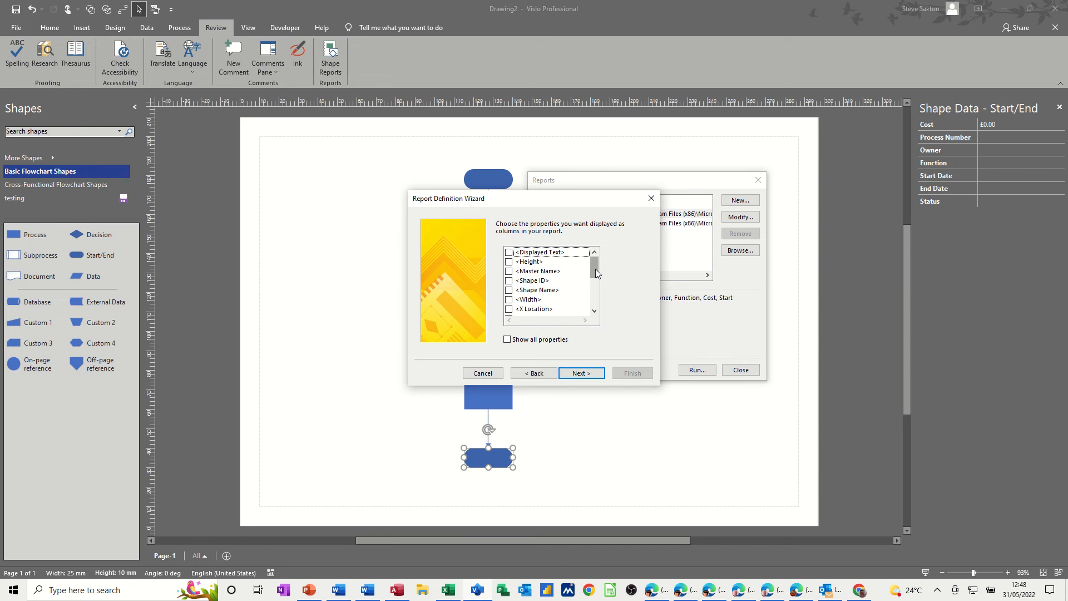
scroll(down, 3)
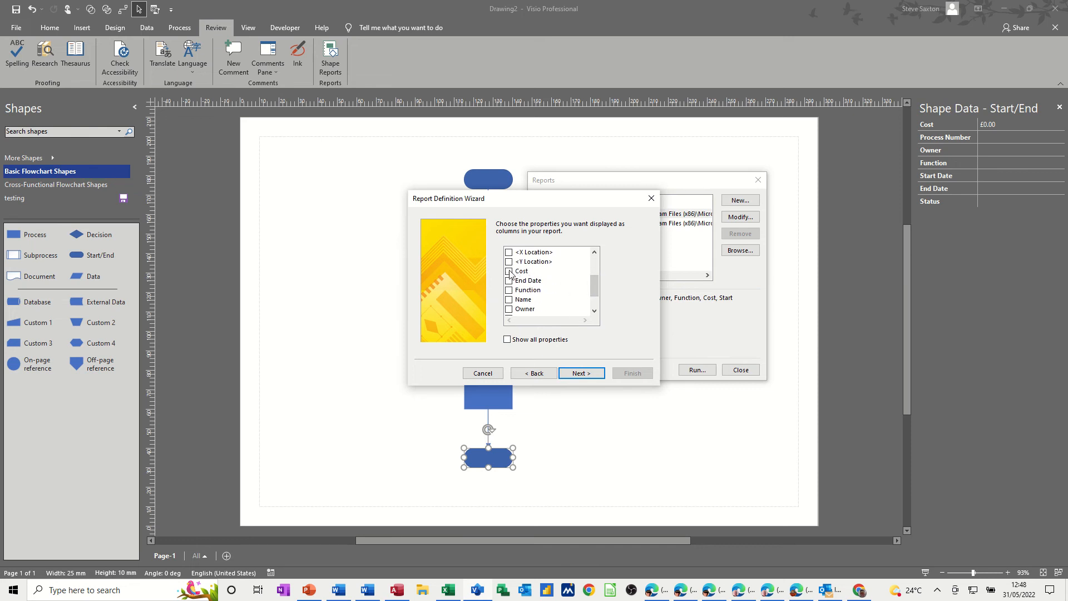
click(521, 271)
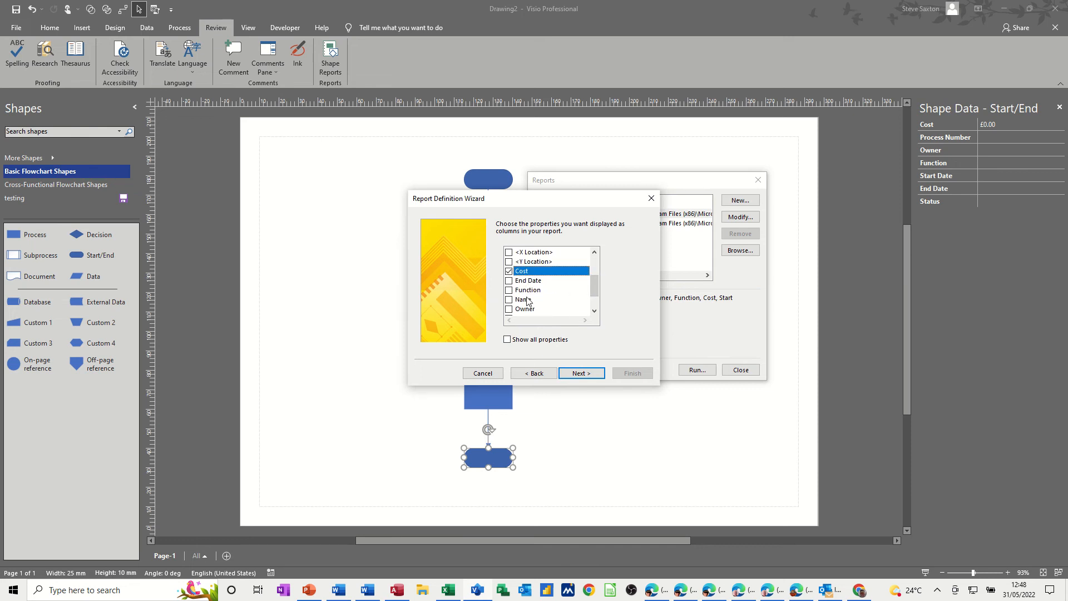
click(508, 299)
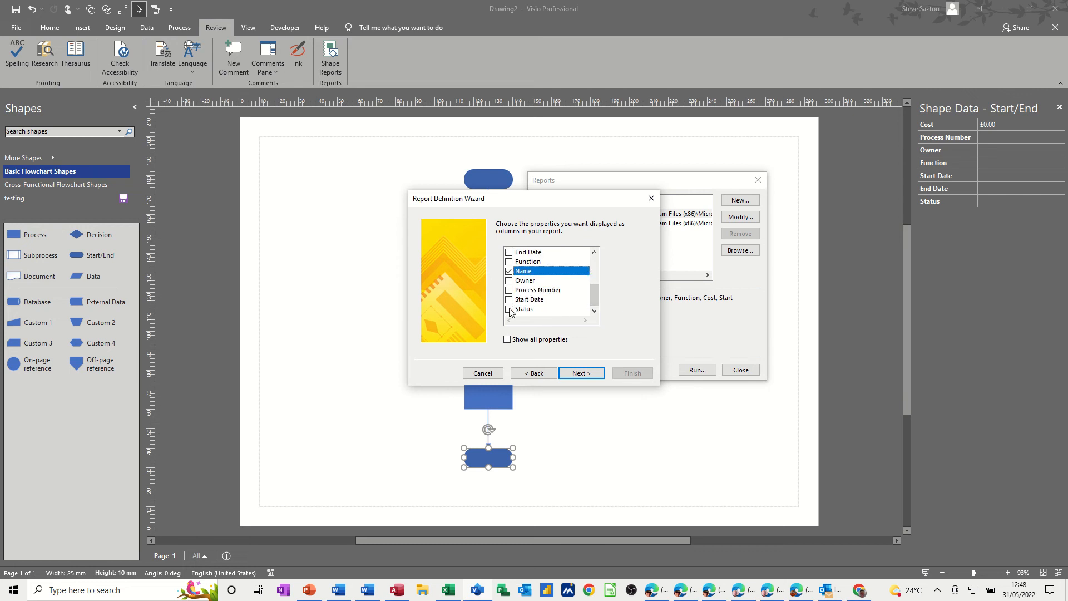
click(509, 308)
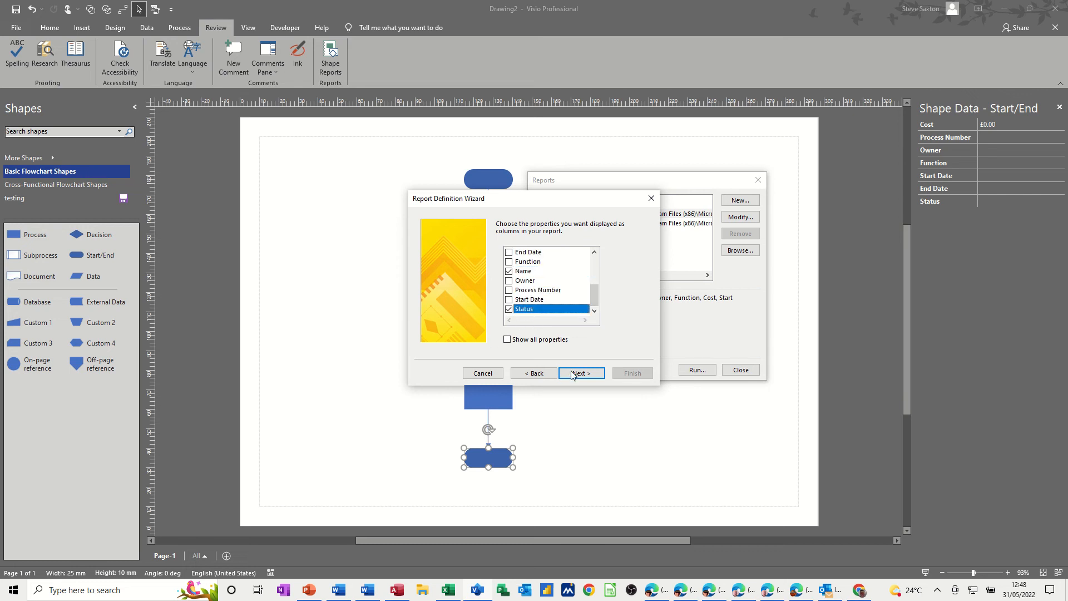
Step: Finish the wizard, save ReportDefinition_1 in this drawing and run it
click(581, 373)
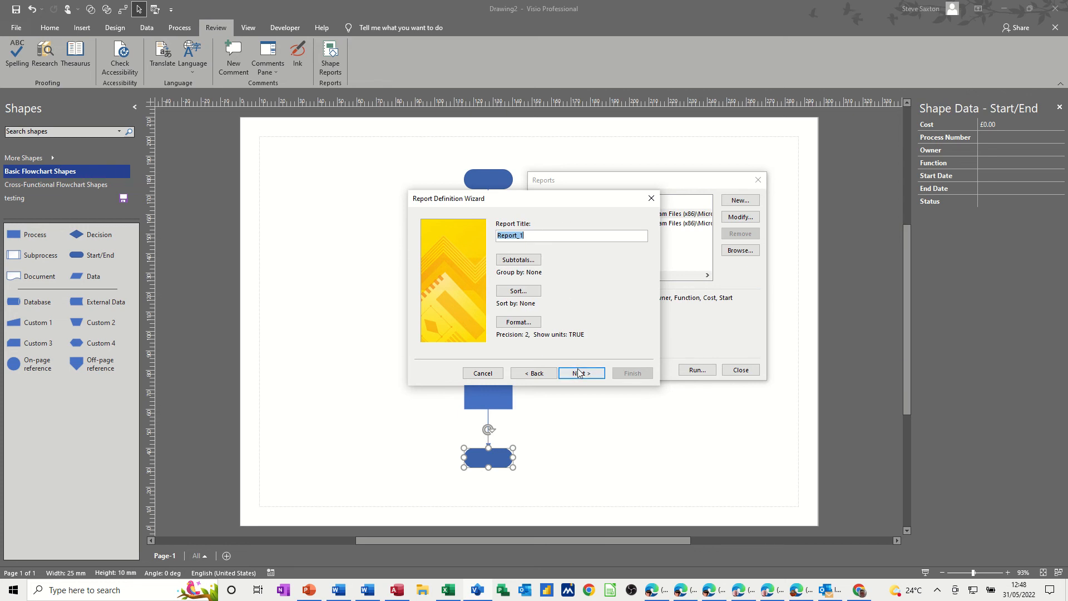
click(581, 373)
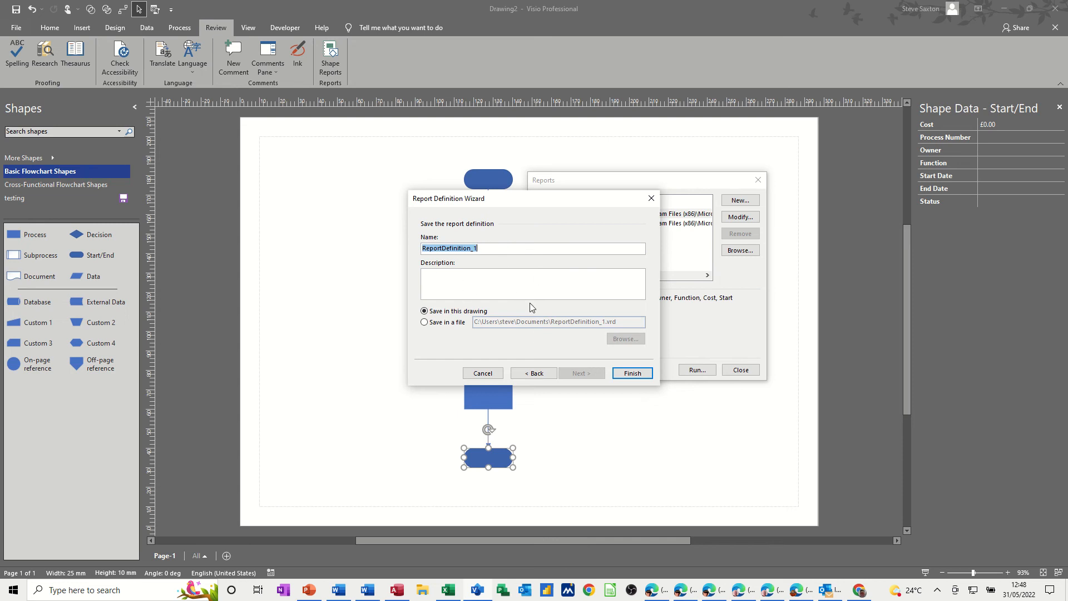
click(630, 373)
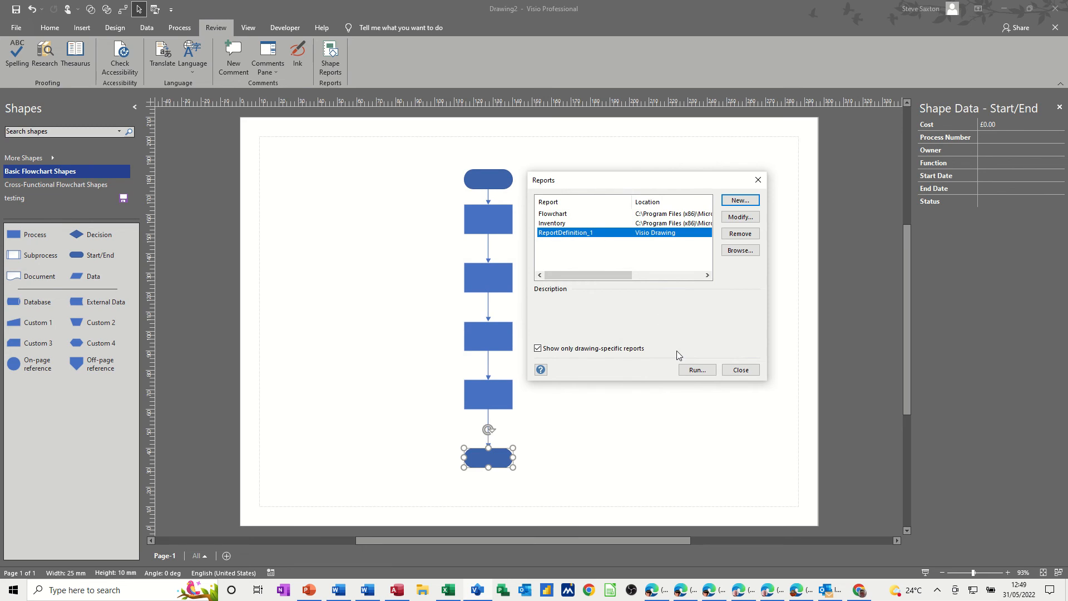
click(697, 370)
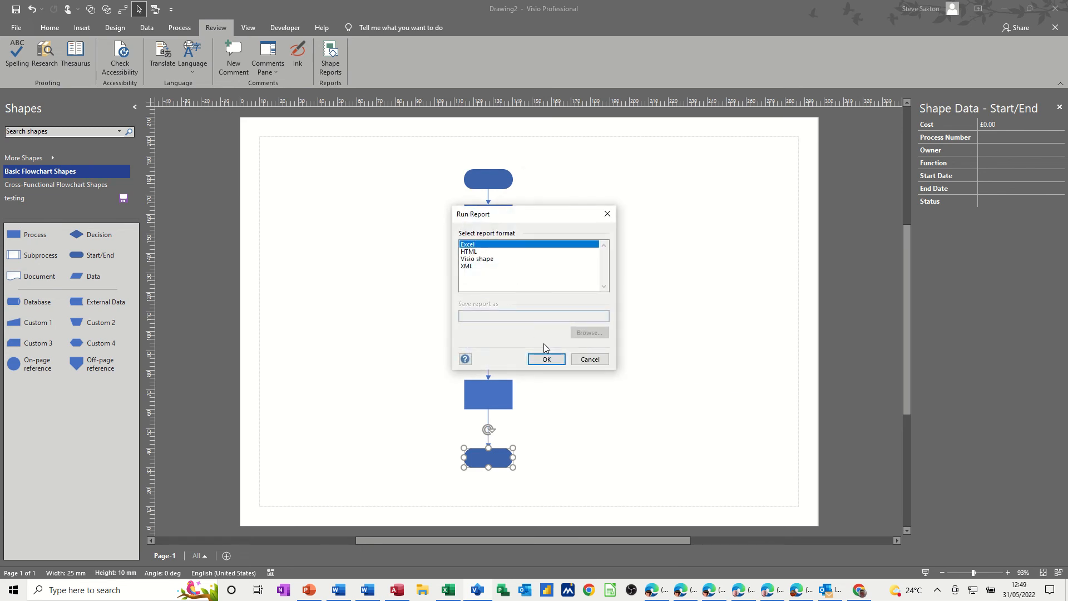
Step: Generate the ReportDefinition_1 report in Excel as Report_1
click(545, 359)
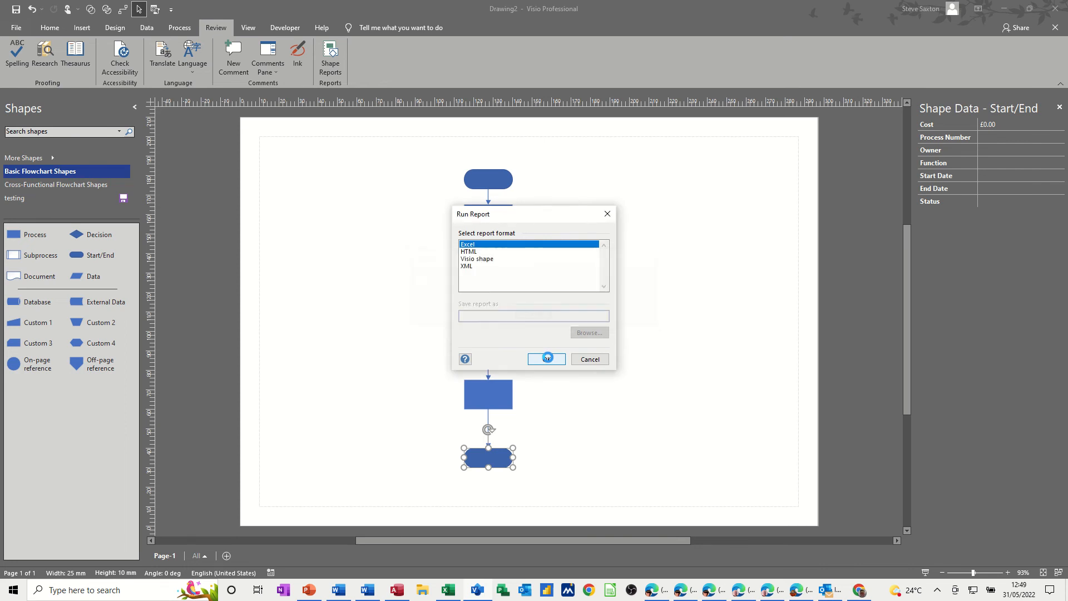
click(546, 360)
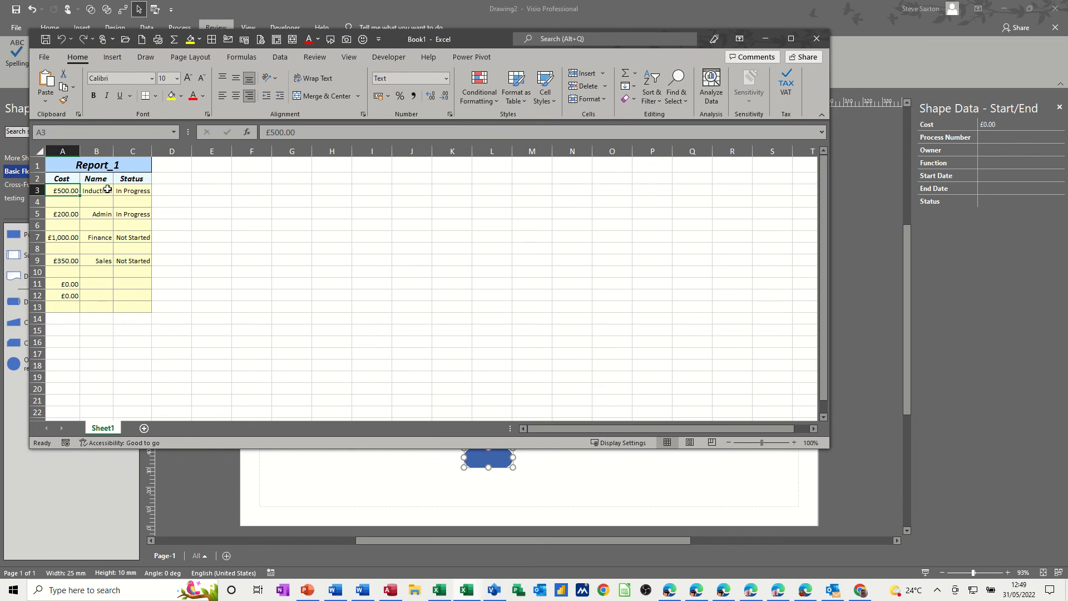
mouse_move(102, 224)
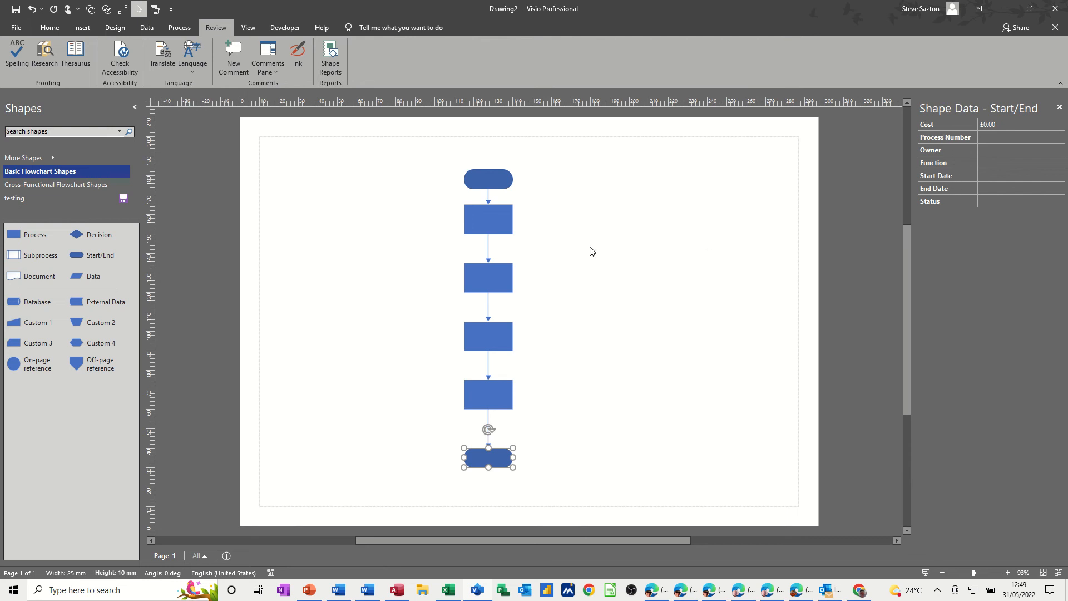
Step: Check the first process box's data, then place a blank process 2 from the testing stencil left of the flowchart
click(487, 219)
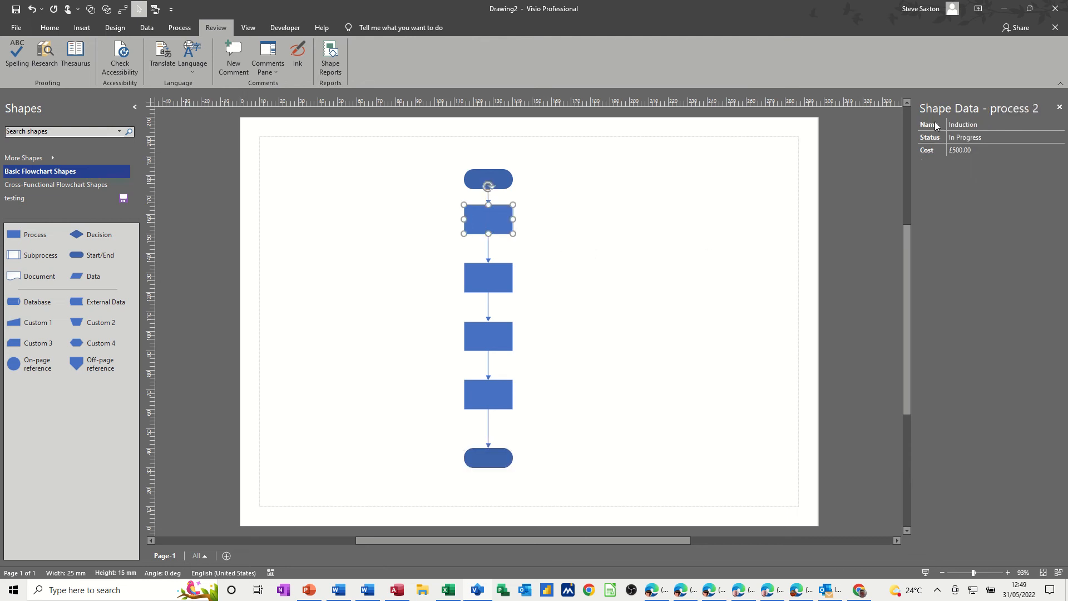
mouse_move(513, 220)
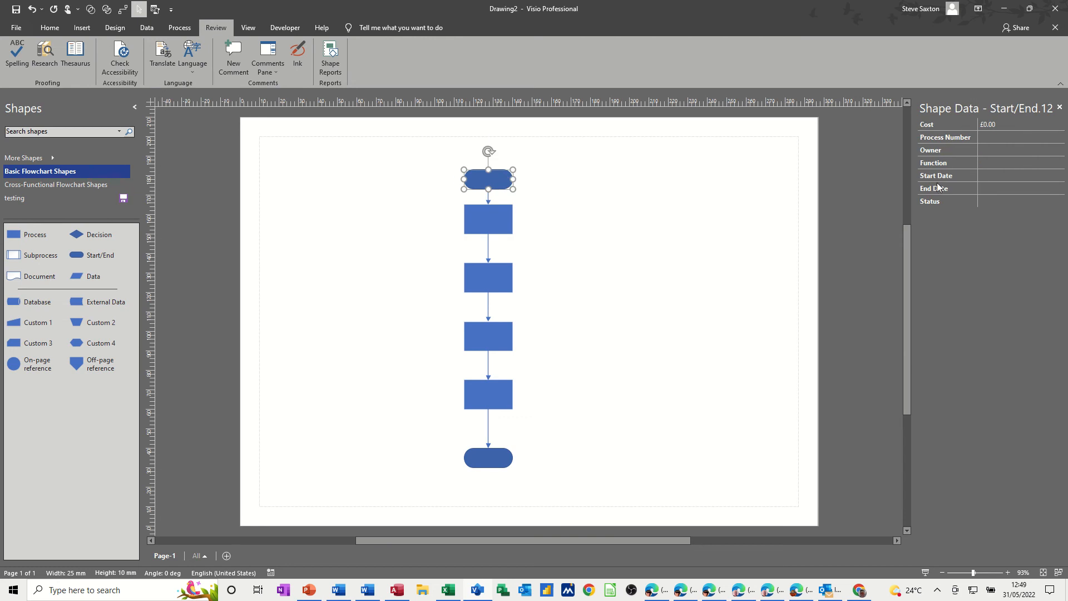
click(487, 219)
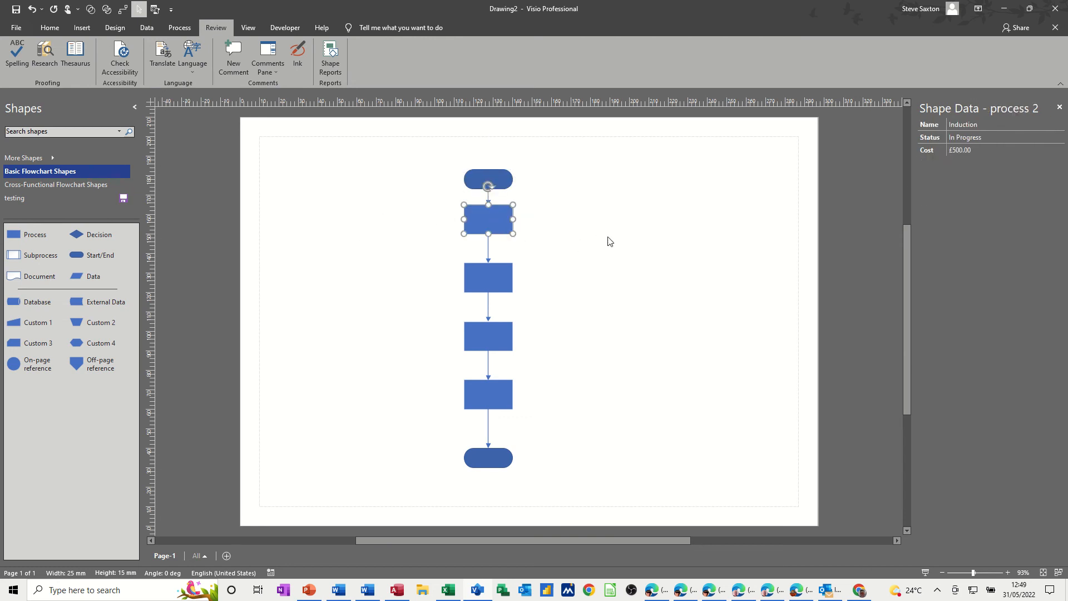
mouse_move(949, 165)
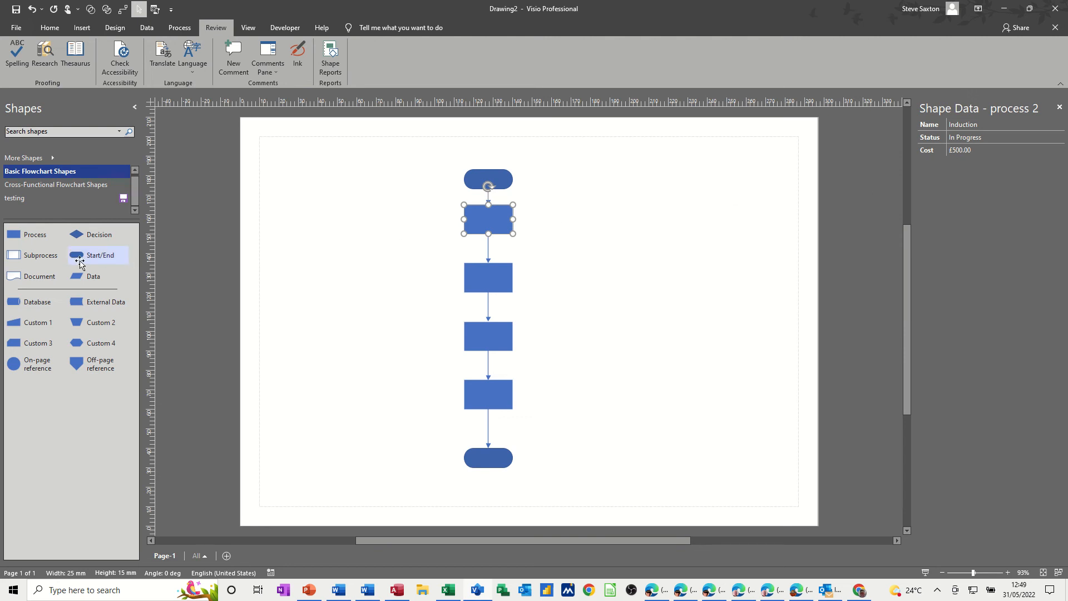
click(14, 198)
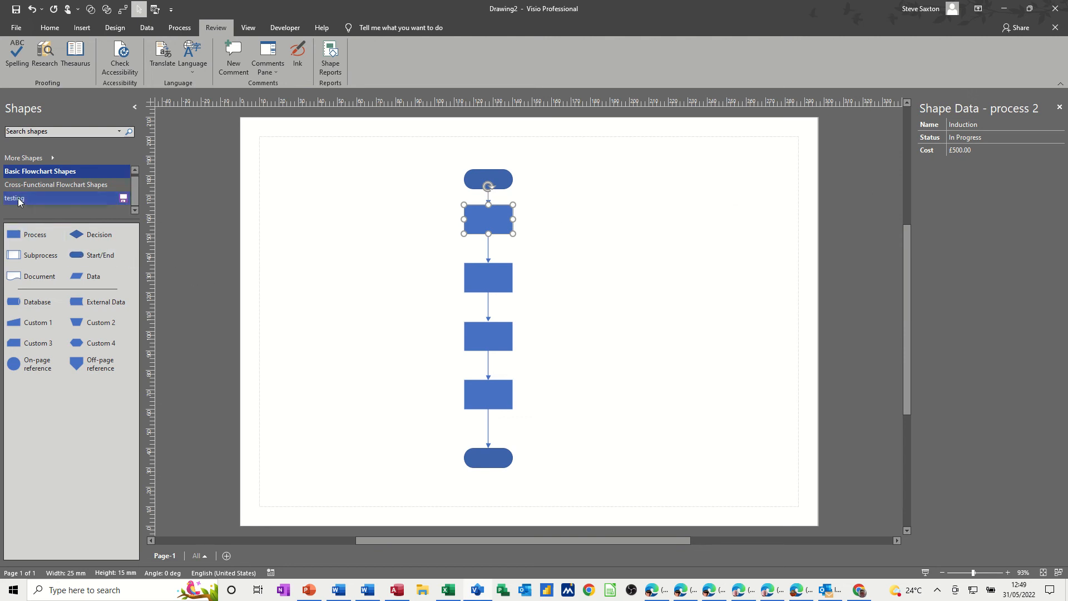
click(15, 198)
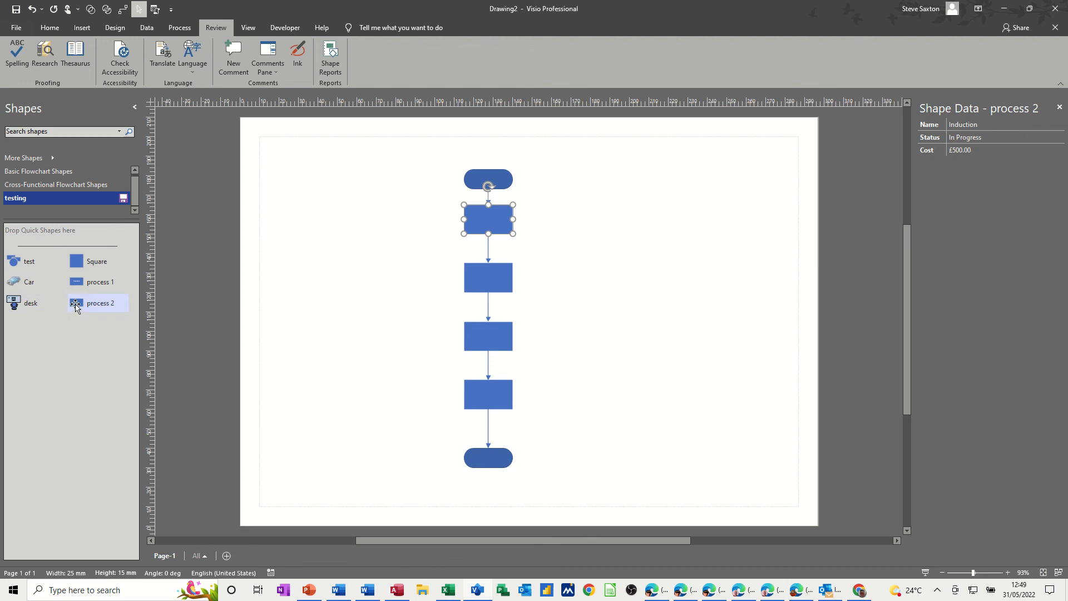
drag(99, 303, 347, 218)
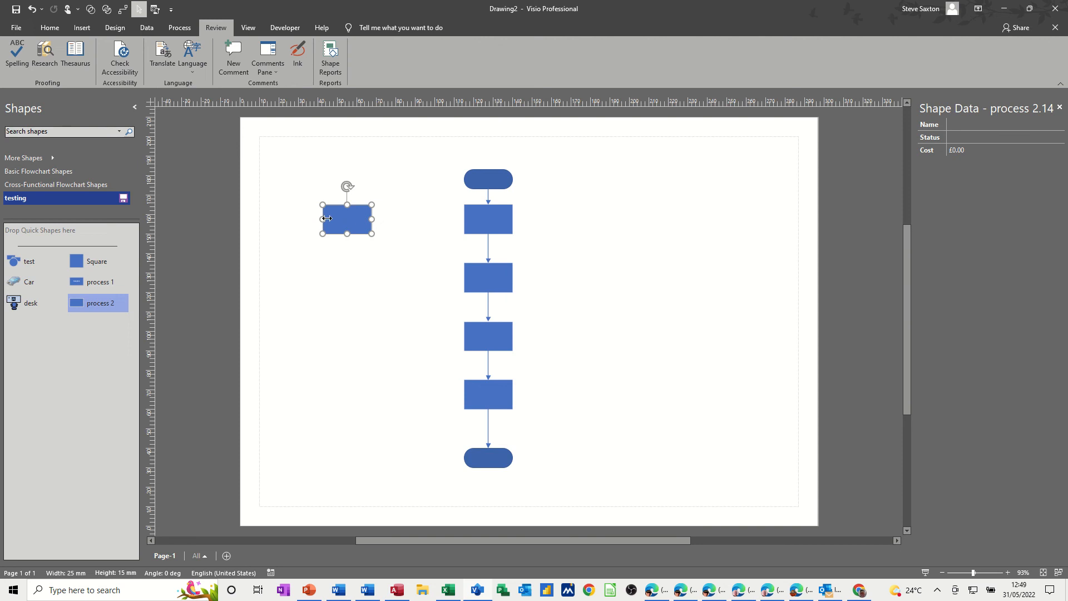
Step: Add a Department shape-data field with sort key 4 to the new shape
right_click(347, 219)
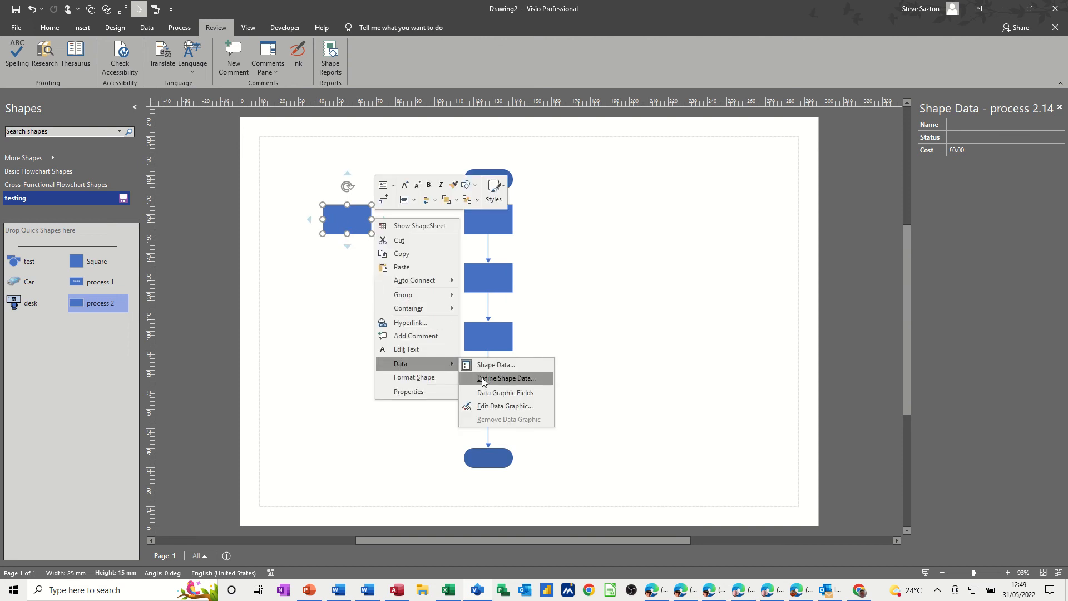
click(505, 378)
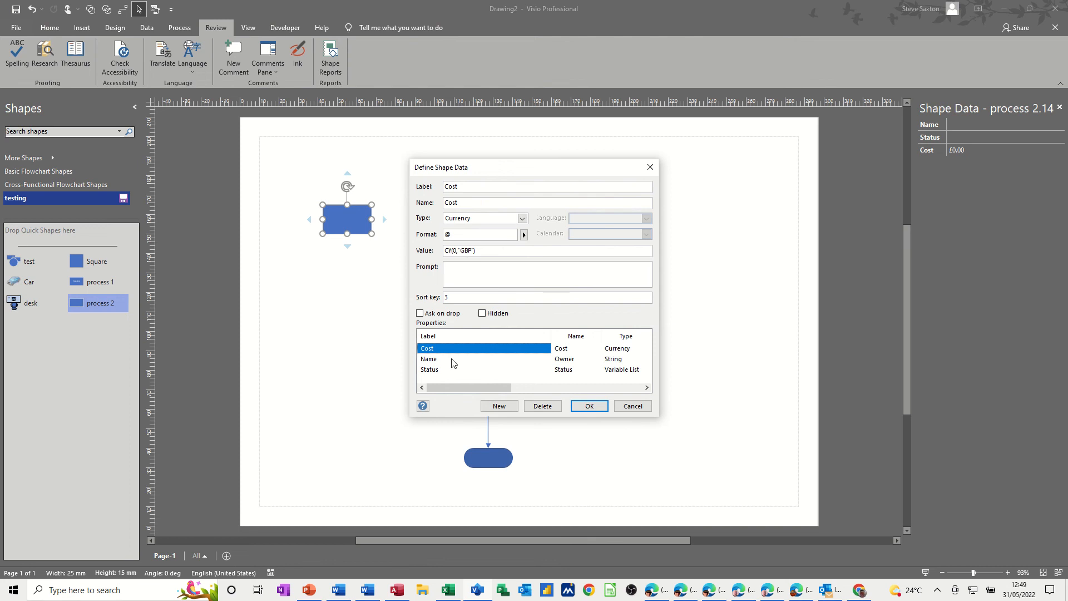
mouse_move(453, 365)
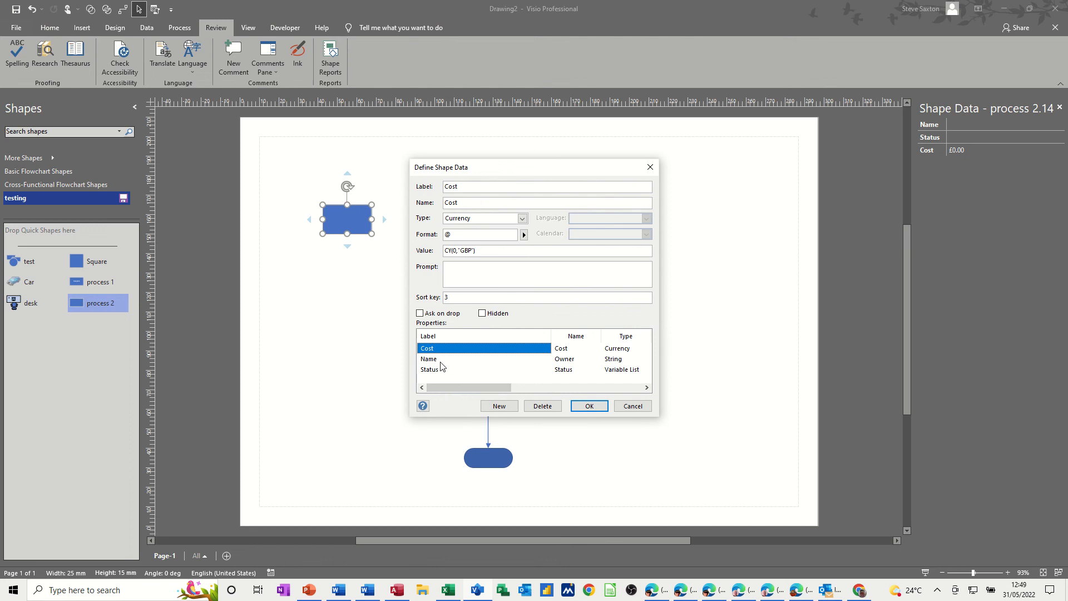
mouse_move(441, 366)
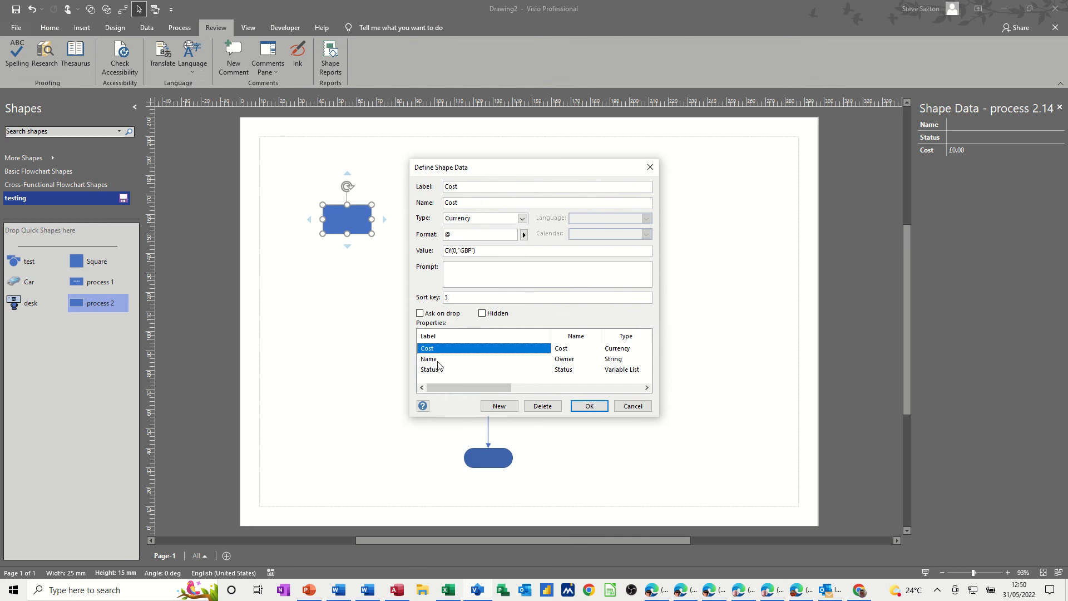
mouse_move(496, 382)
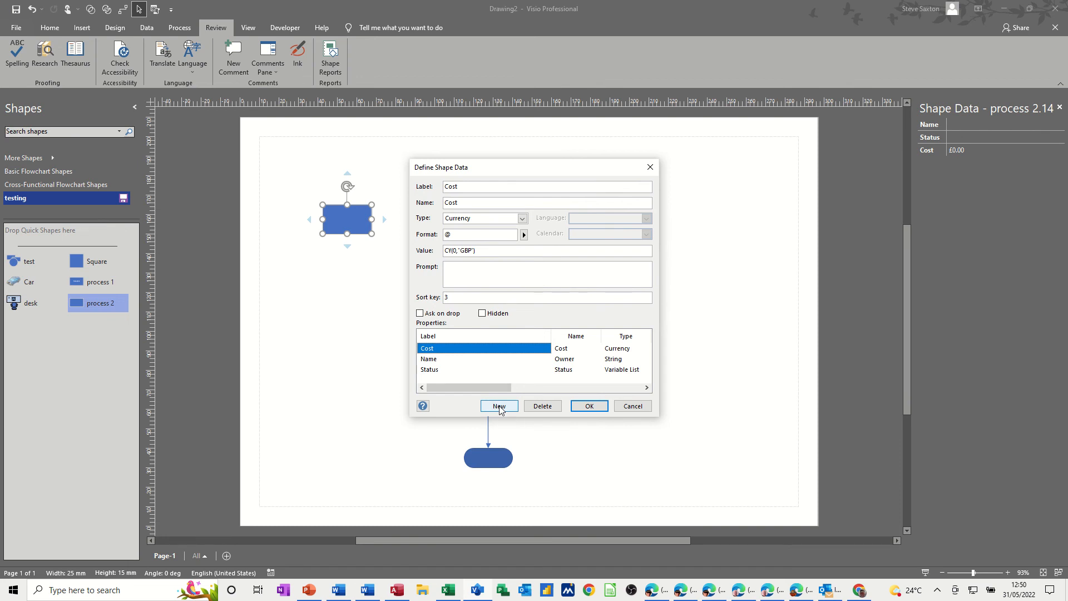
click(498, 406)
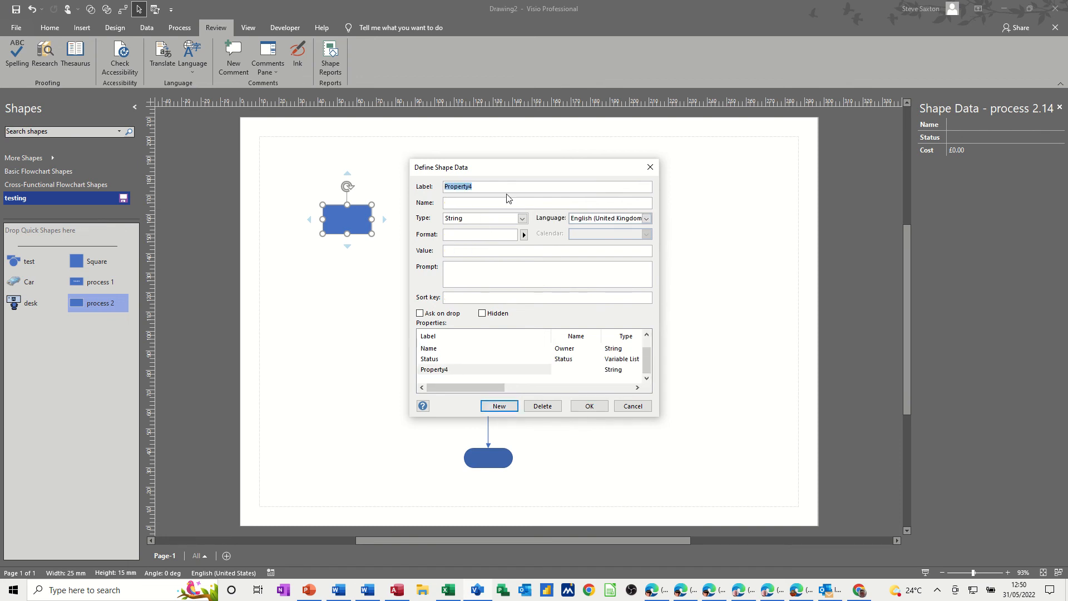
text(Department)
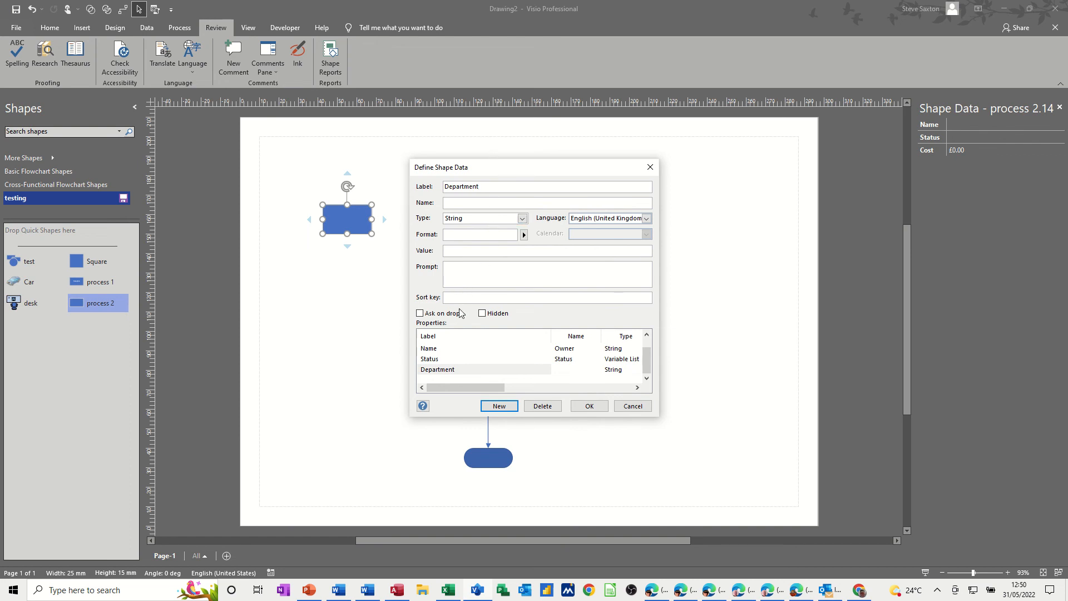
text(4)
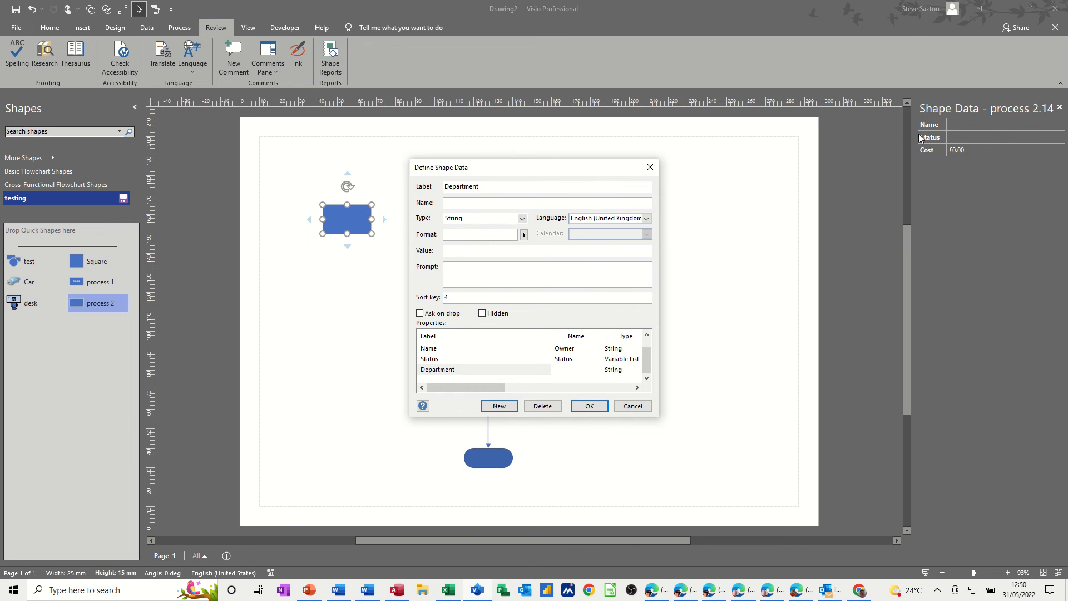
click(588, 405)
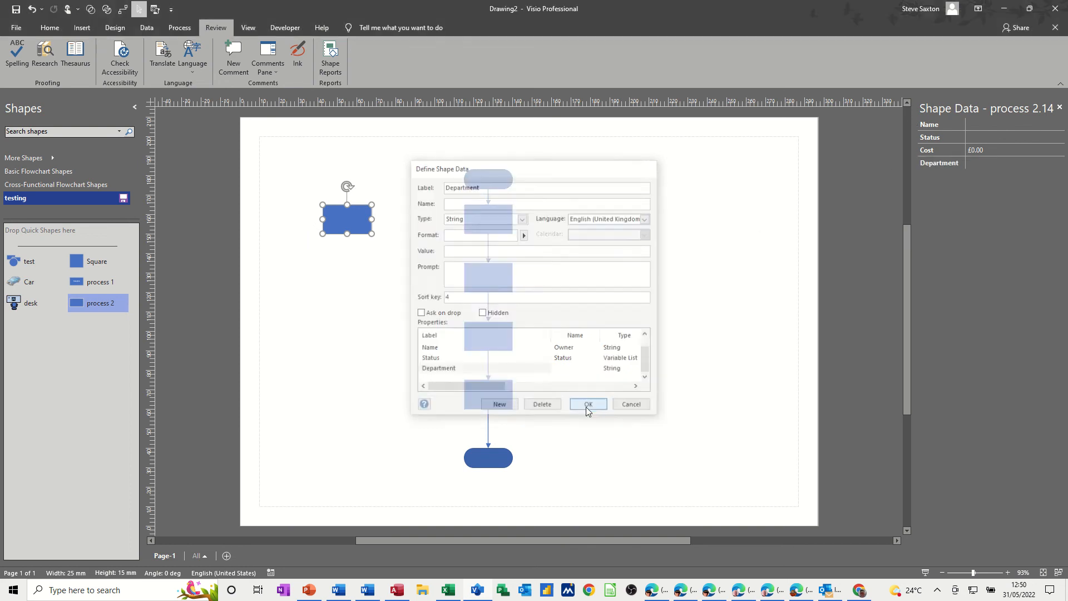
click(587, 404)
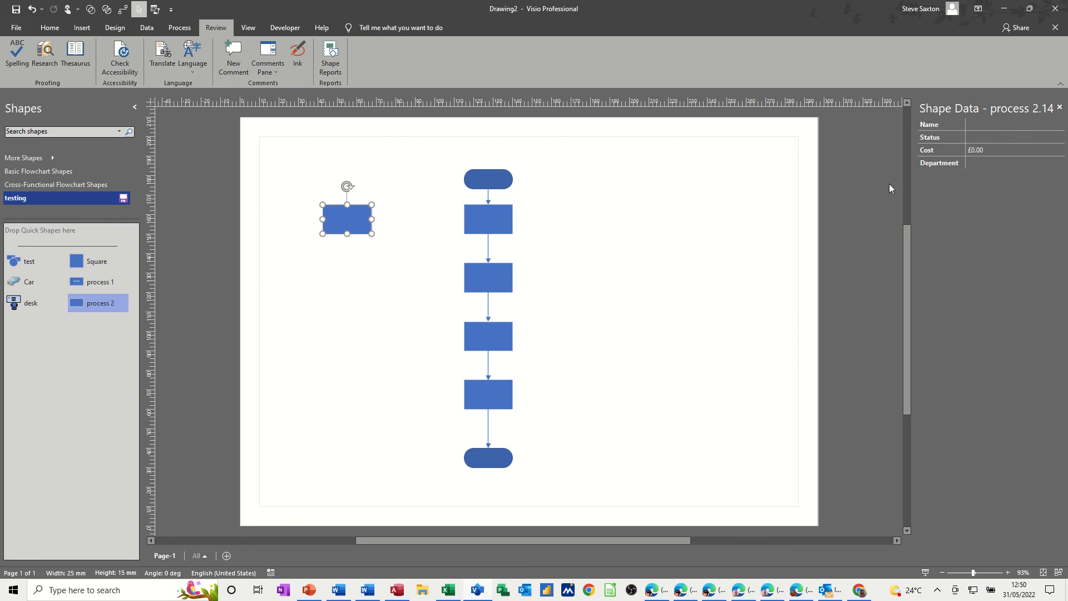
Step: Drag the shape into the testing stencil and rename the new master 'Process 3'
click(488, 219)
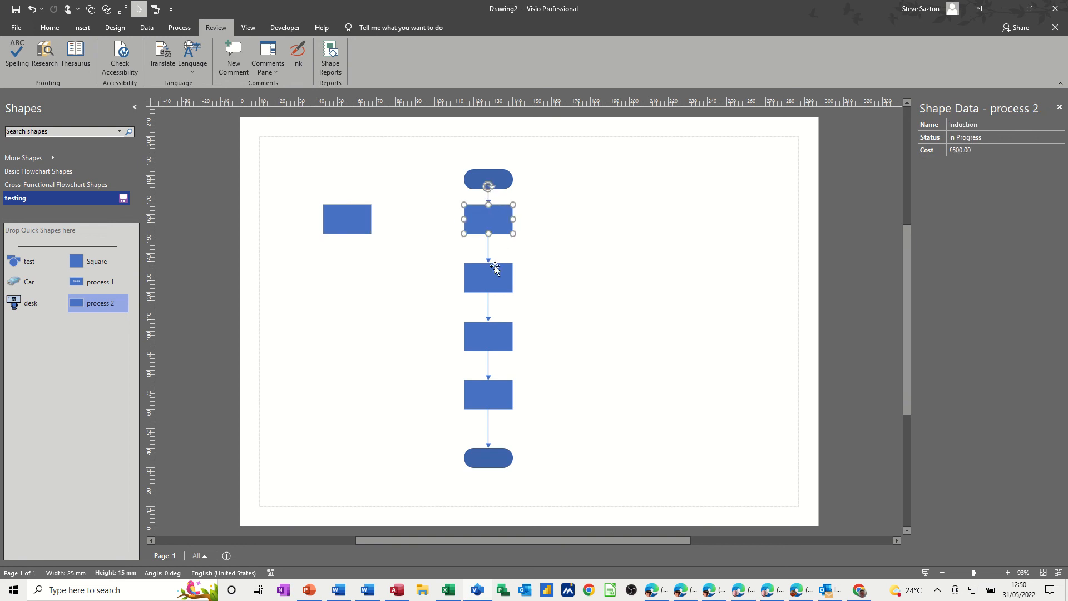
click(487, 335)
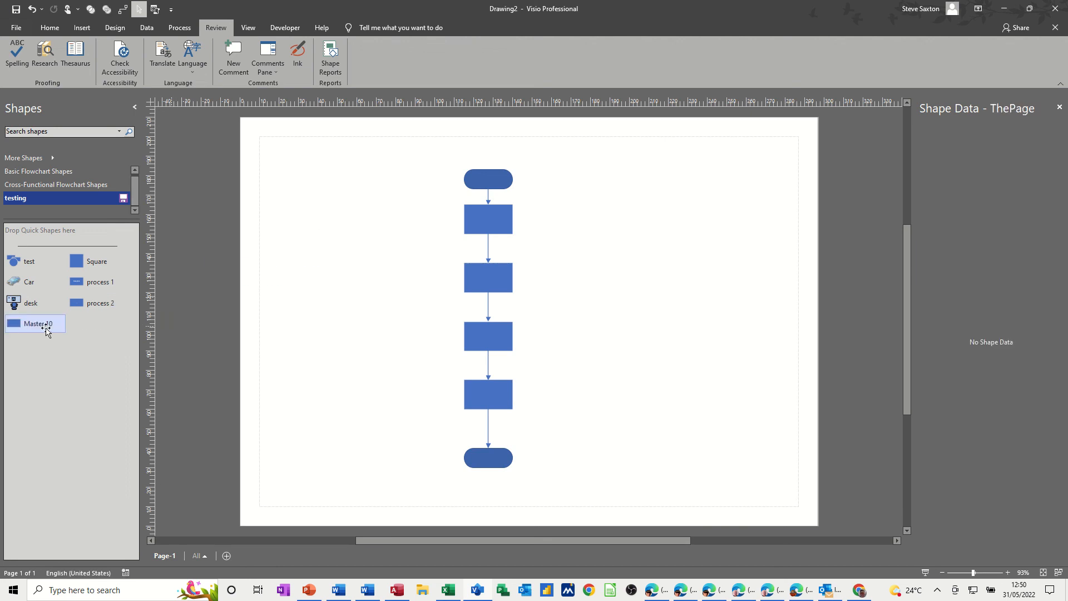
double_click(36, 324)
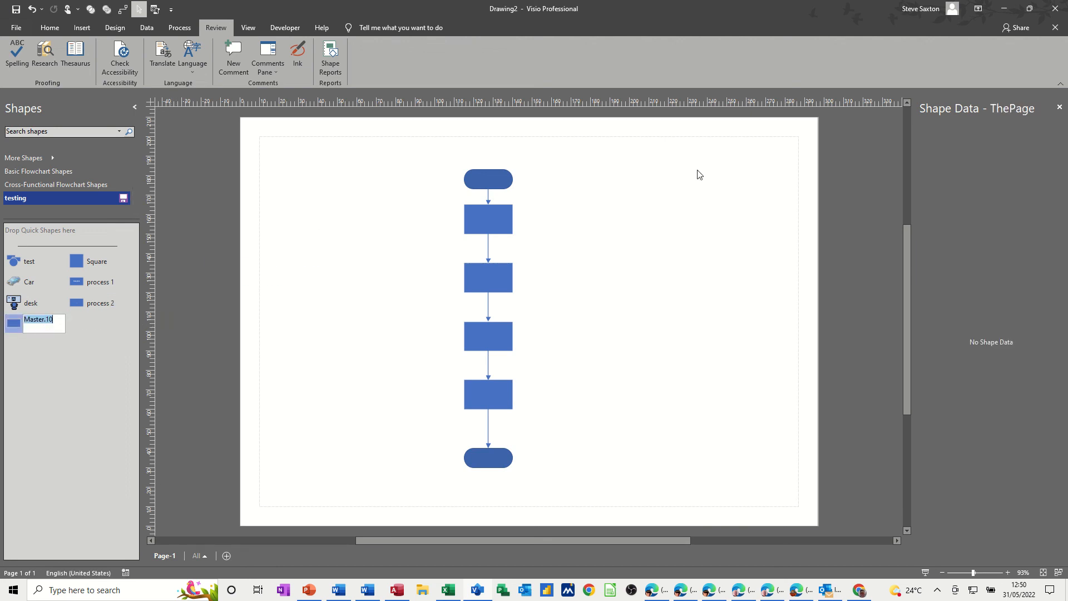
text(P)
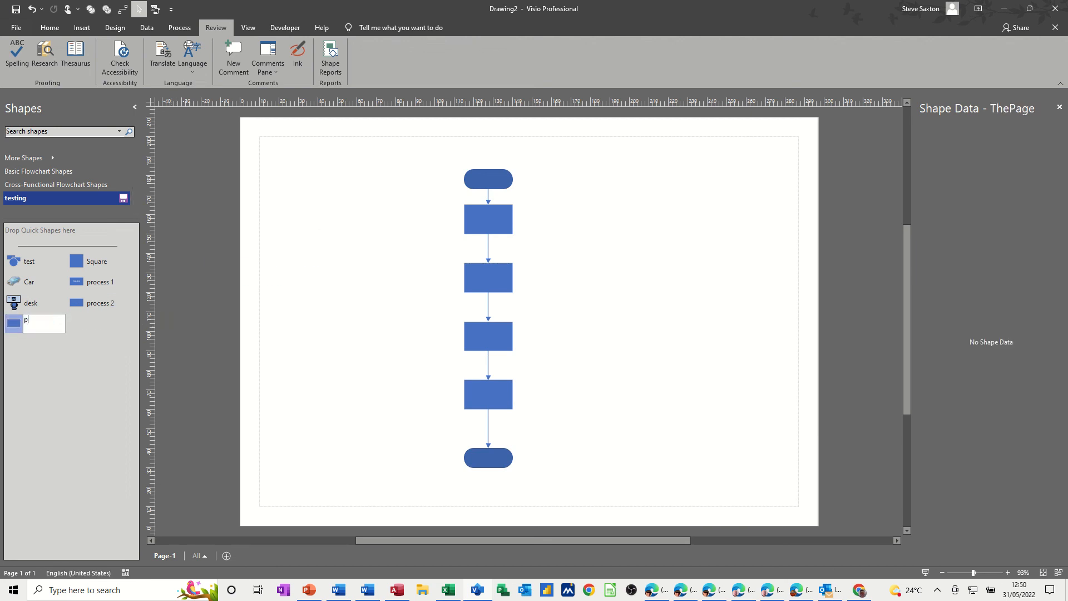
text(rocess 3)
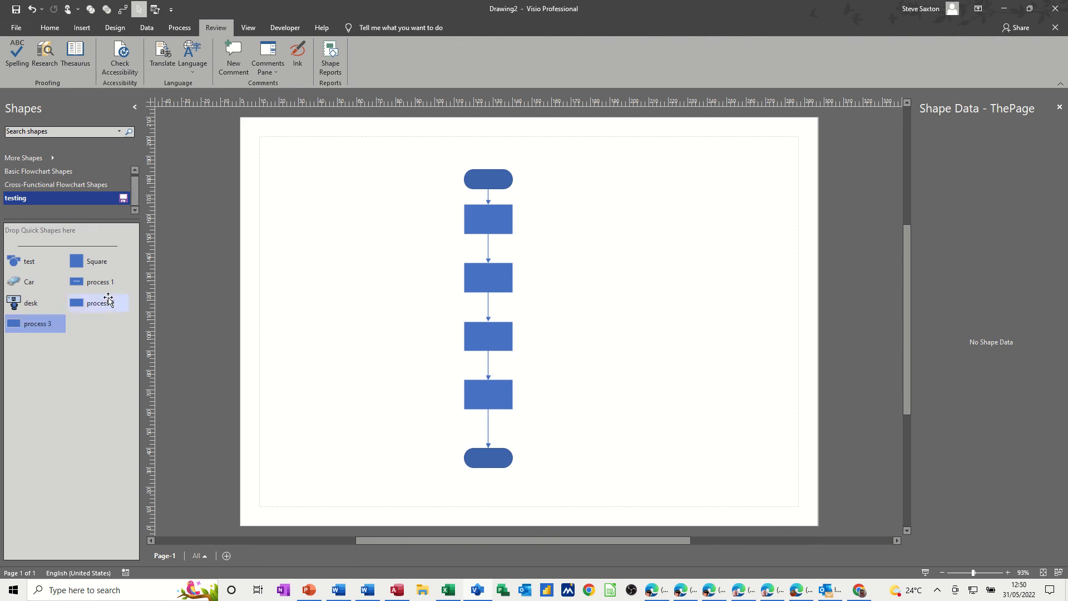
Step: Drop process 3 boxes from the testing stencil onto the page to build the second flowchart chain
click(40, 171)
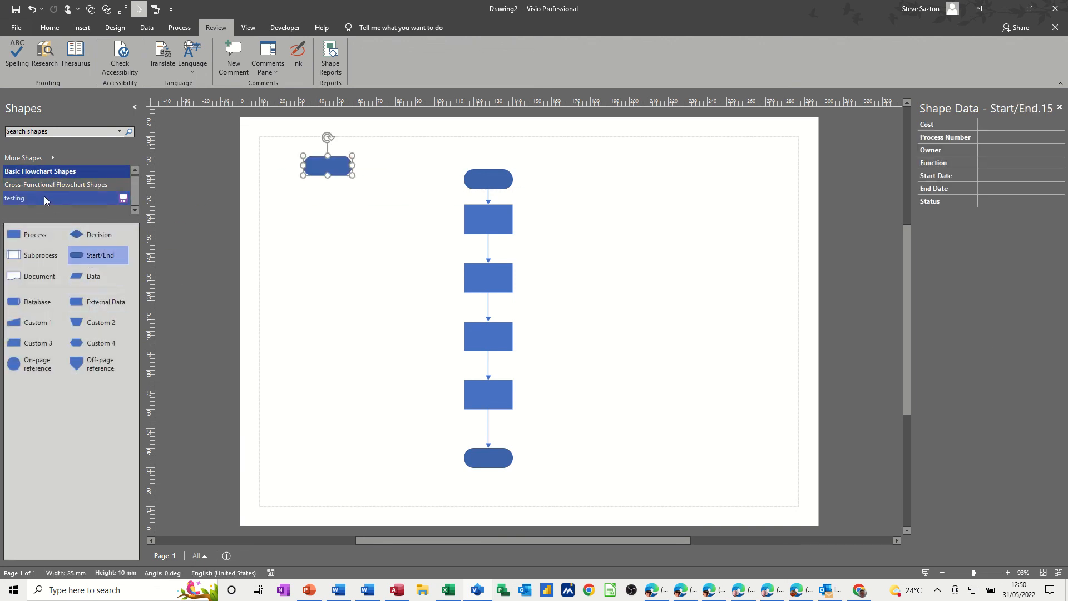
click(14, 198)
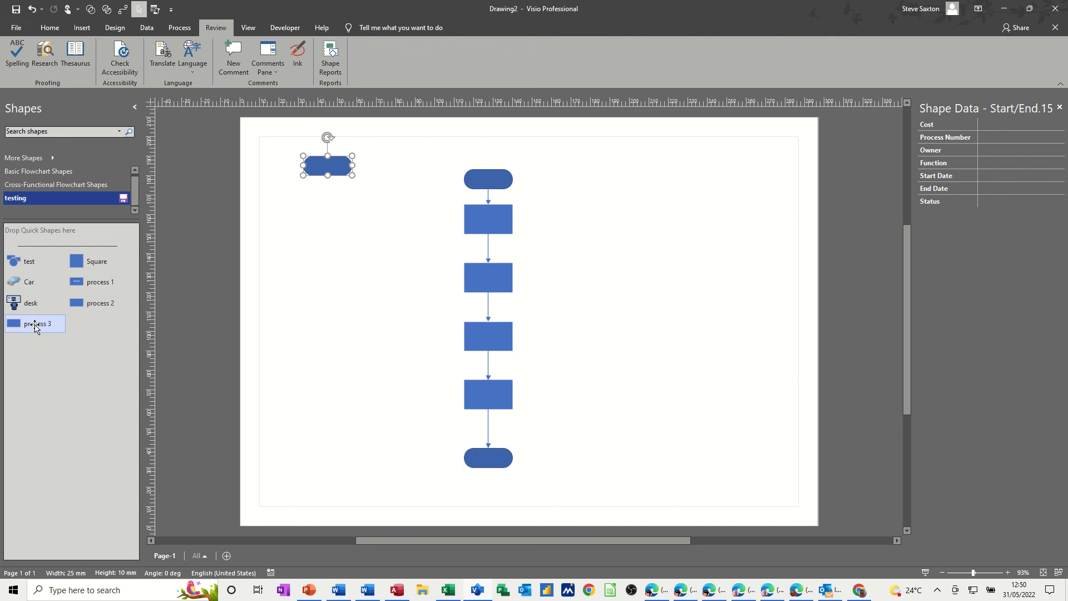
click(48, 27)
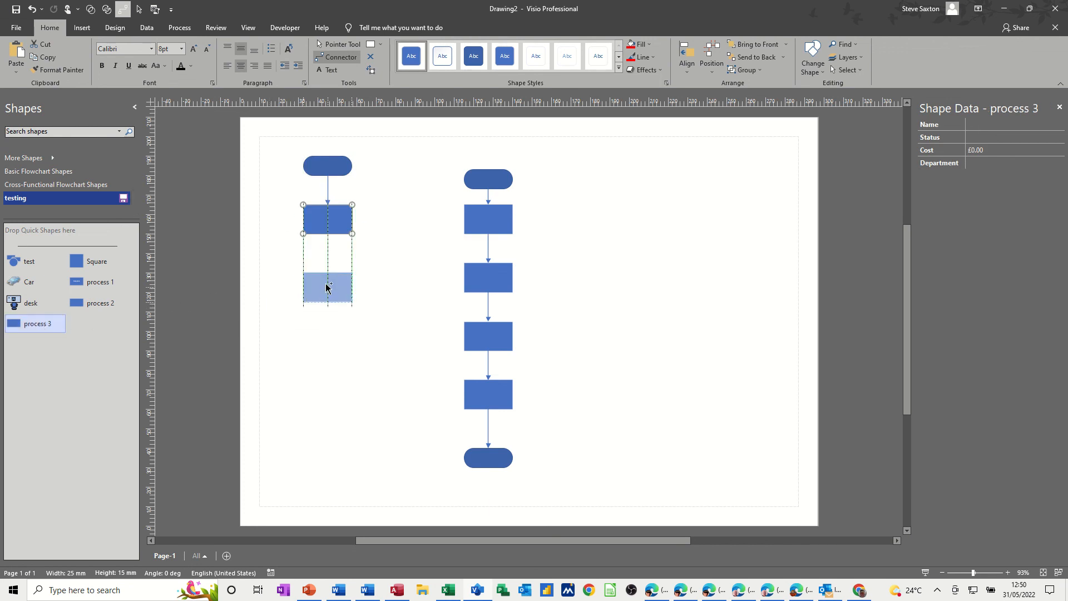
drag(327, 286, 283, 351)
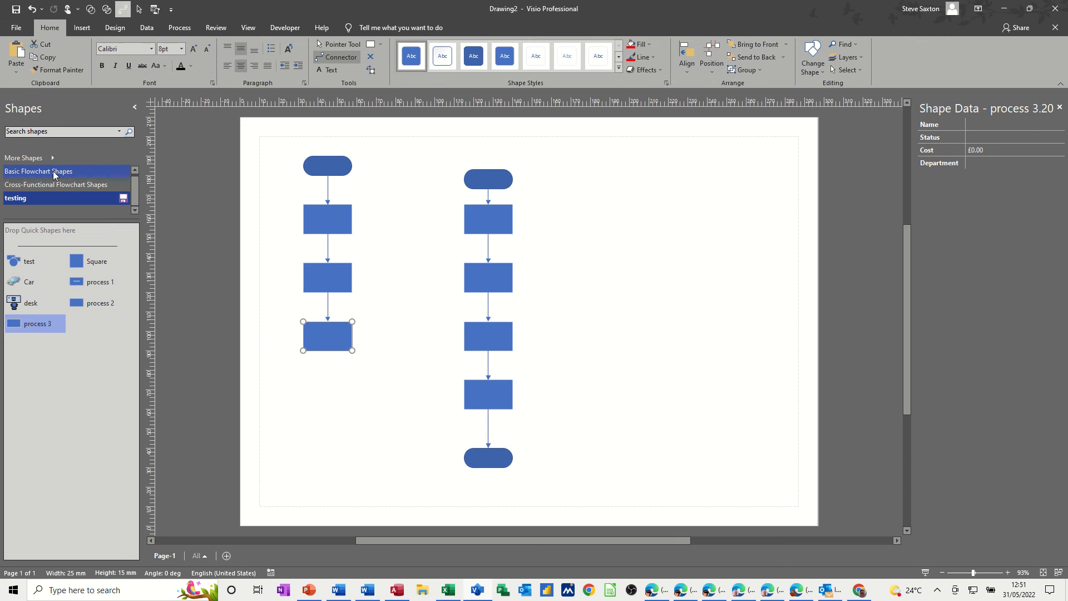
click(39, 171)
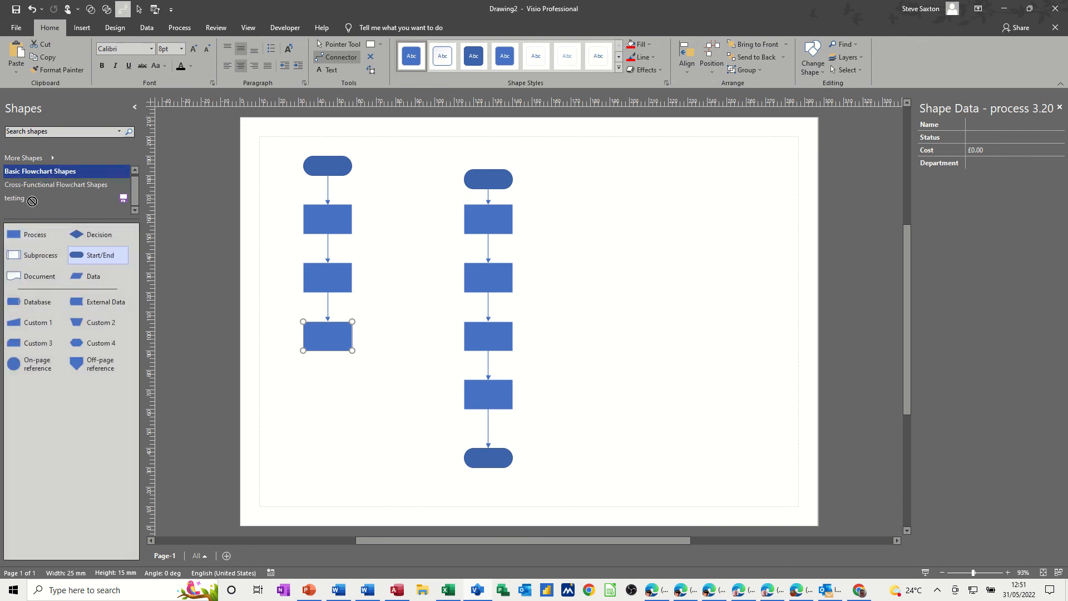
click(15, 199)
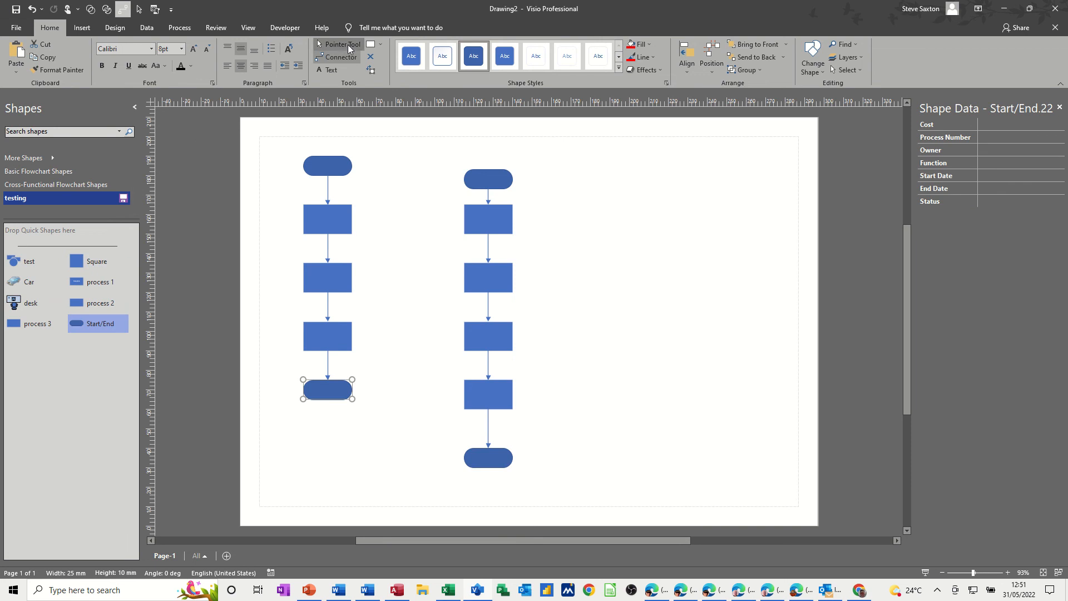
Step: Select the first and second process boxes to check their Shape Data fields
click(327, 219)
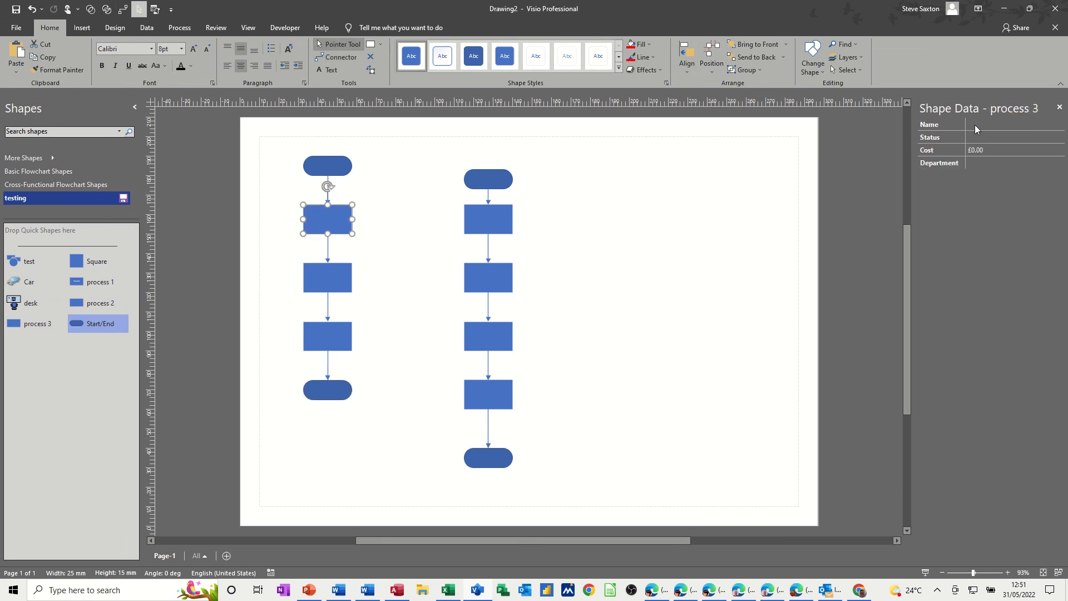
click(327, 278)
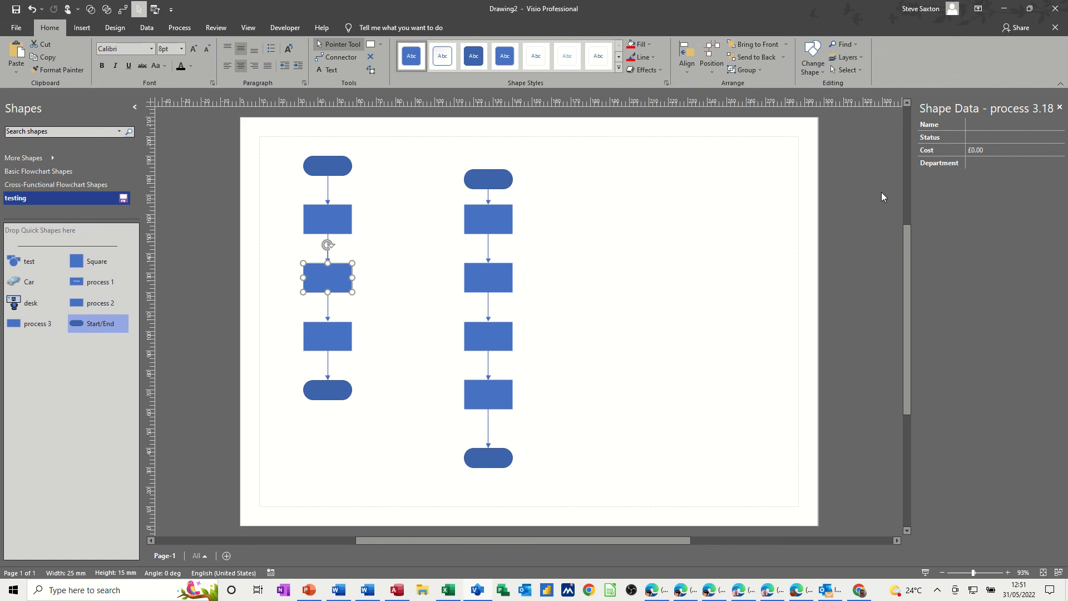
mouse_move(943, 173)
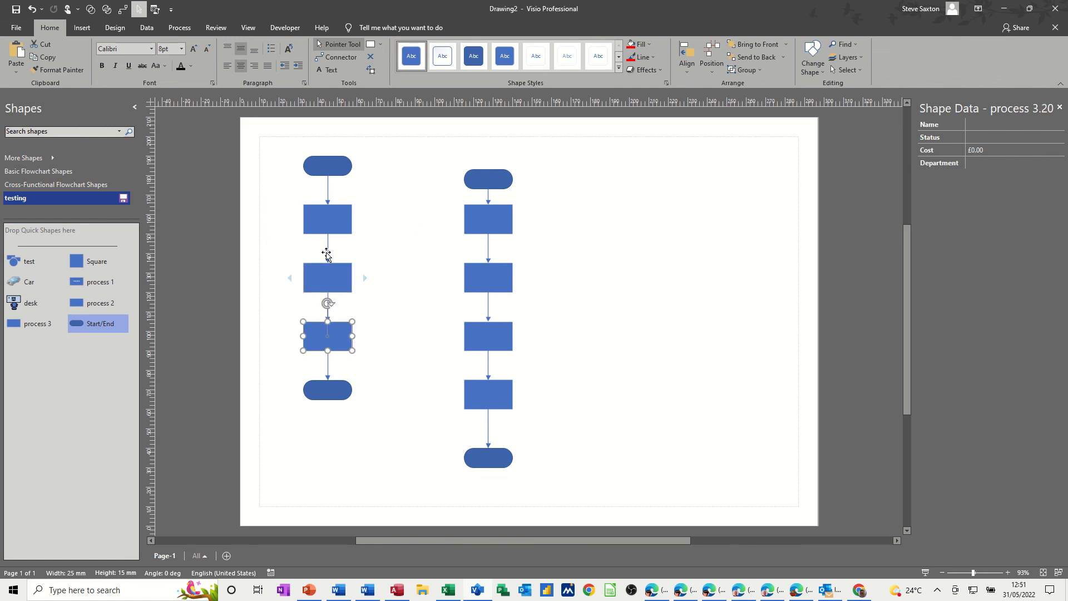
mouse_move(298, 245)
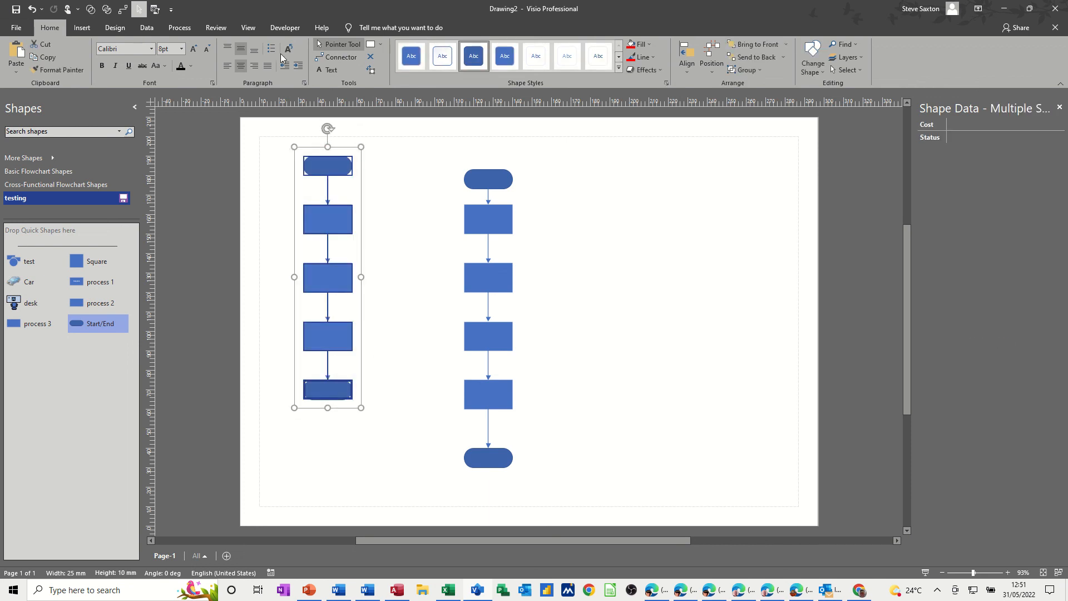
Step: Start a new shape report via Review > Shape Reports, limited to the selected shapes
click(216, 27)
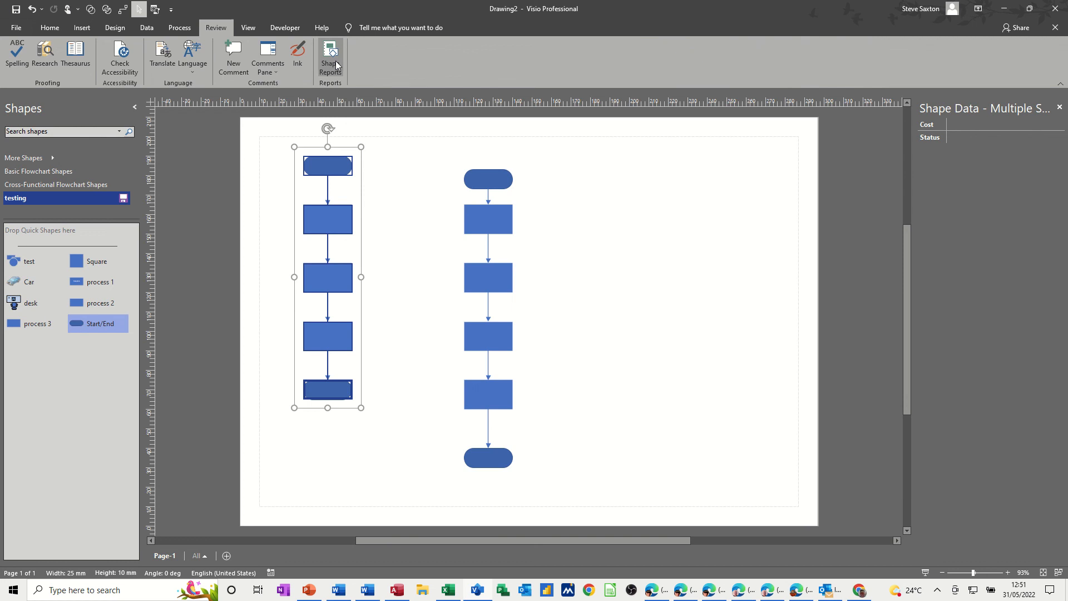
click(329, 54)
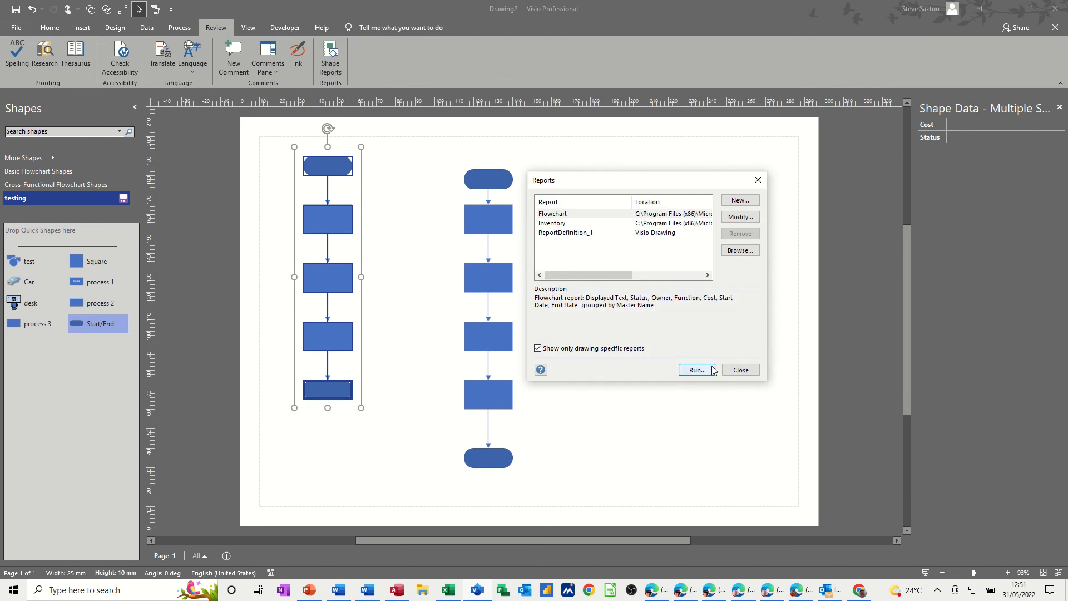
click(696, 369)
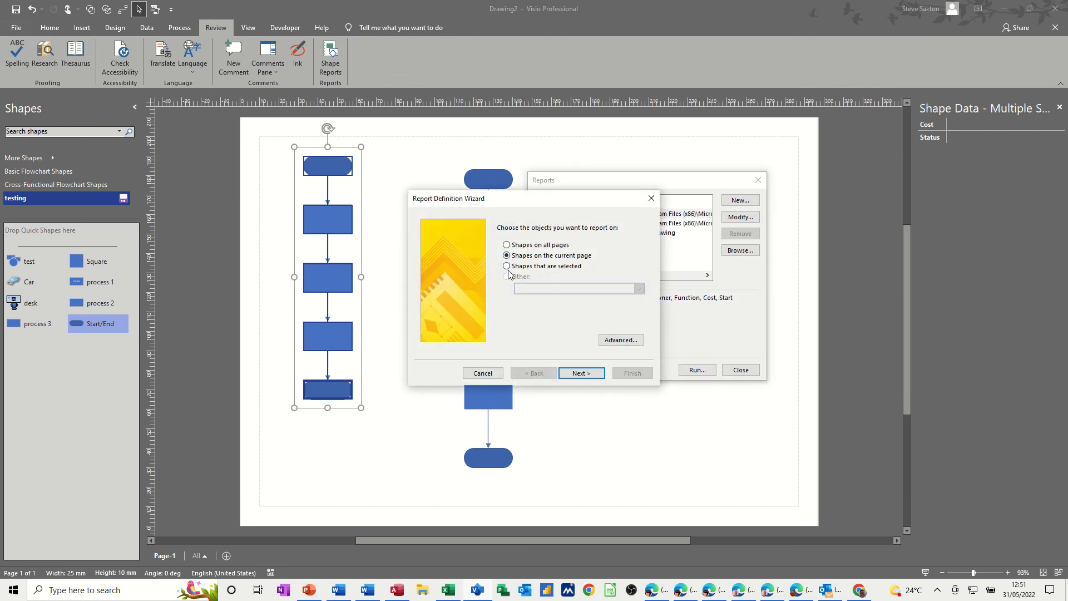
click(507, 266)
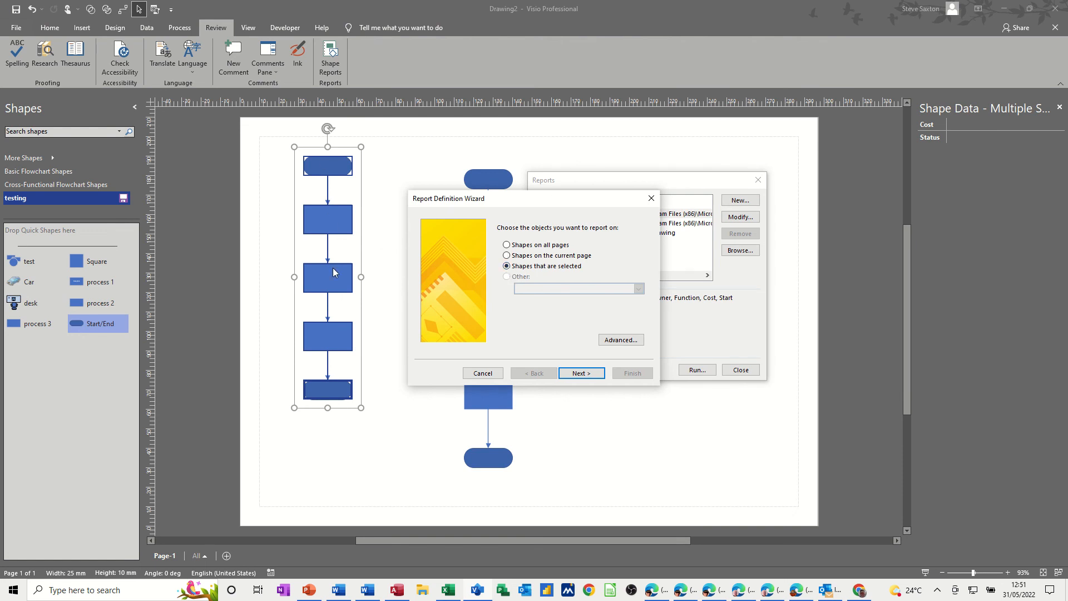
click(580, 372)
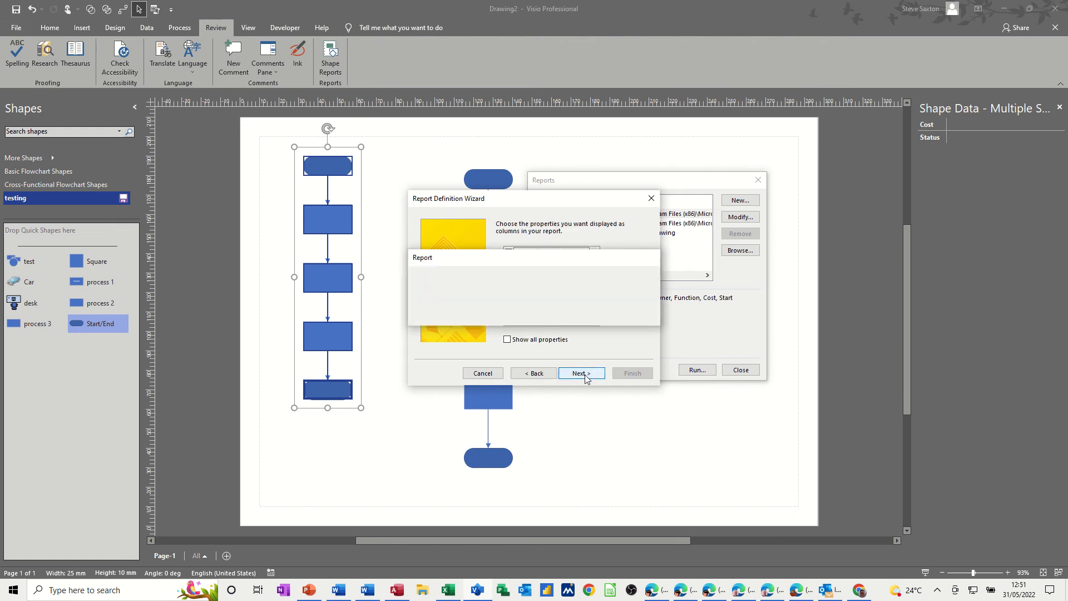
click(580, 373)
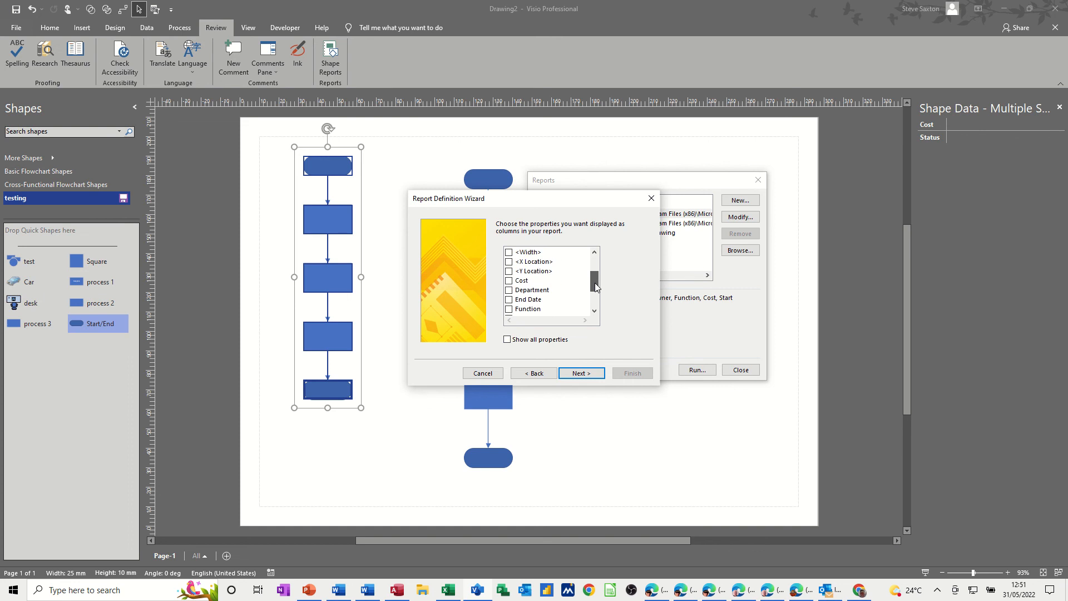
Step: Include Department, Name and Status columns and save the definition as ReportDefinition_2 in the drawing
click(508, 289)
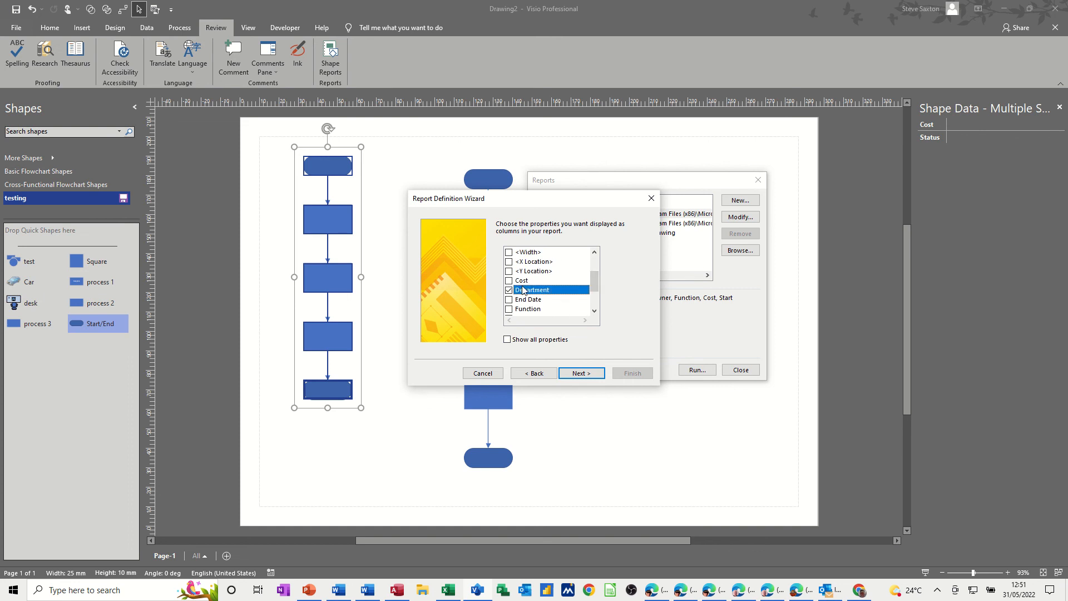
click(508, 281)
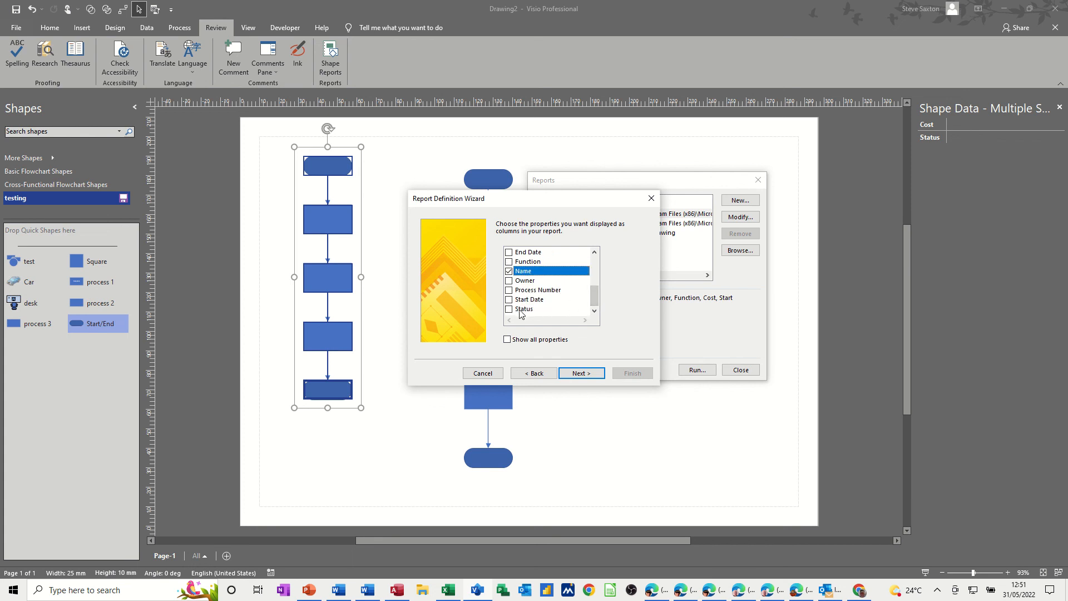
click(509, 308)
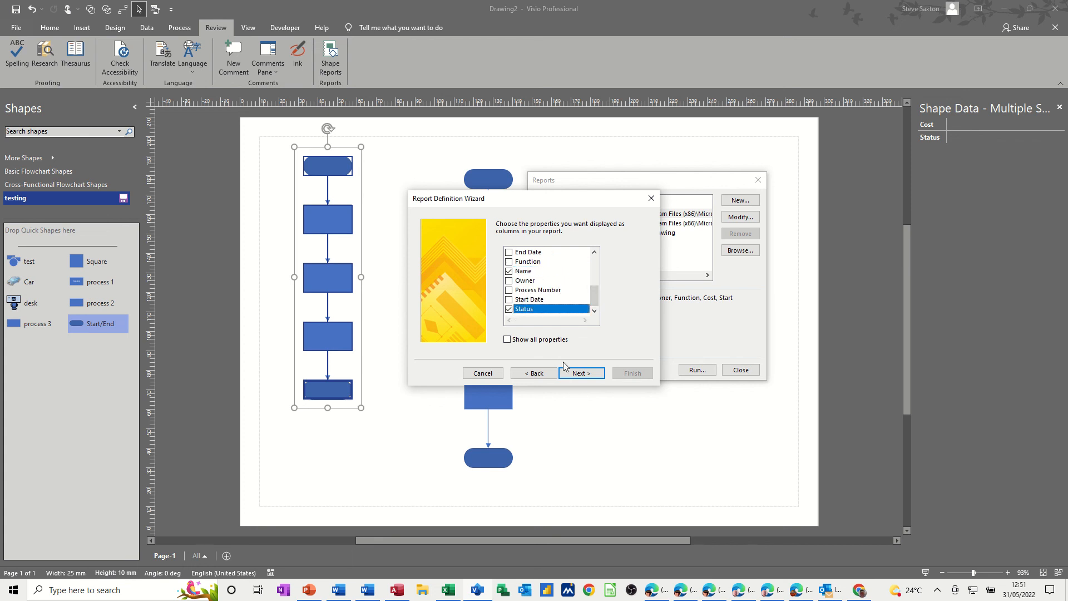
click(581, 373)
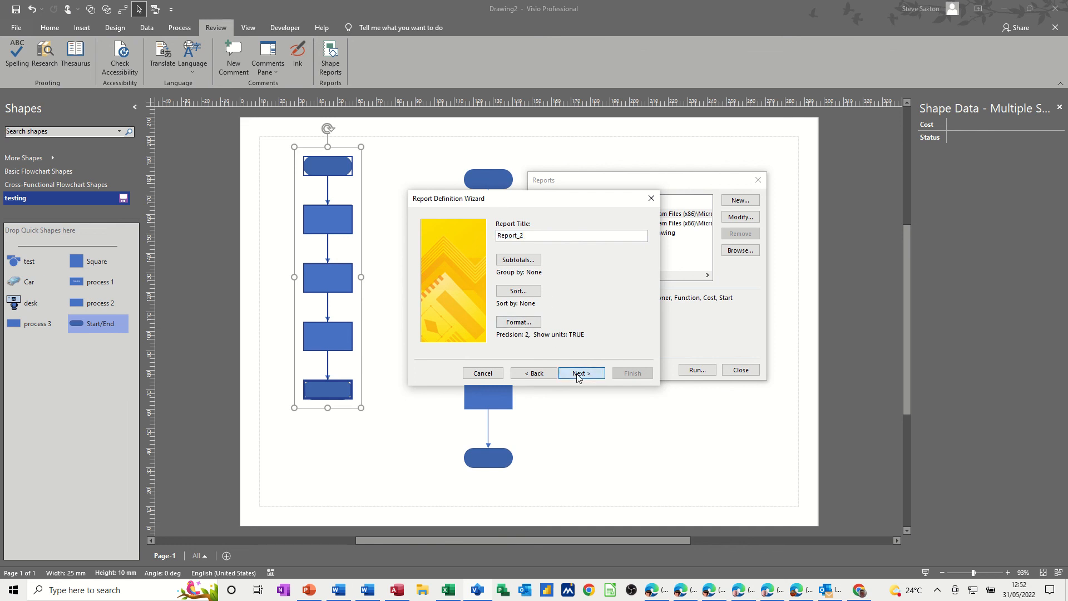
click(580, 372)
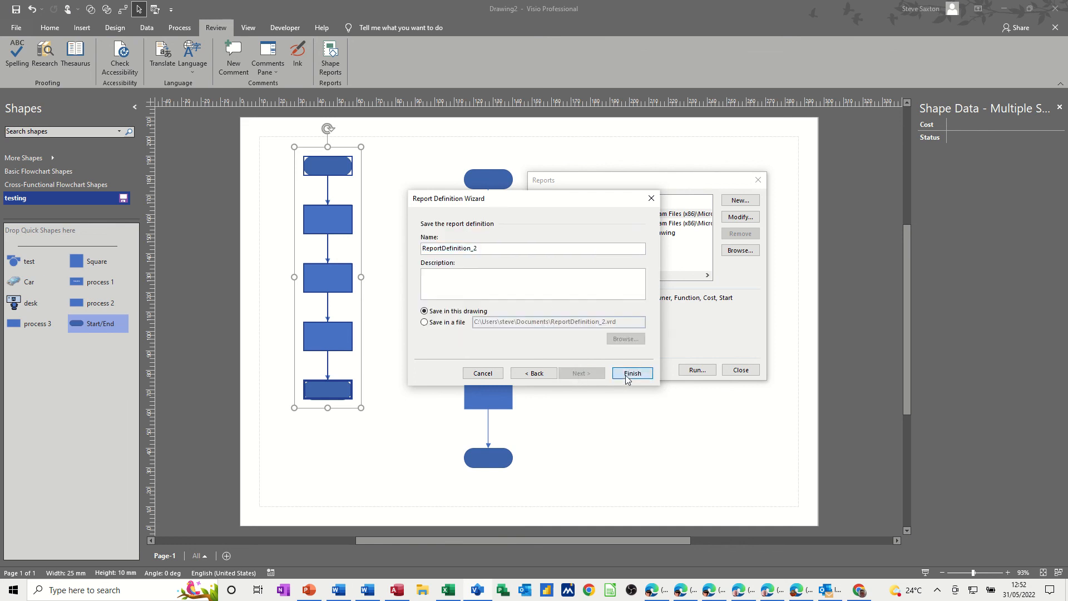
click(632, 372)
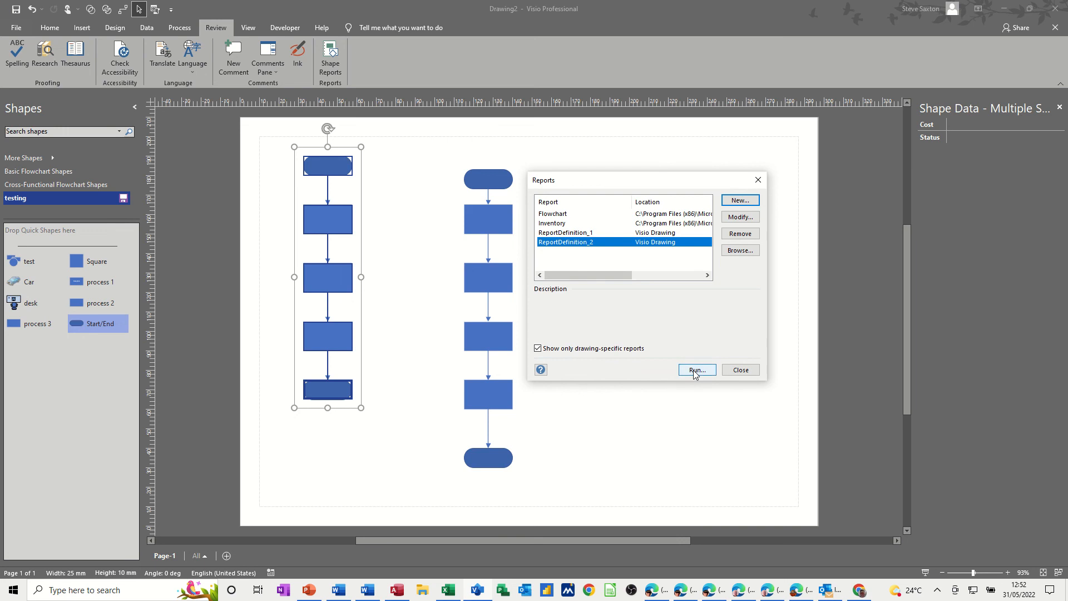
Step: Run ReportDefinition_2 with Excel as the output format
click(695, 369)
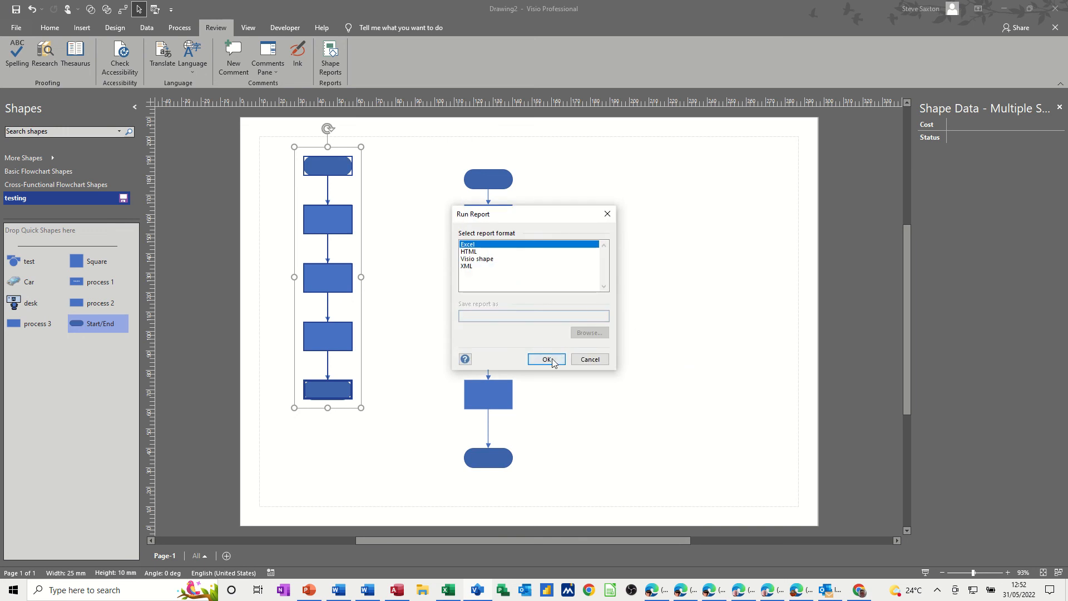
click(546, 359)
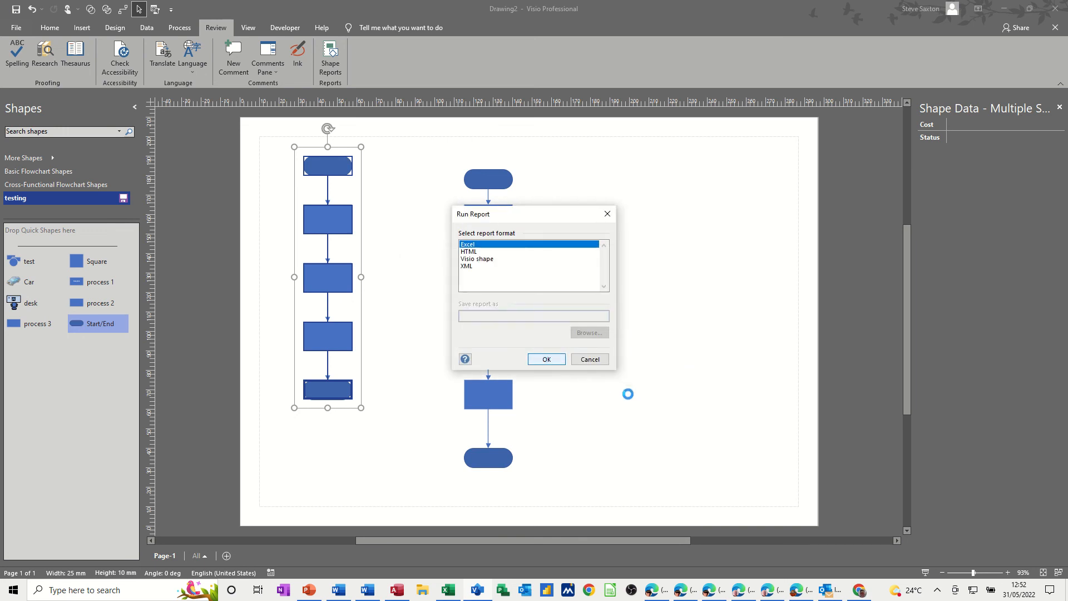
Step: Generate the Report_2 workbook, review it, then close Excel without saving
click(545, 359)
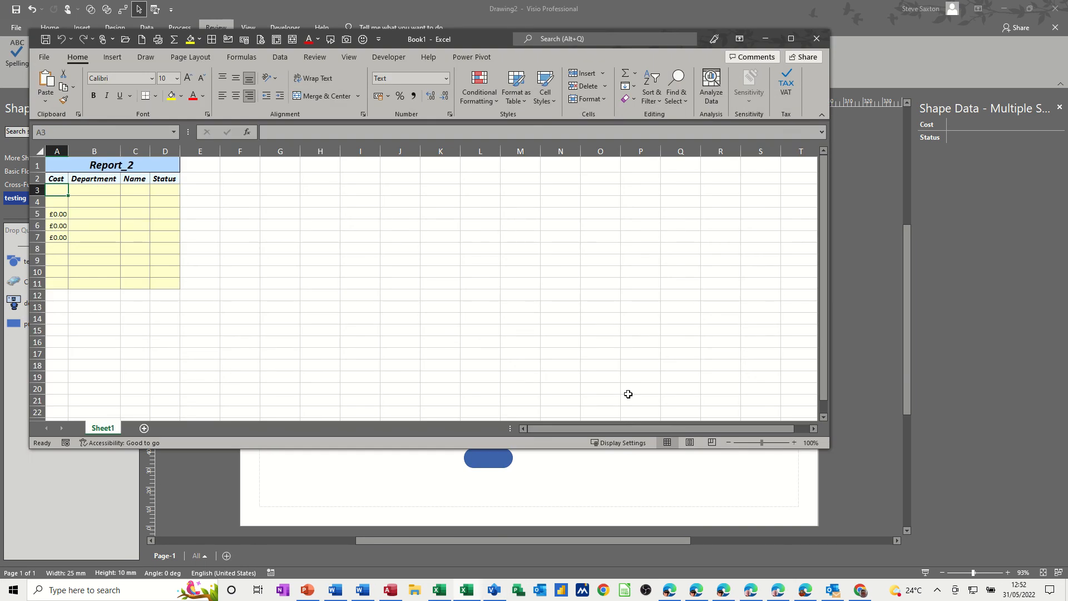
mouse_move(99, 191)
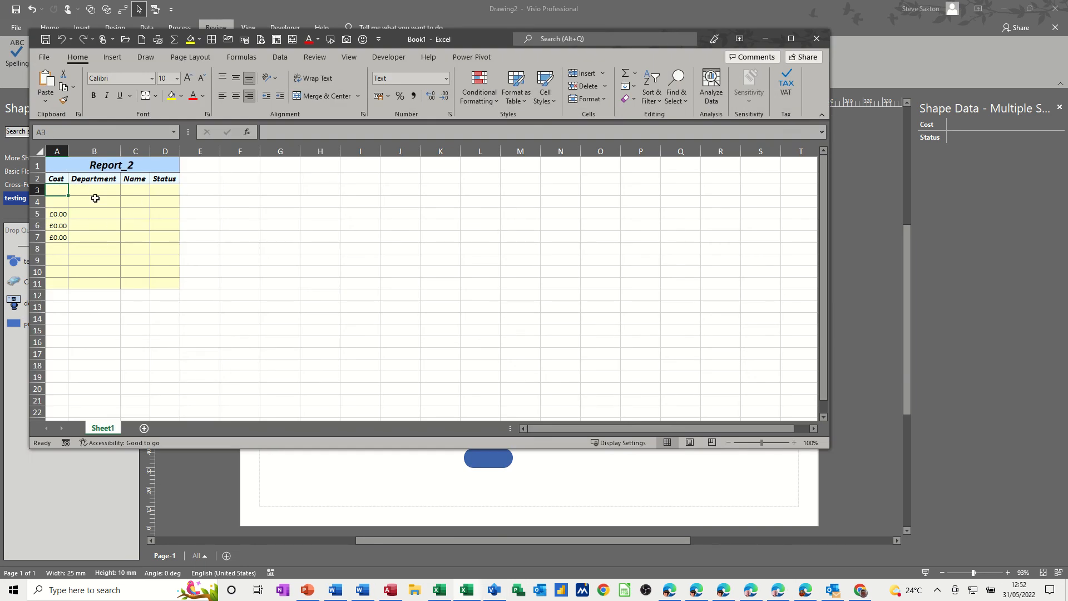
mouse_move(345, 211)
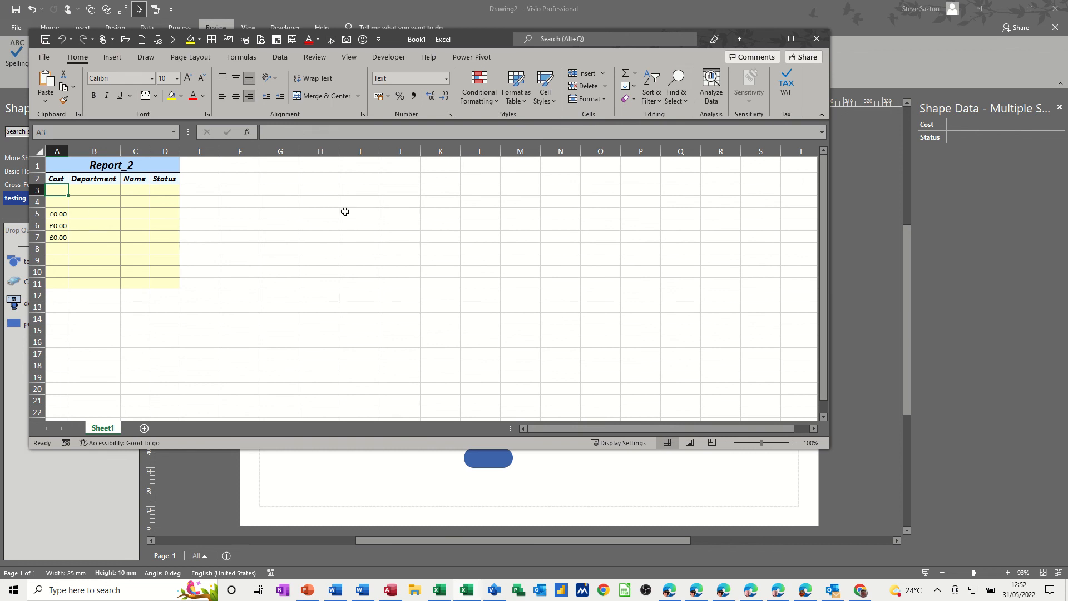
click(815, 38)
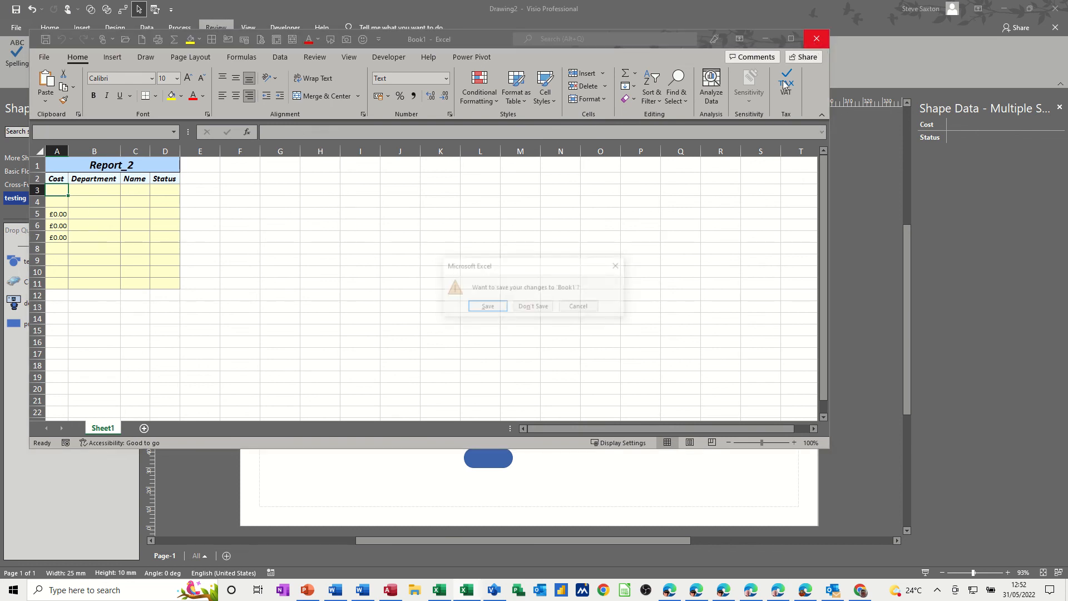
click(531, 305)
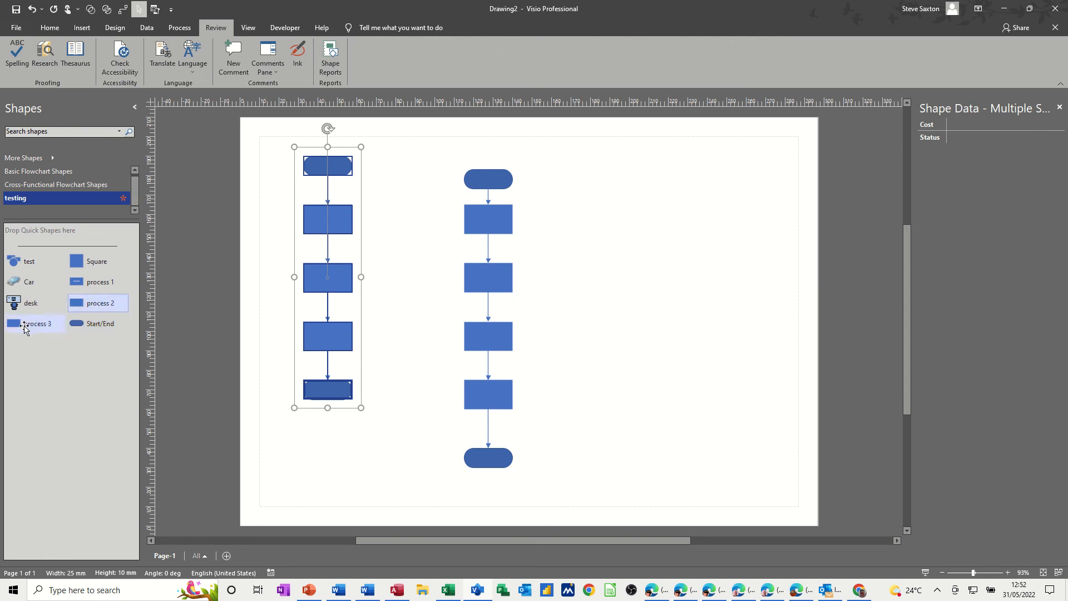
click(37, 324)
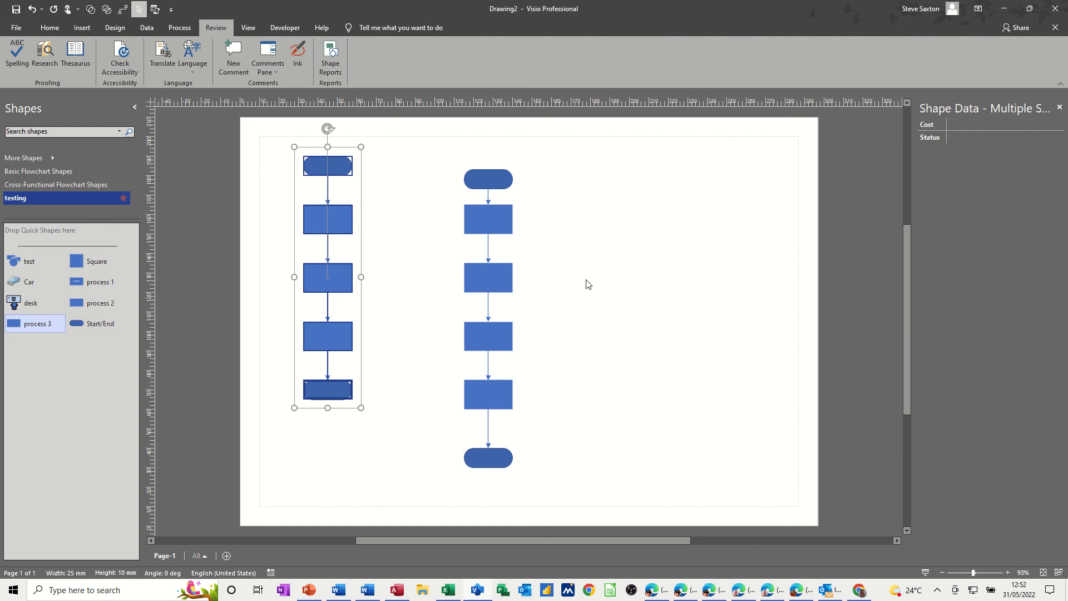
mouse_move(590, 278)
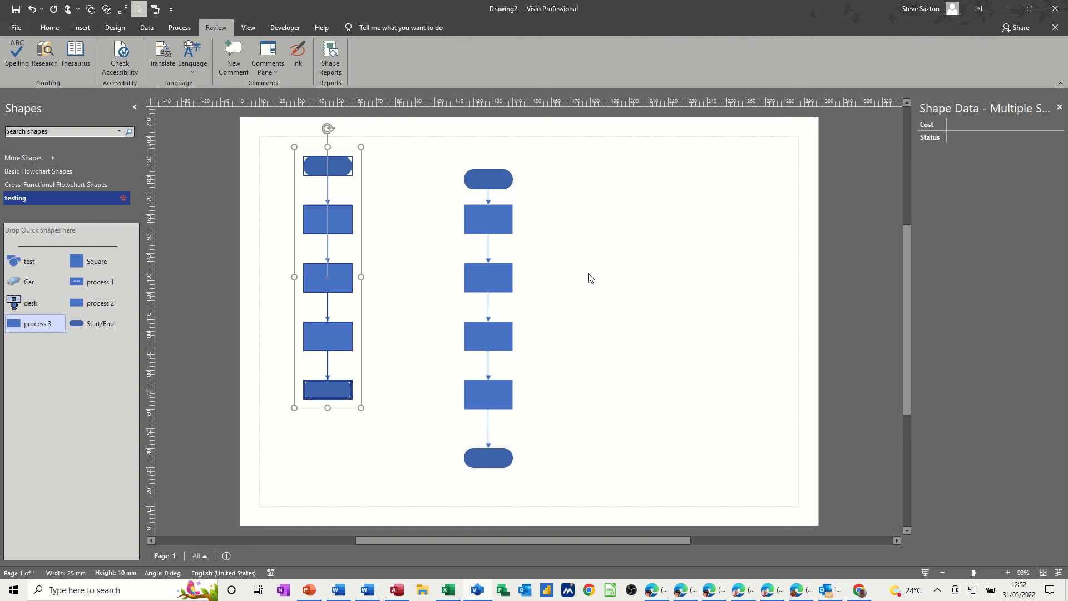